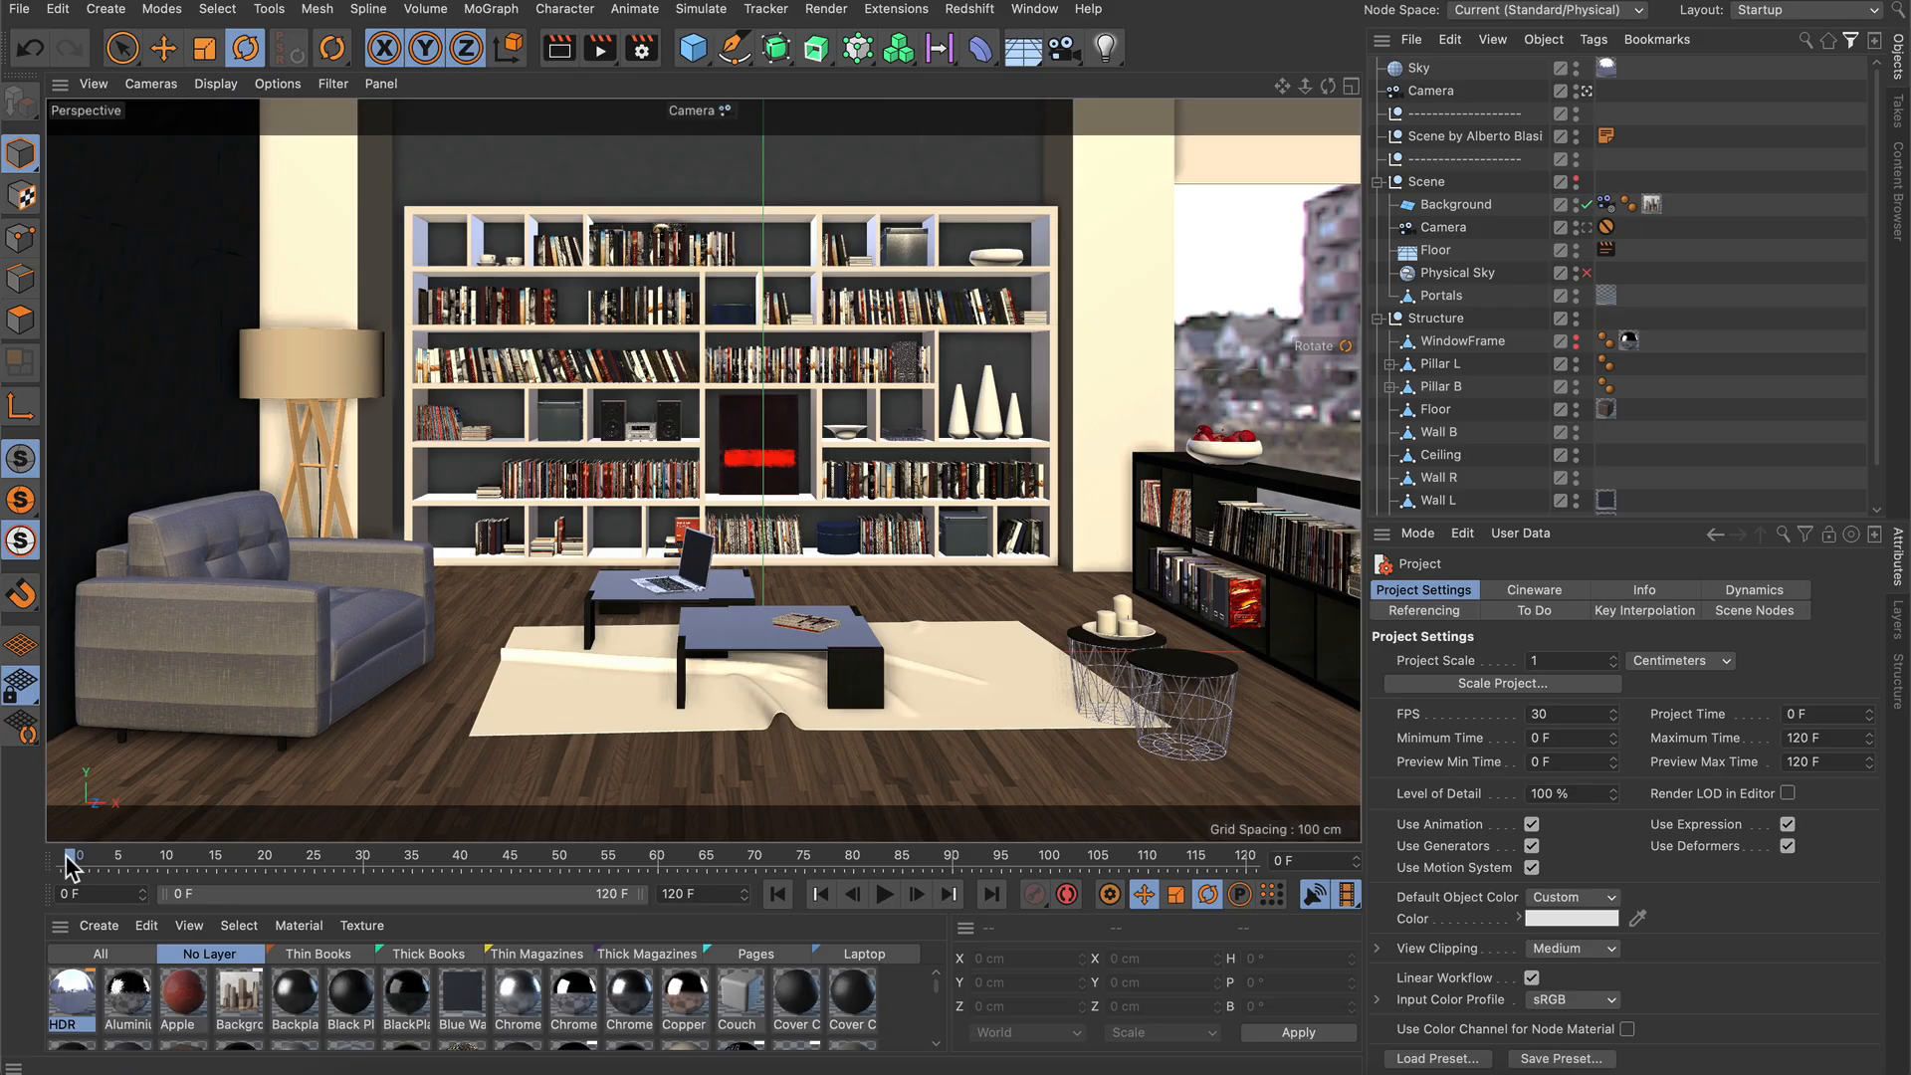
mouse_move(466, 685)
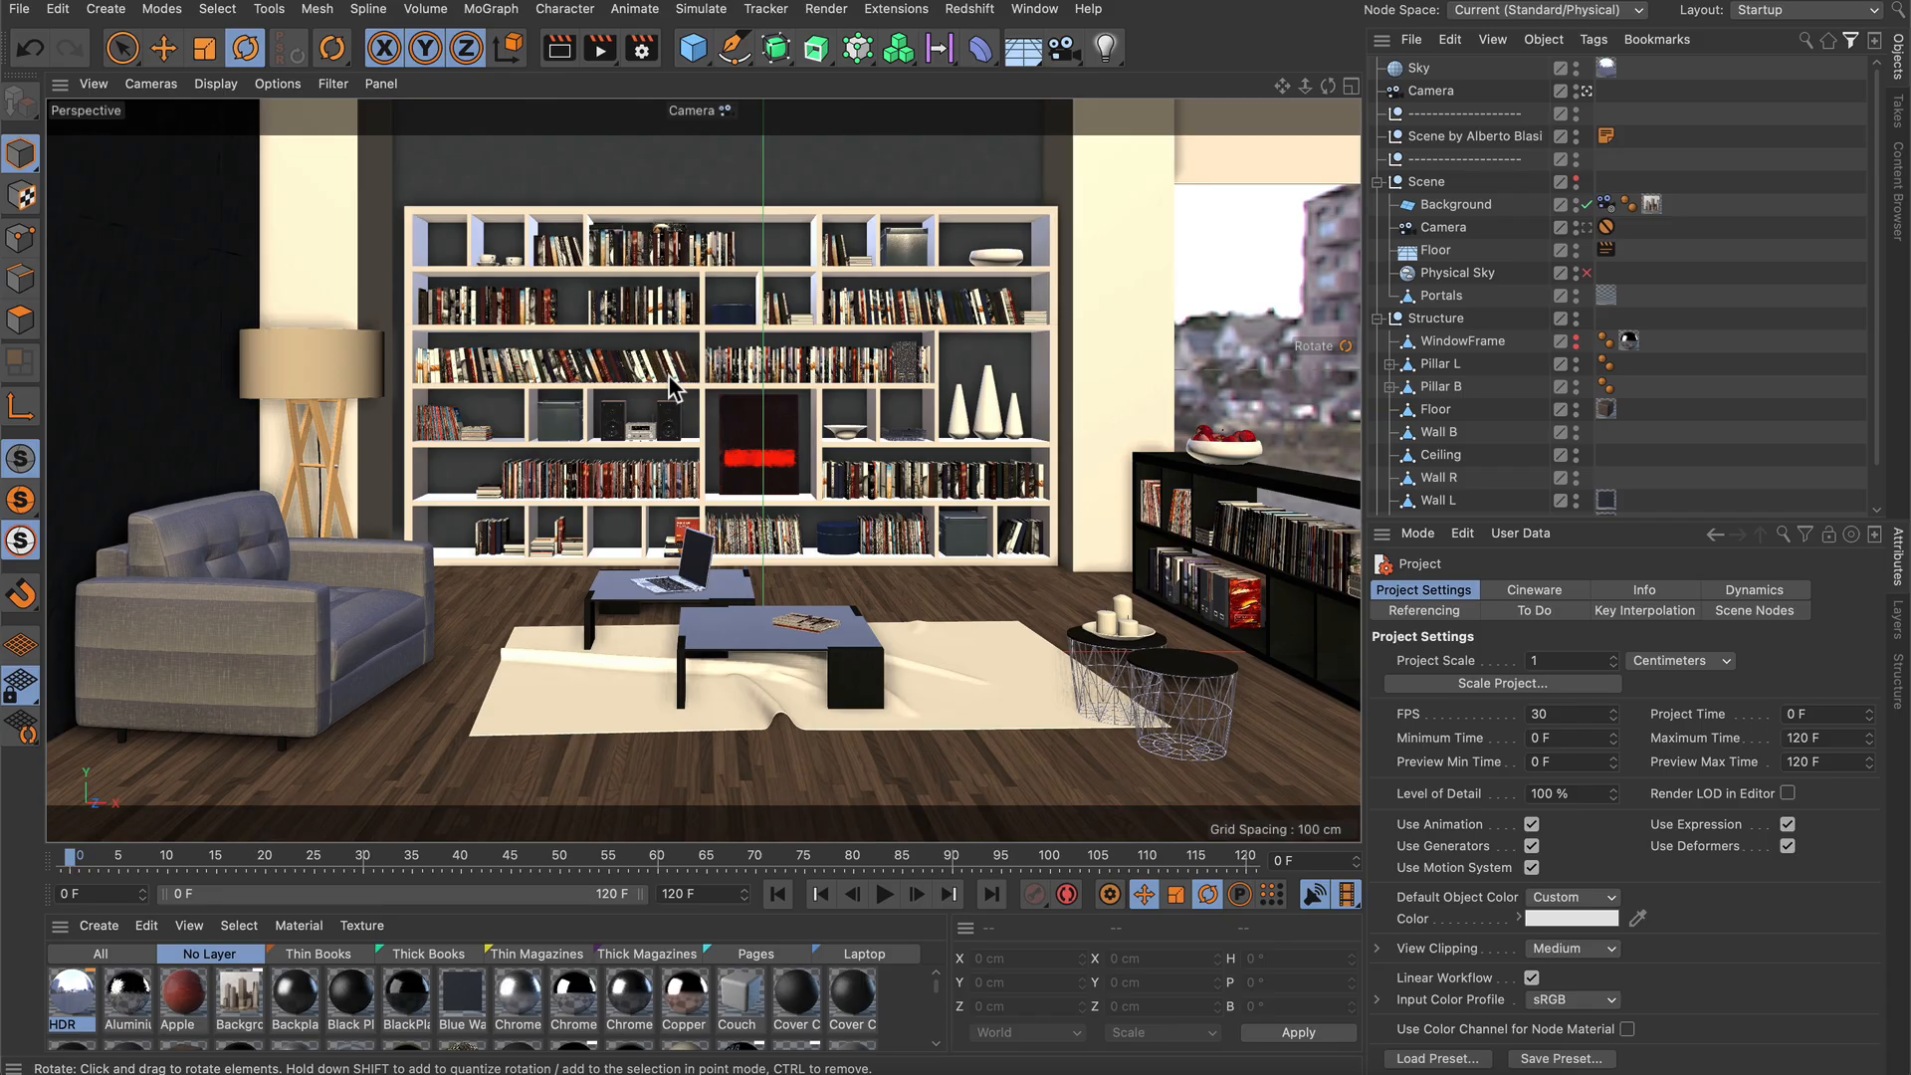
mouse_move(645, 203)
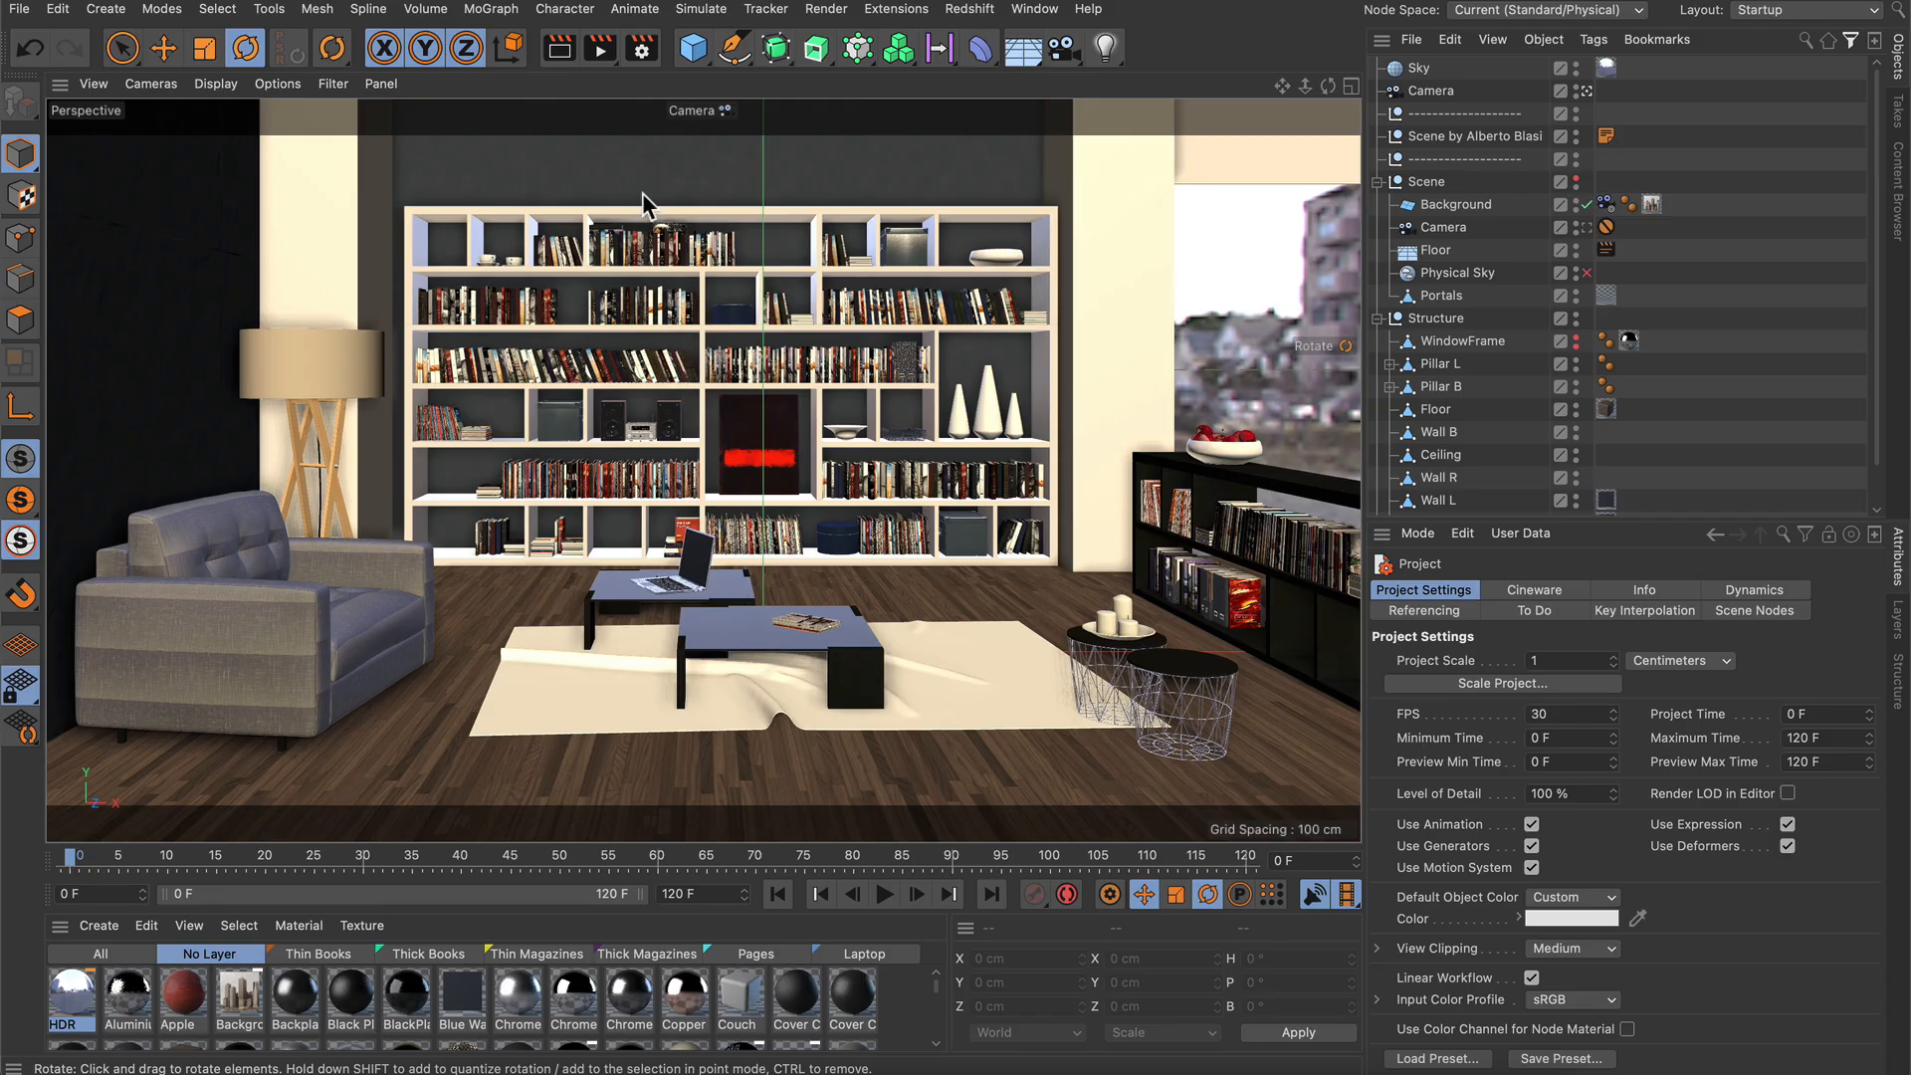
Step: Bring up the render command flyout from the Render to Picture Viewer button
click(599, 47)
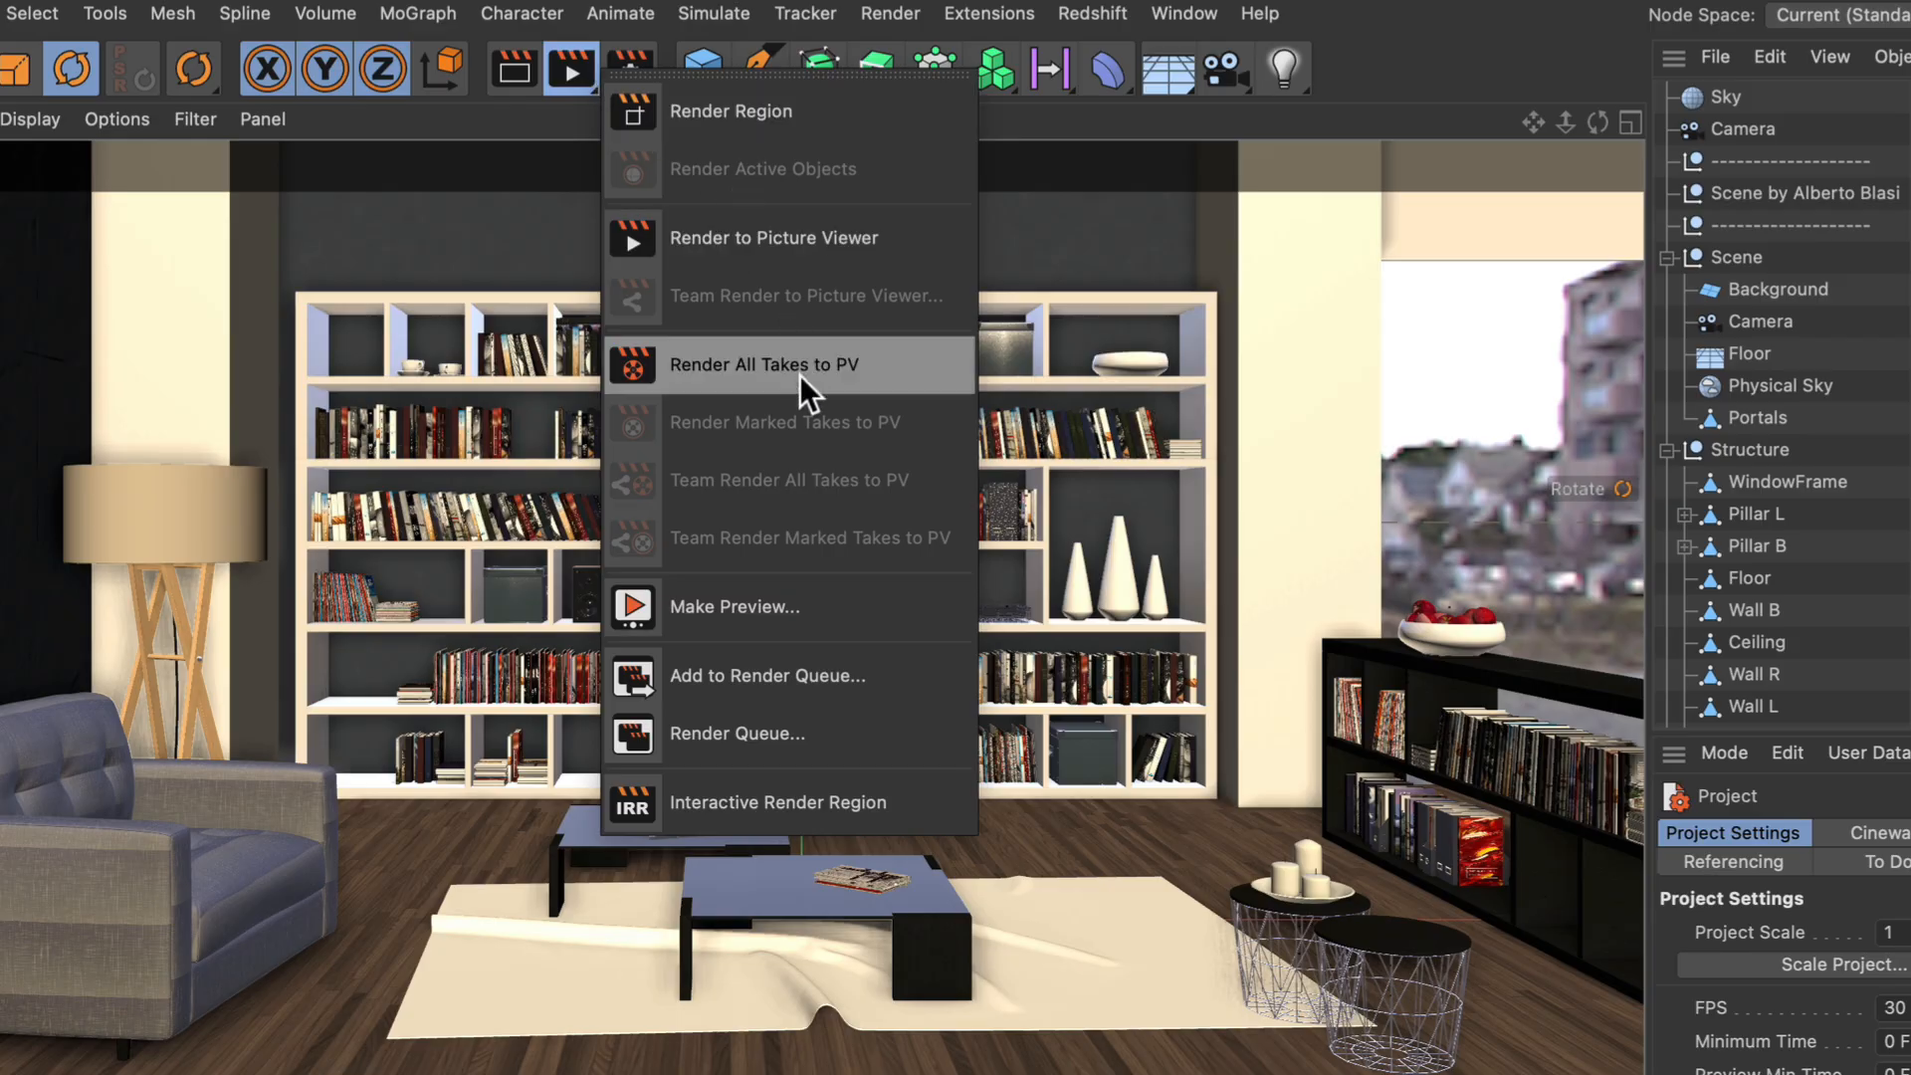
mouse_move(774, 633)
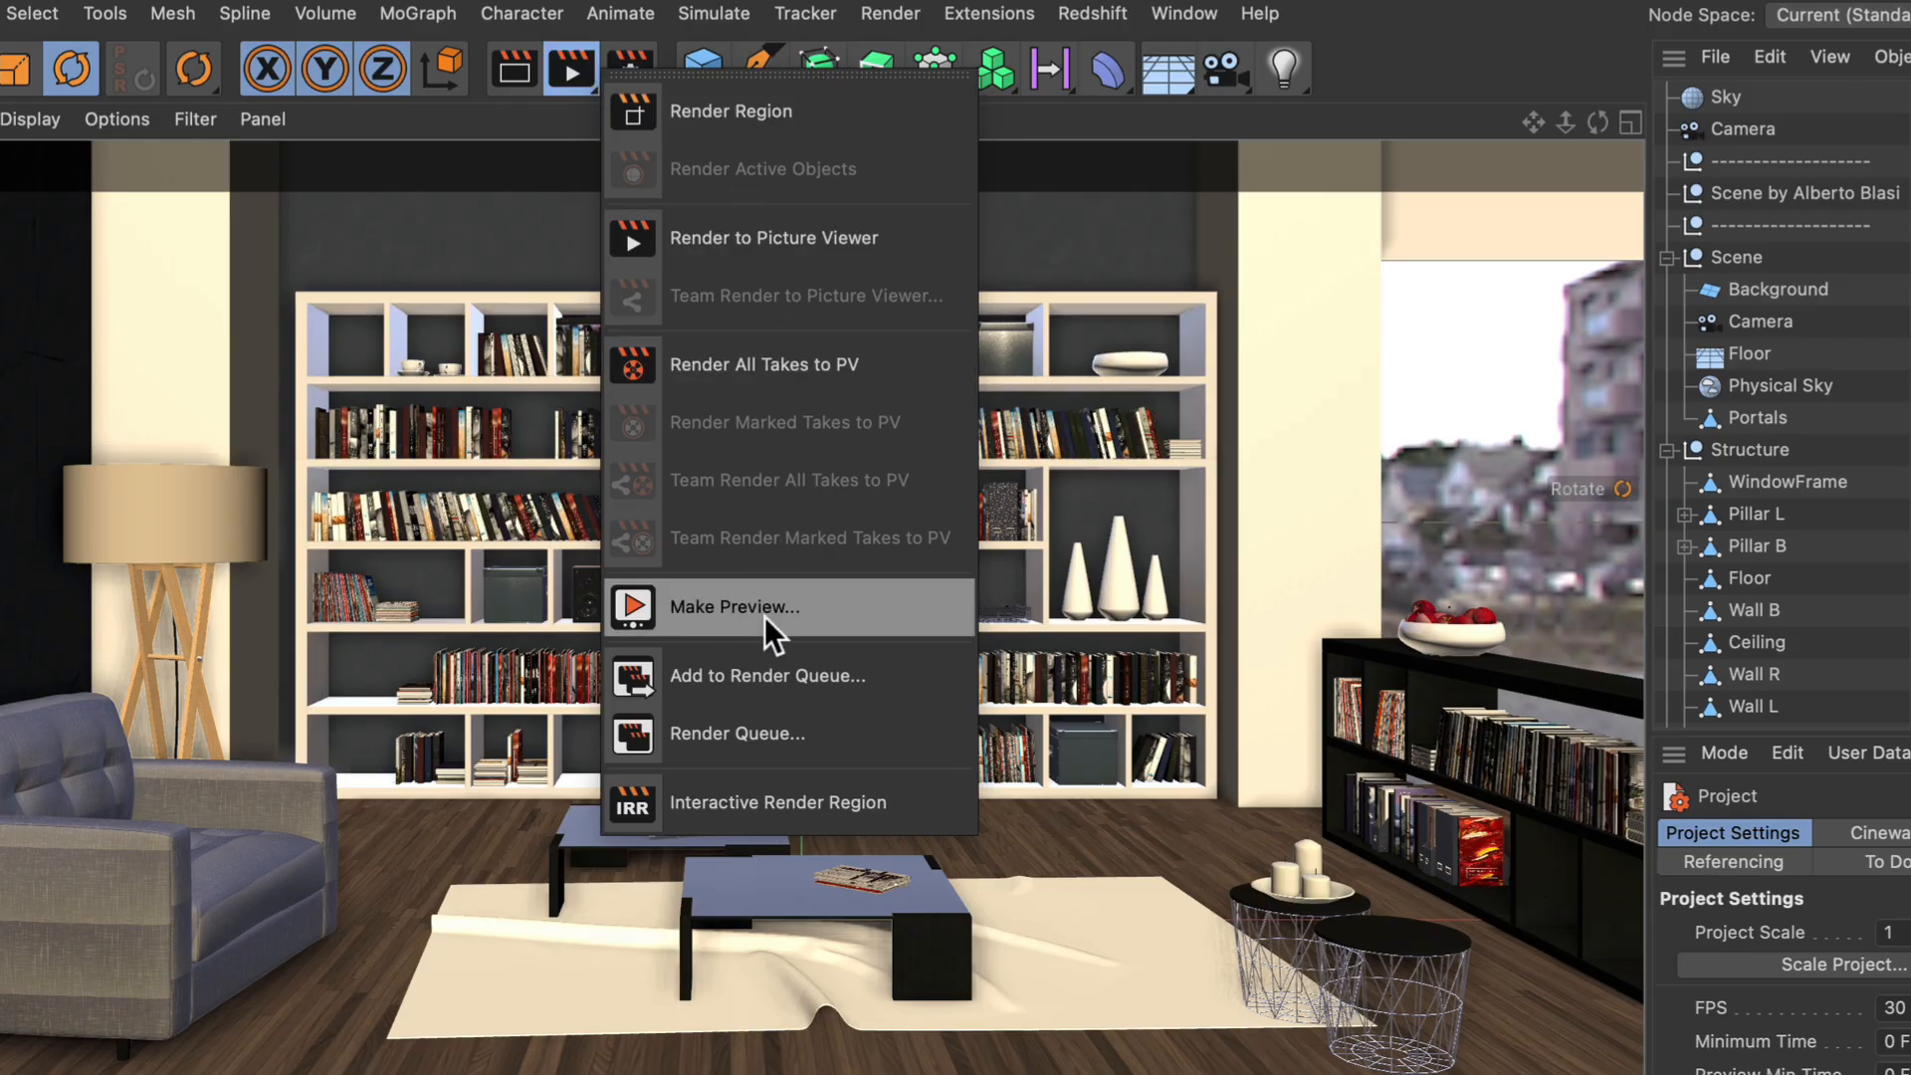
Step: Configure Make Preview for All Frames at image size 1280
click(735, 607)
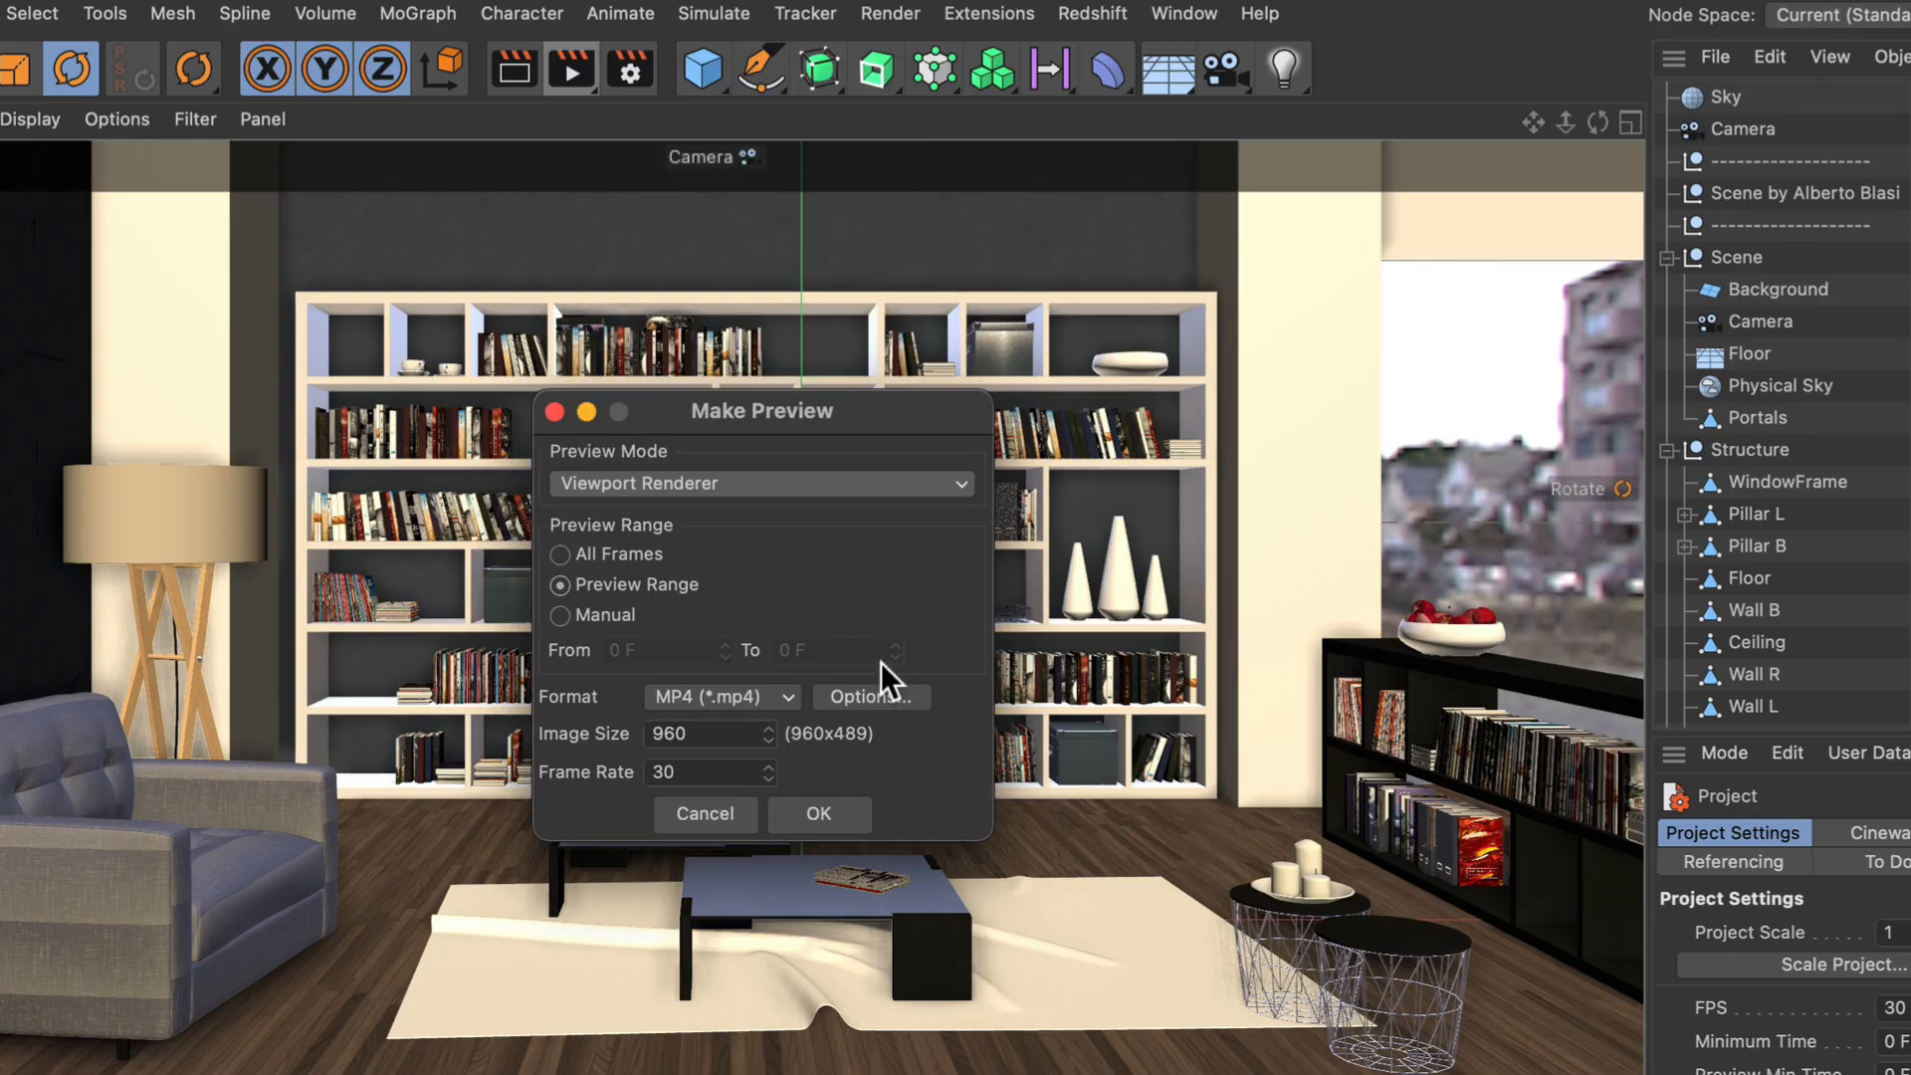
mouse_move(653, 448)
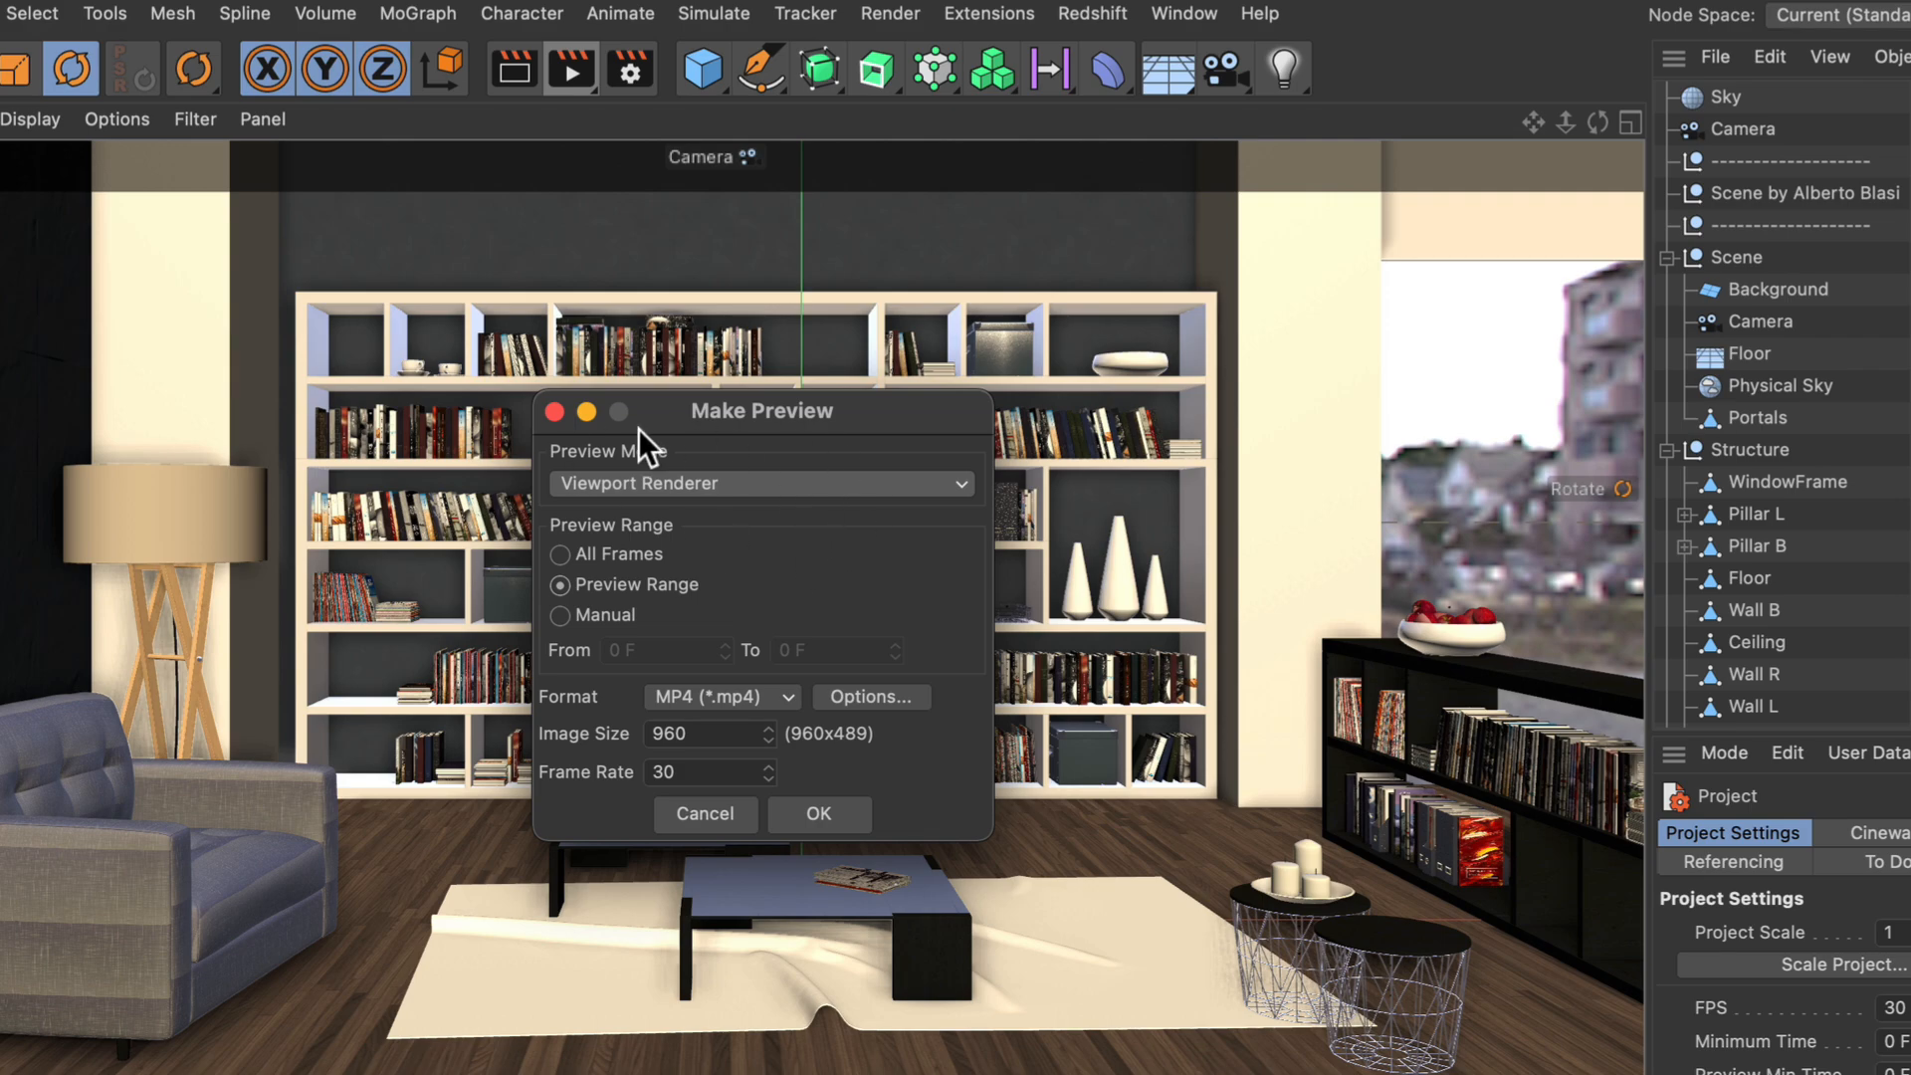
mouse_move(762, 507)
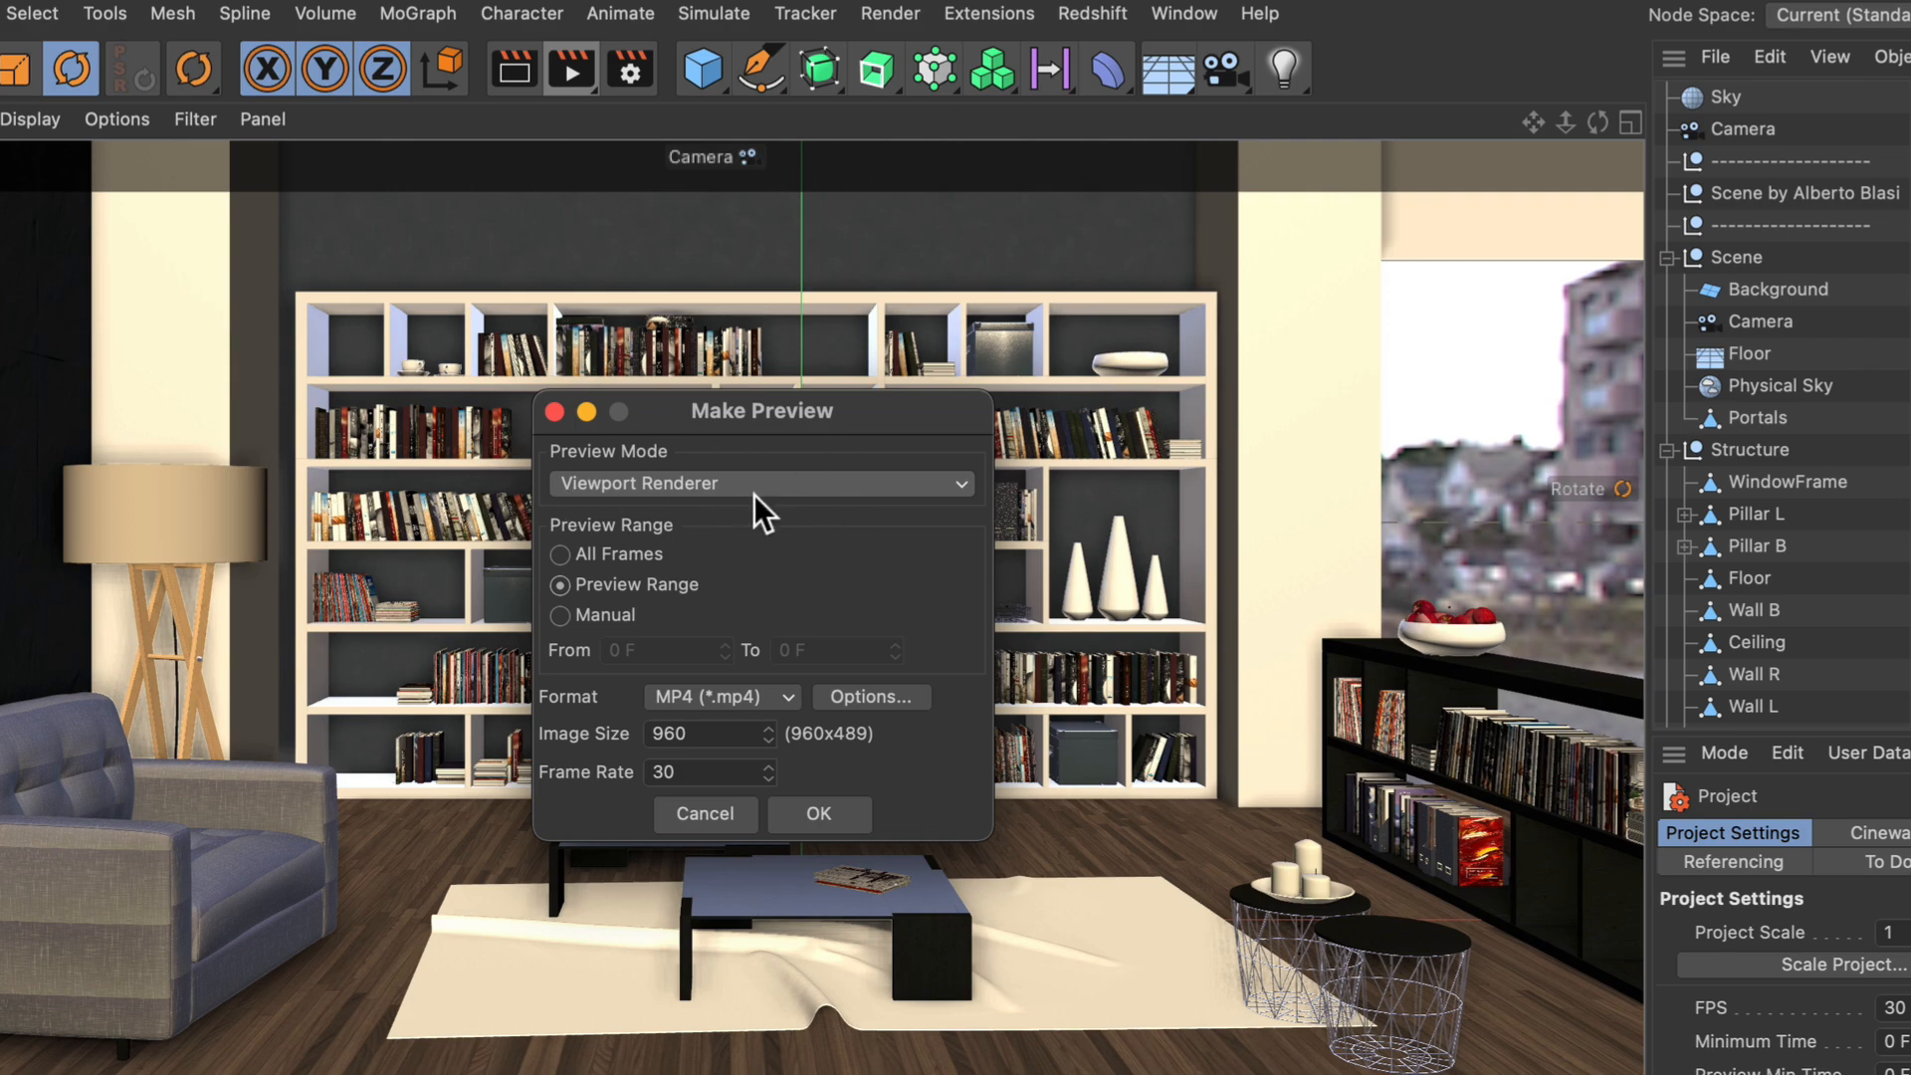
mouse_move(589, 584)
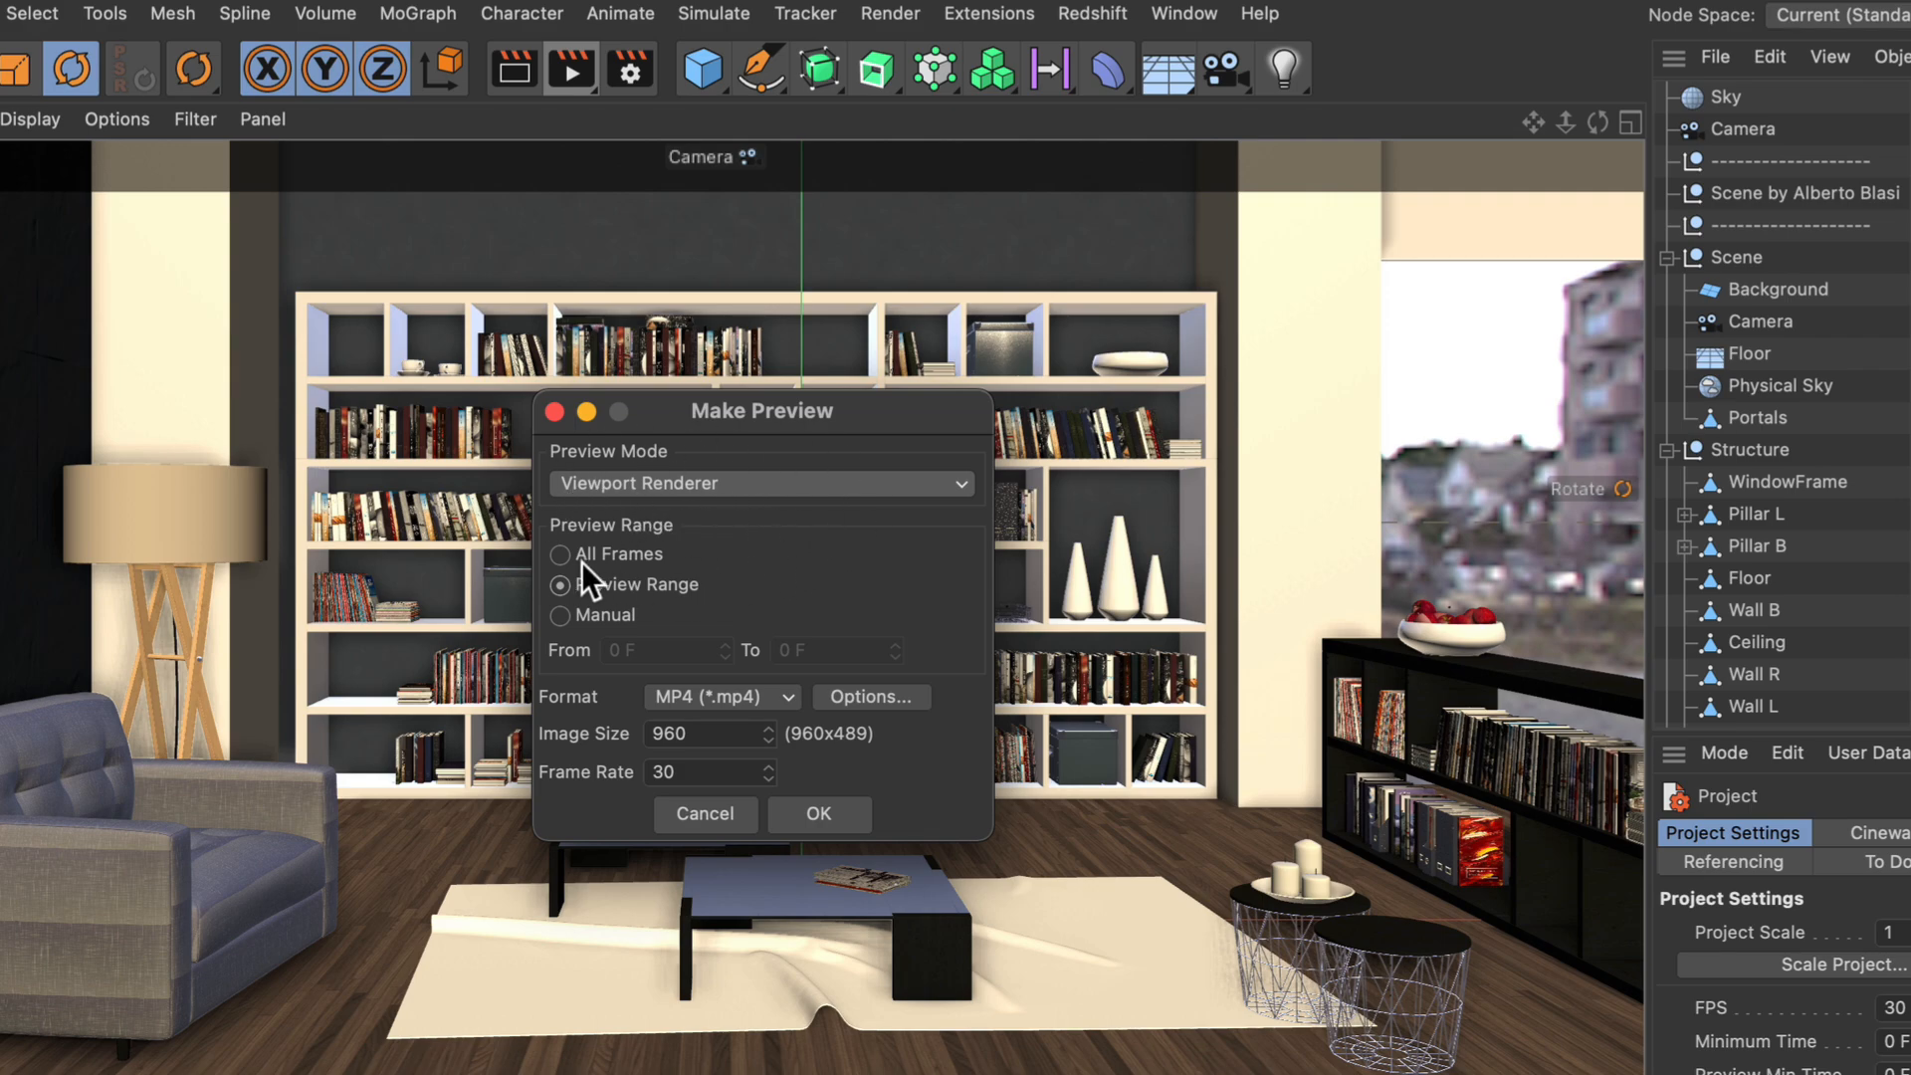
click(560, 555)
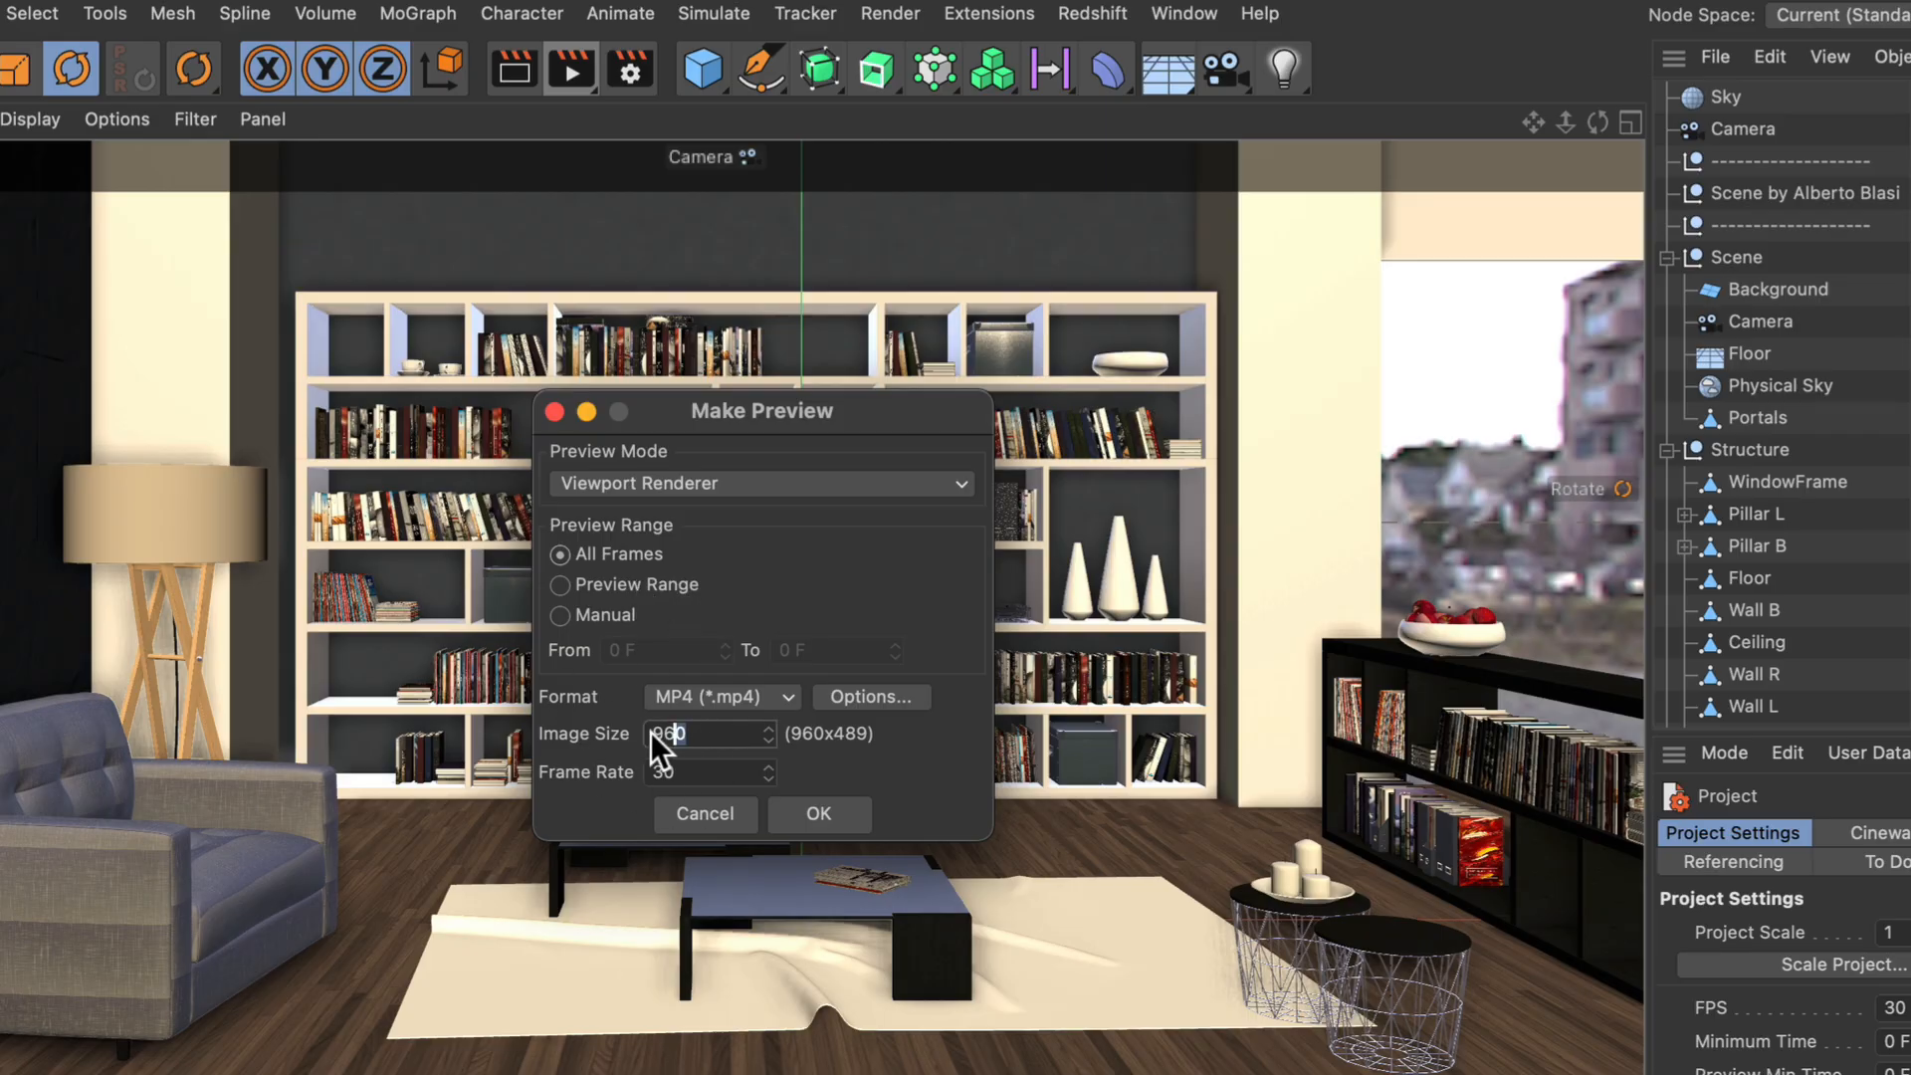
text(1280)
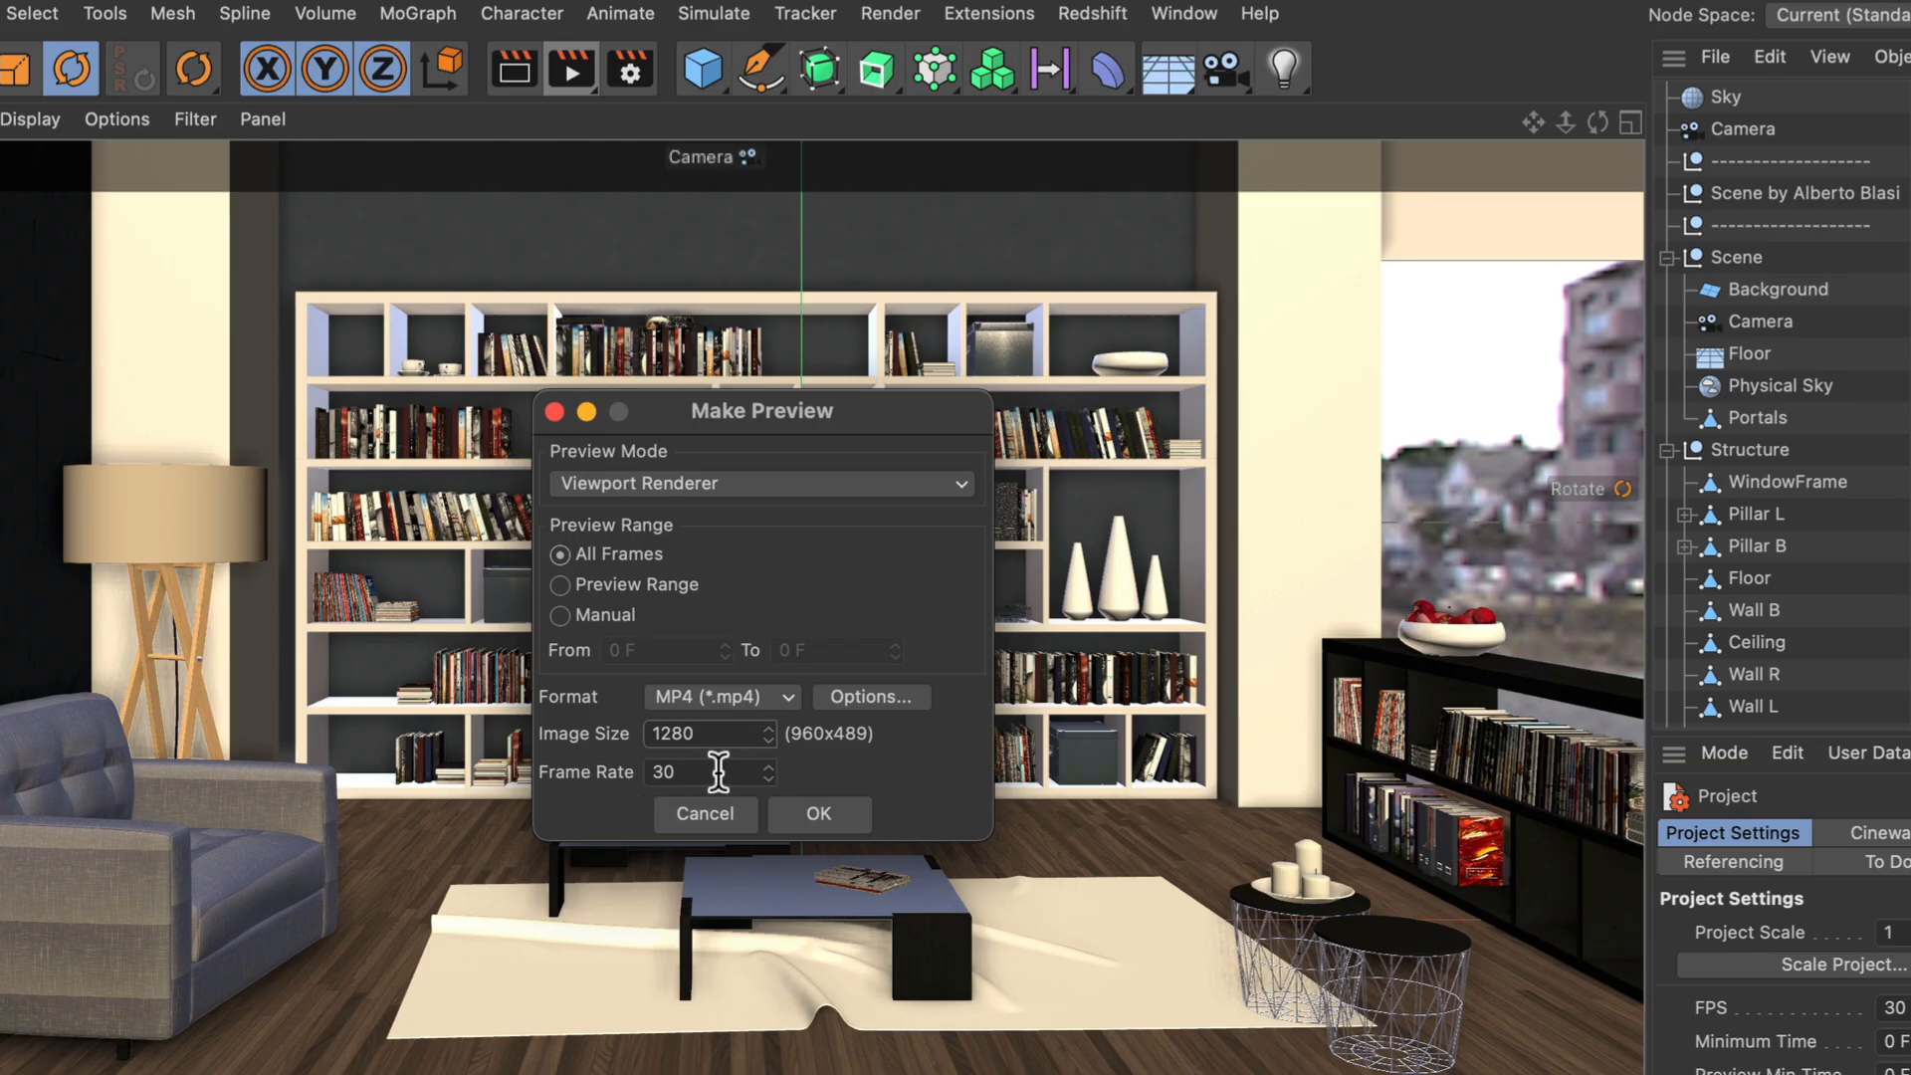
mouse_move(840, 828)
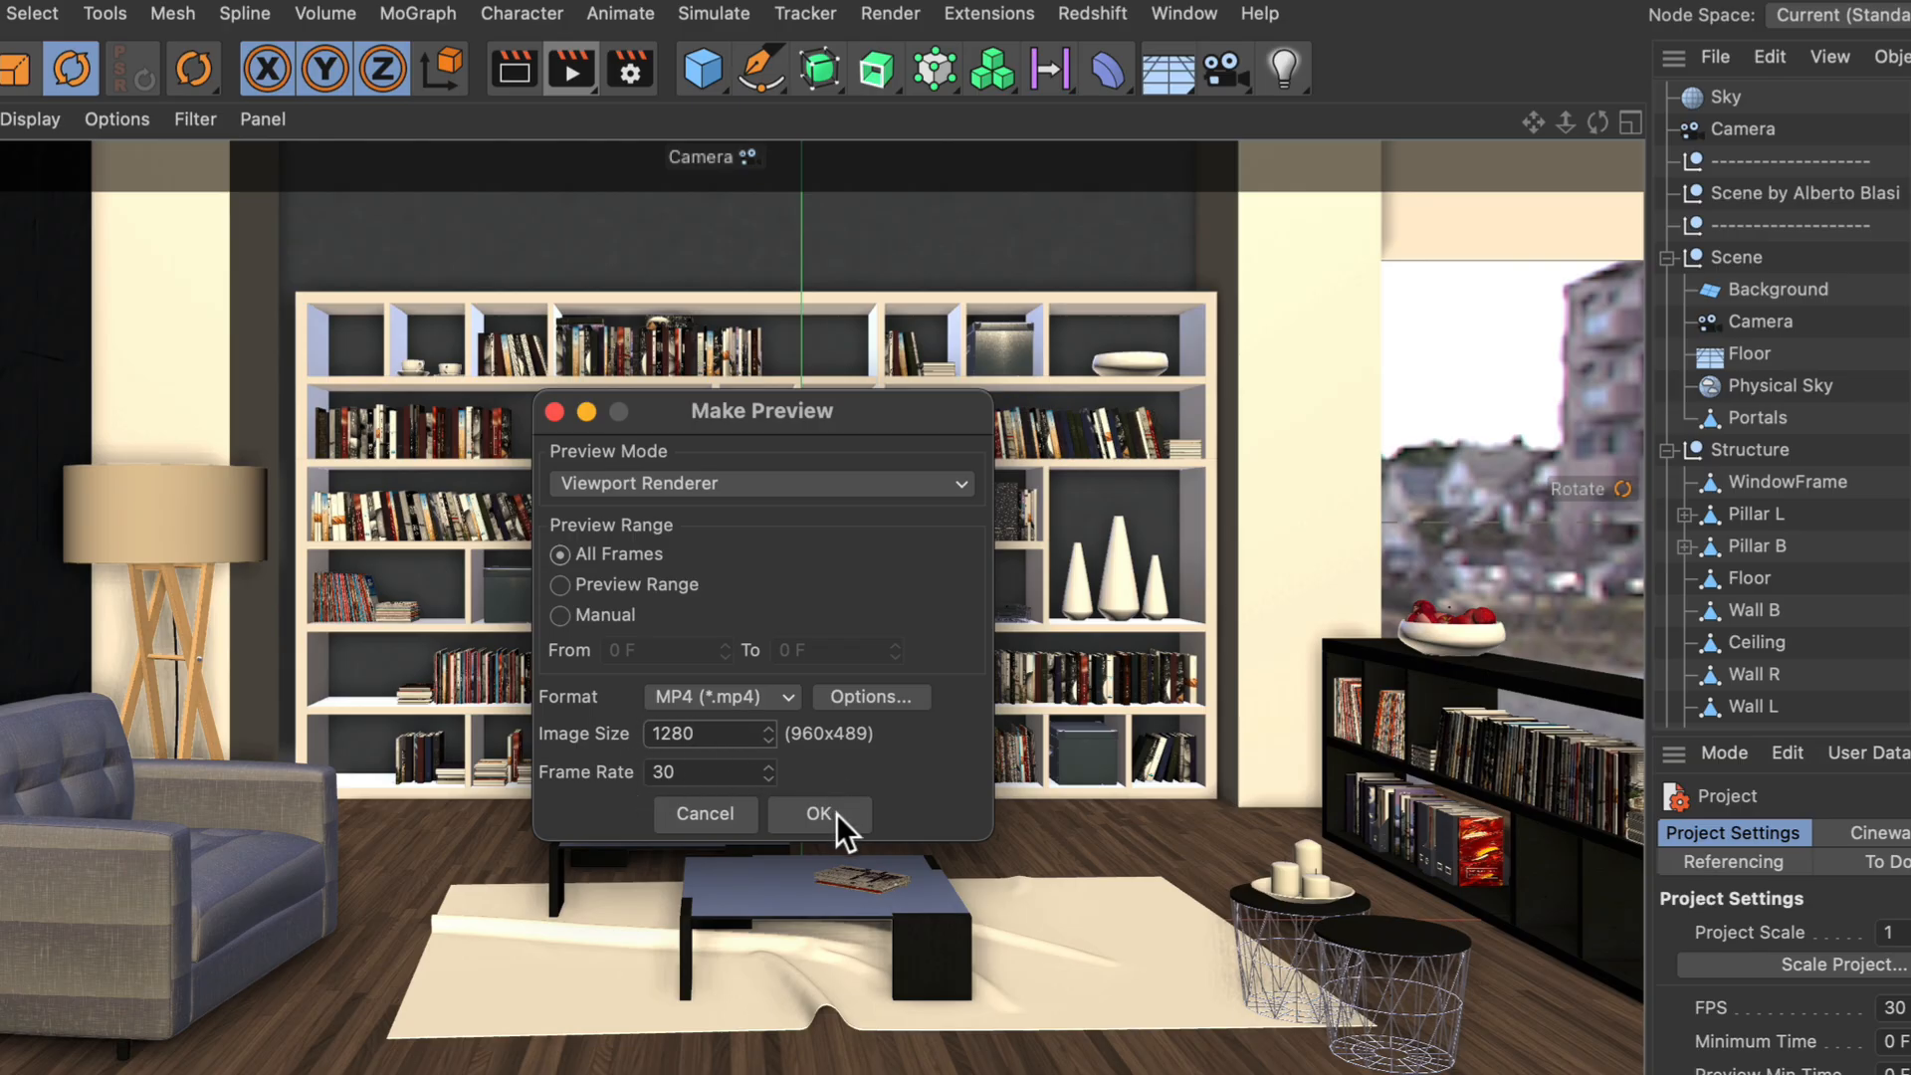
Step: Confirm the Make Preview dialog to start calculating preview.mp4
click(818, 812)
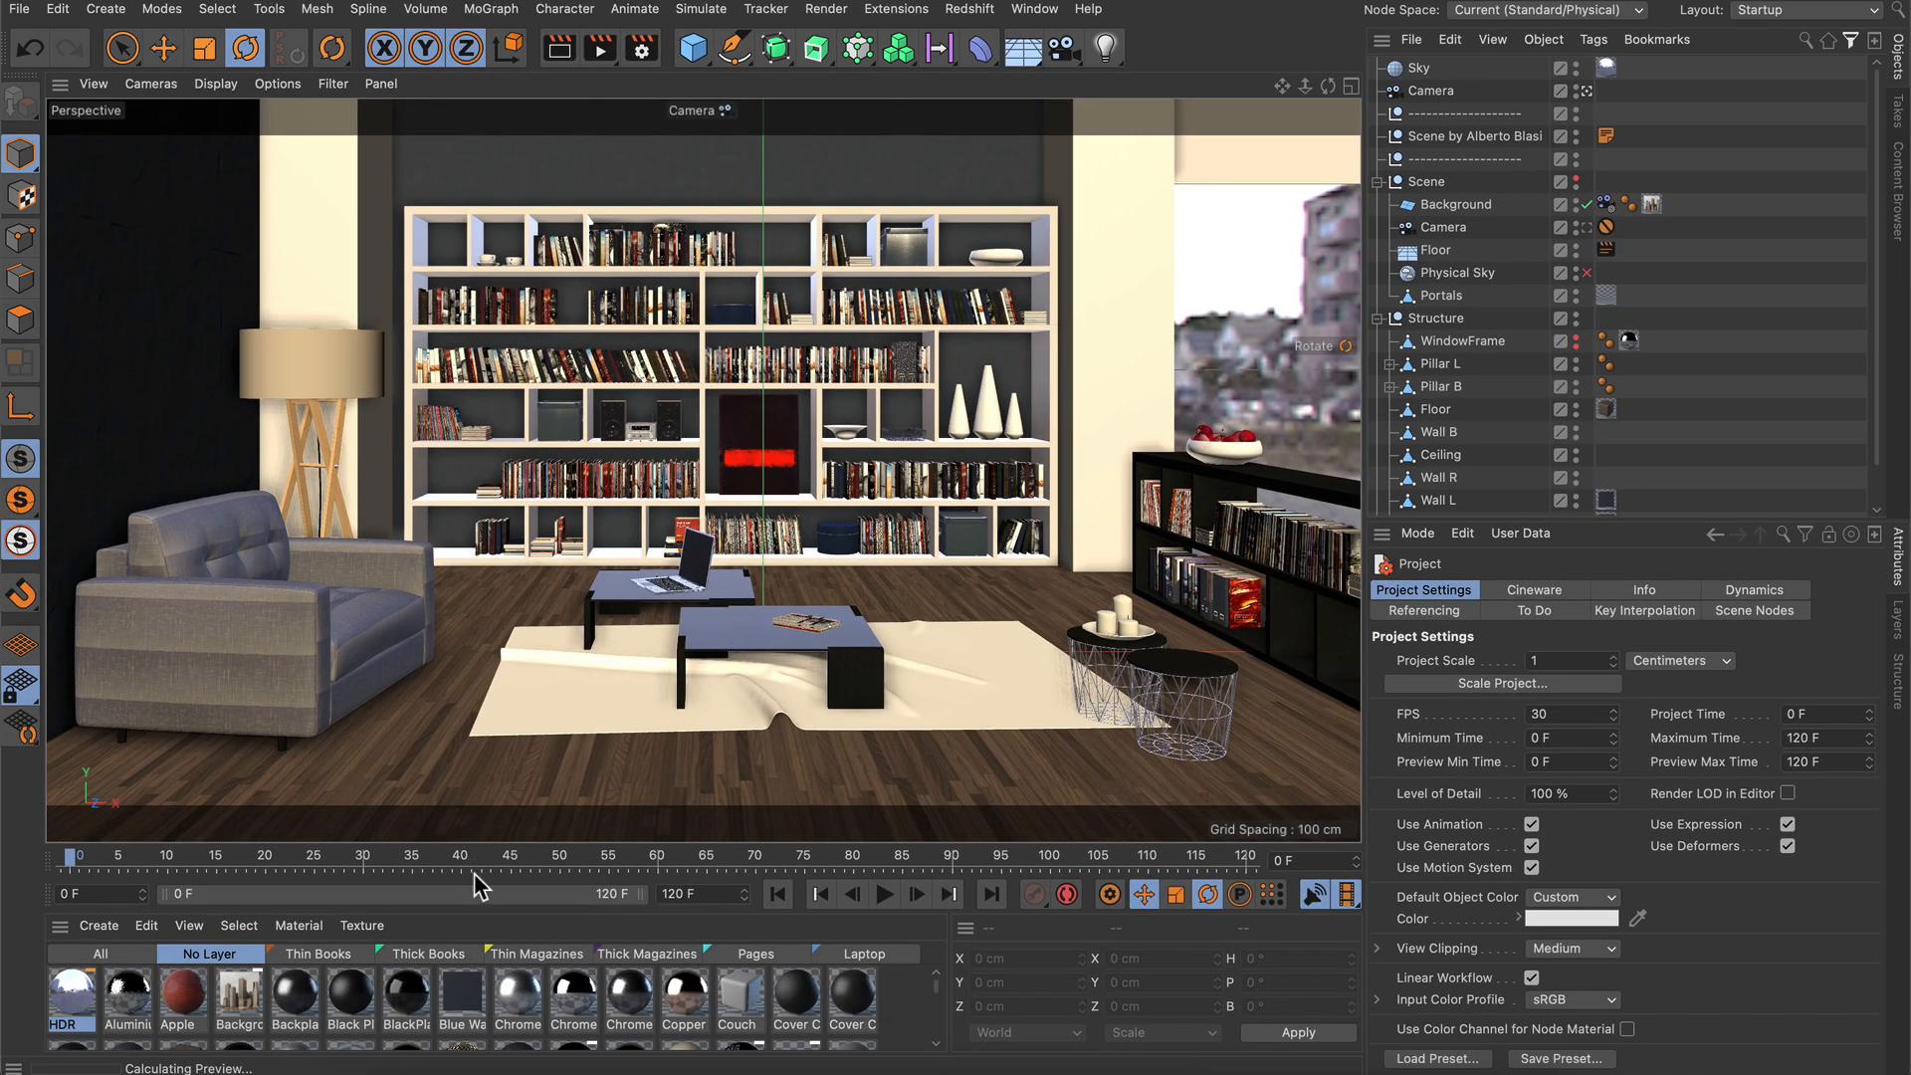
mouse_move(91, 1073)
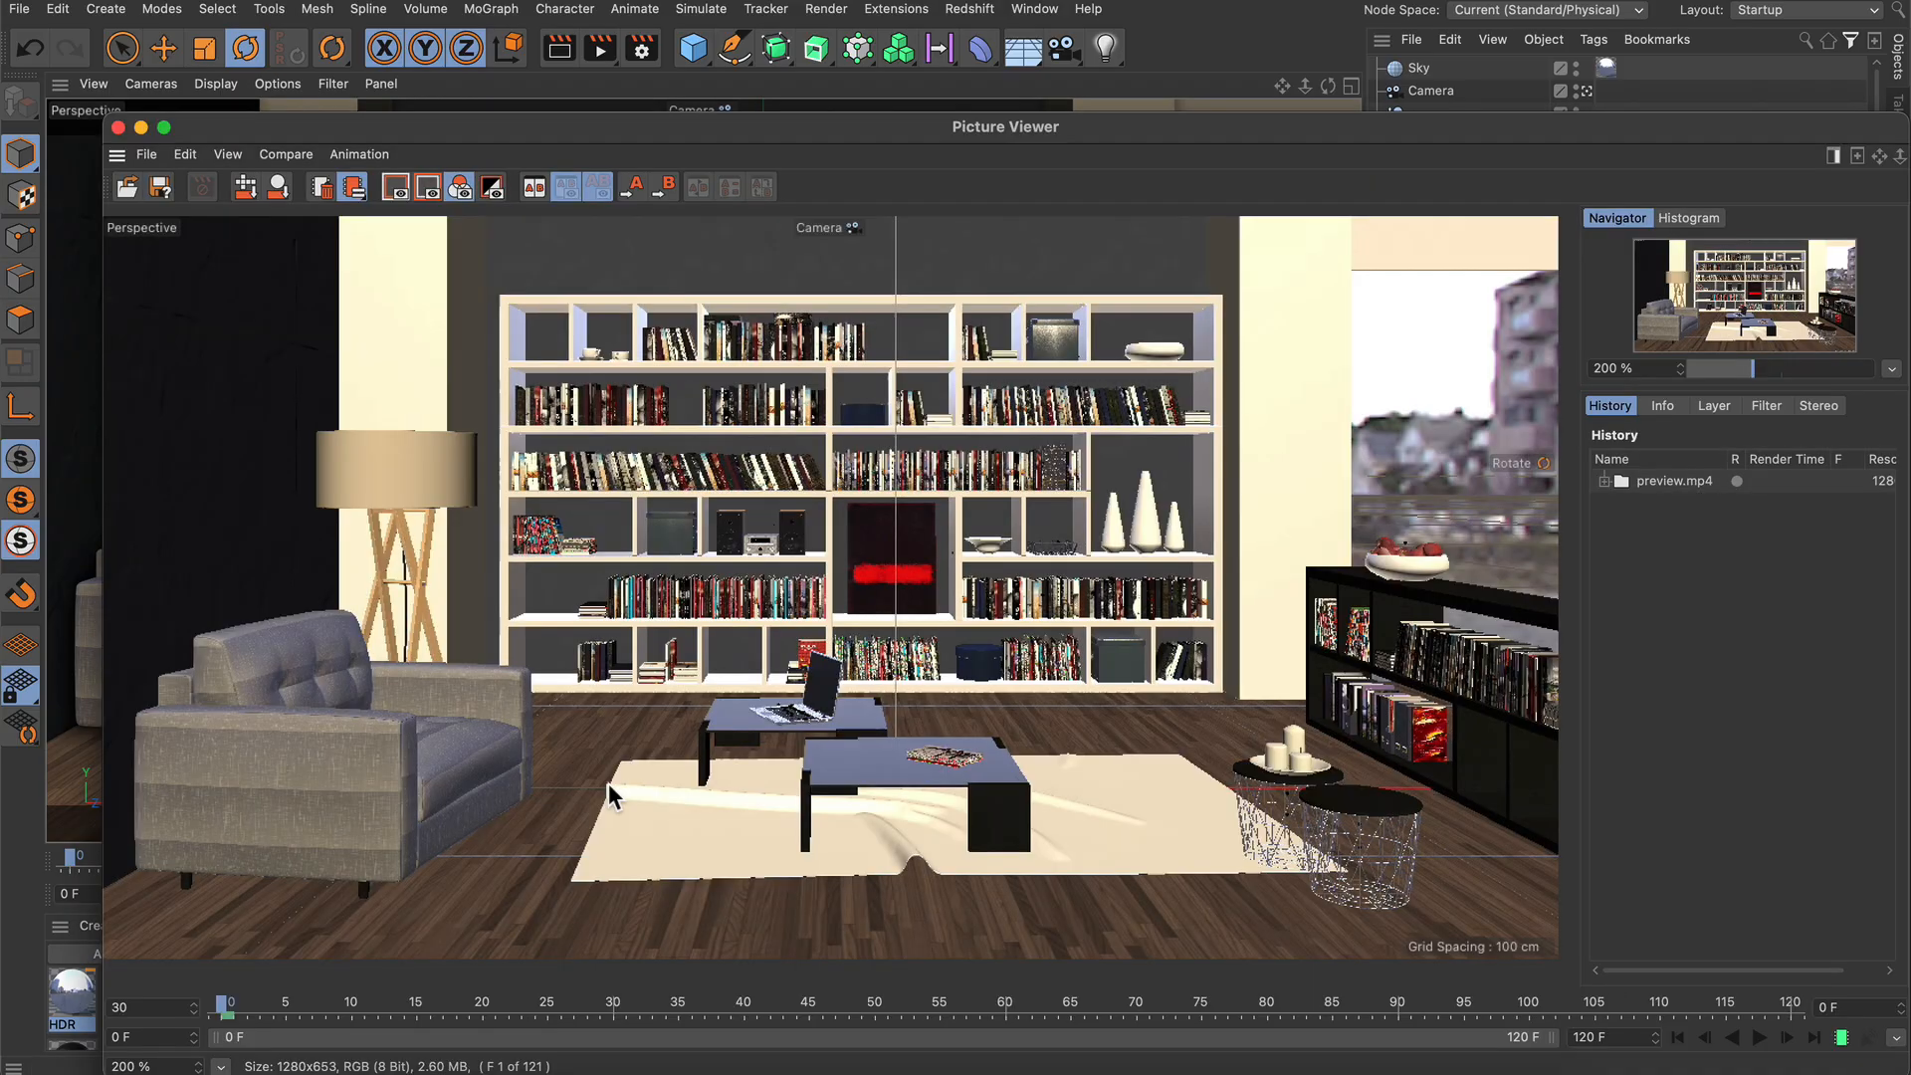
mouse_move(1224, 936)
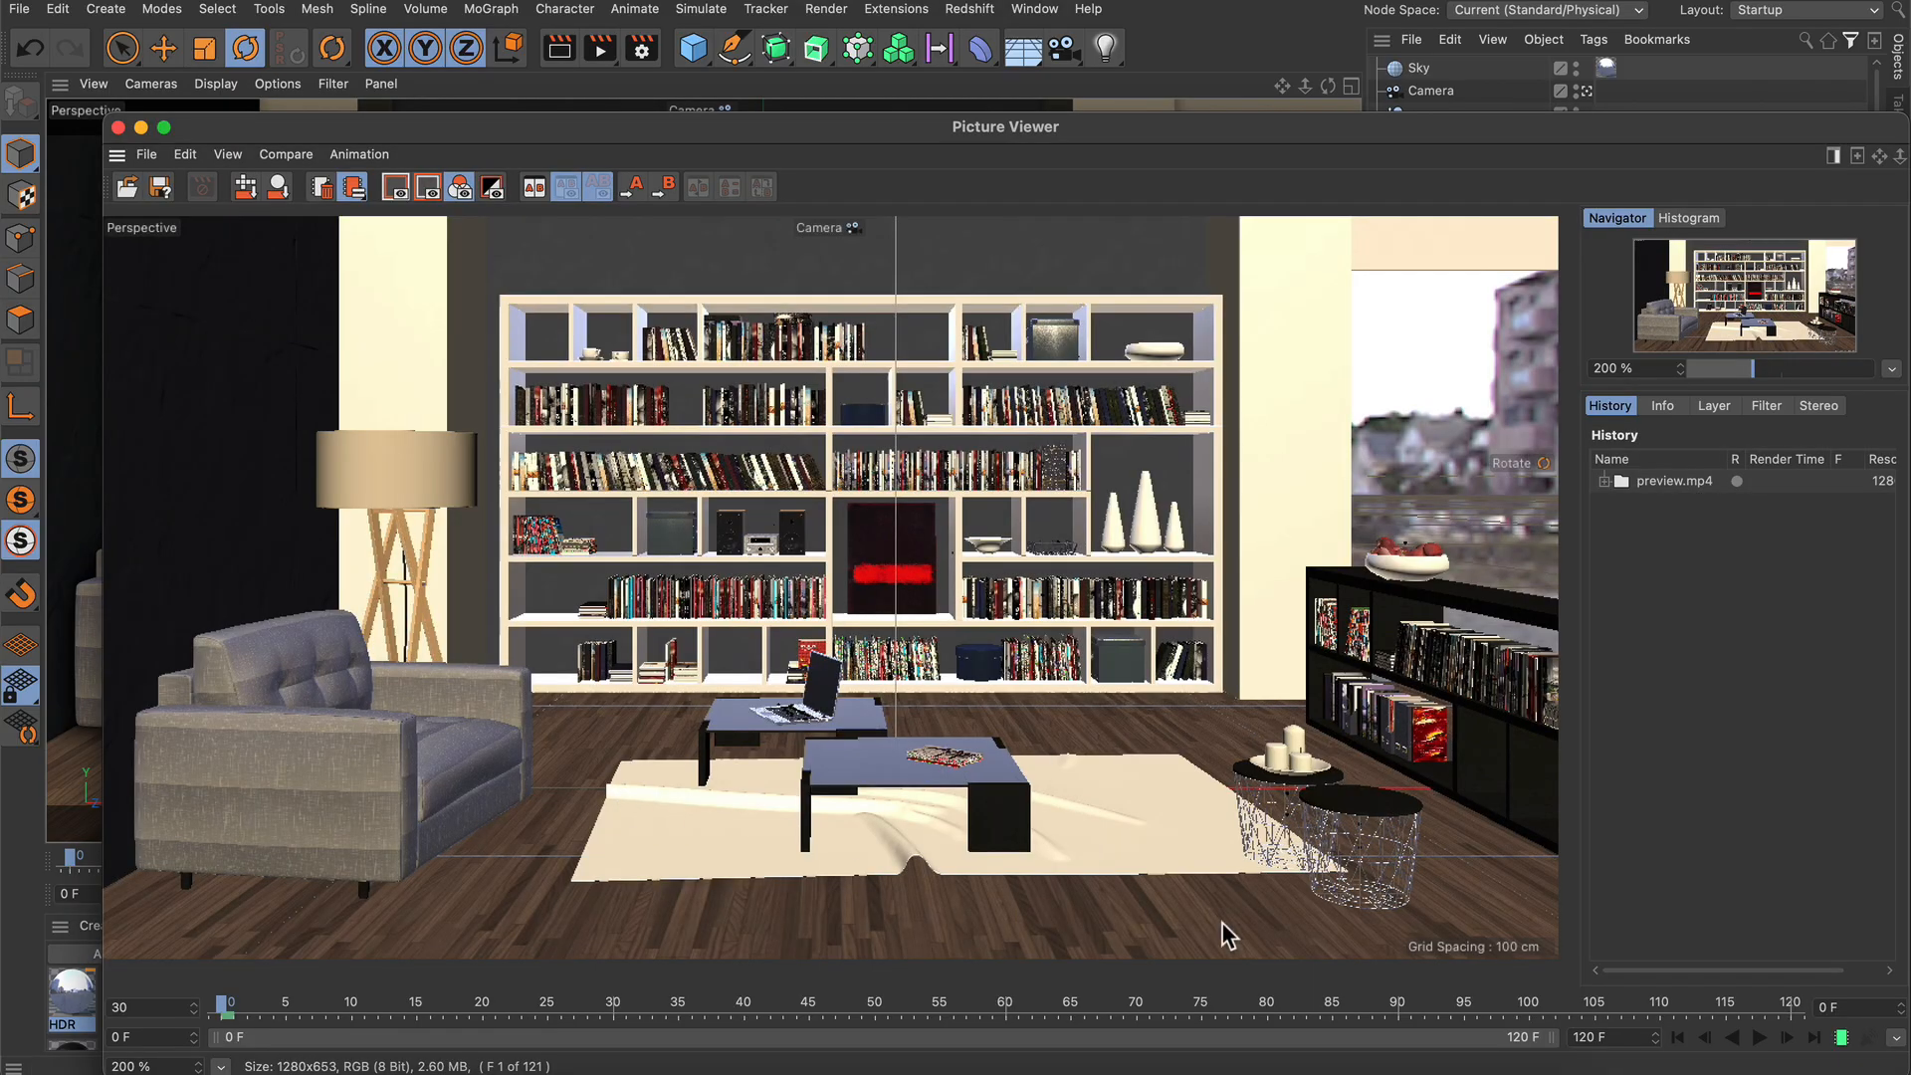
Step: Play preview.mp4 in the Picture Viewer timeline
click(1756, 1035)
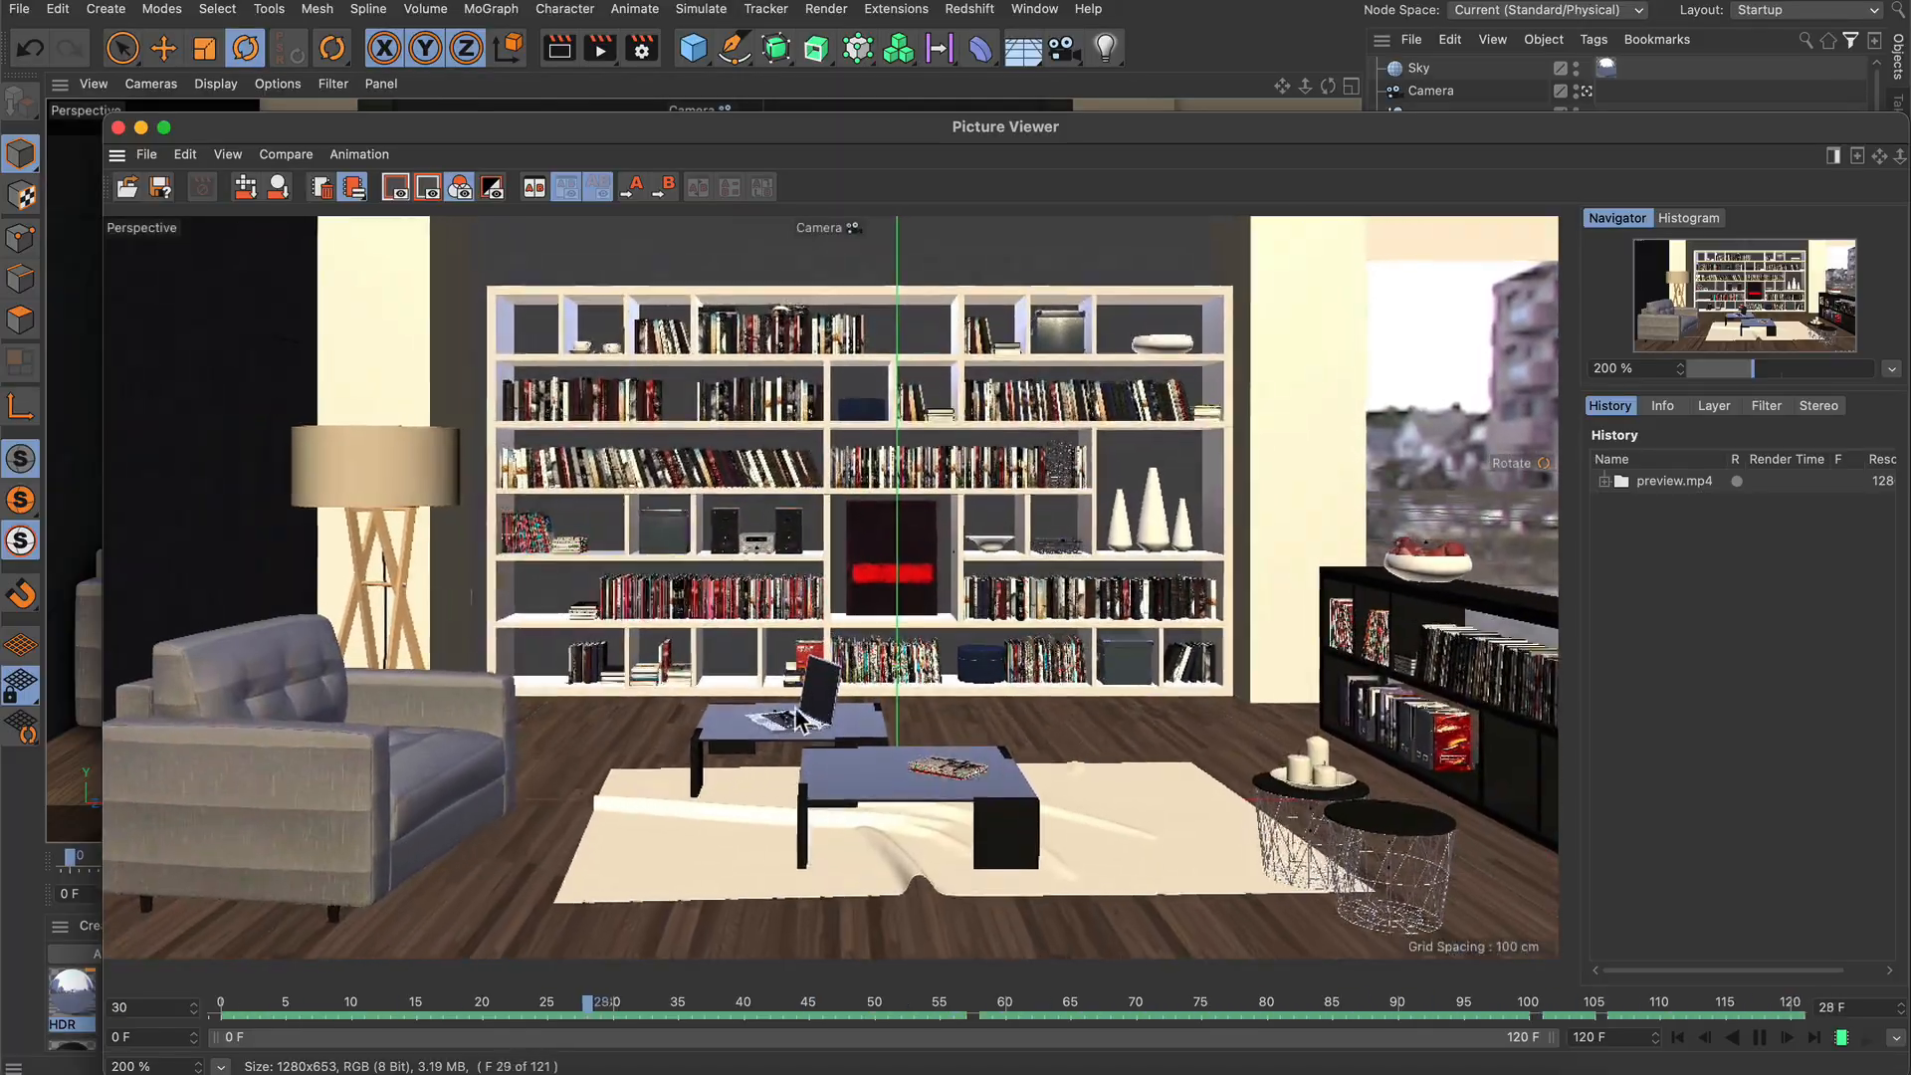
click(1787, 1038)
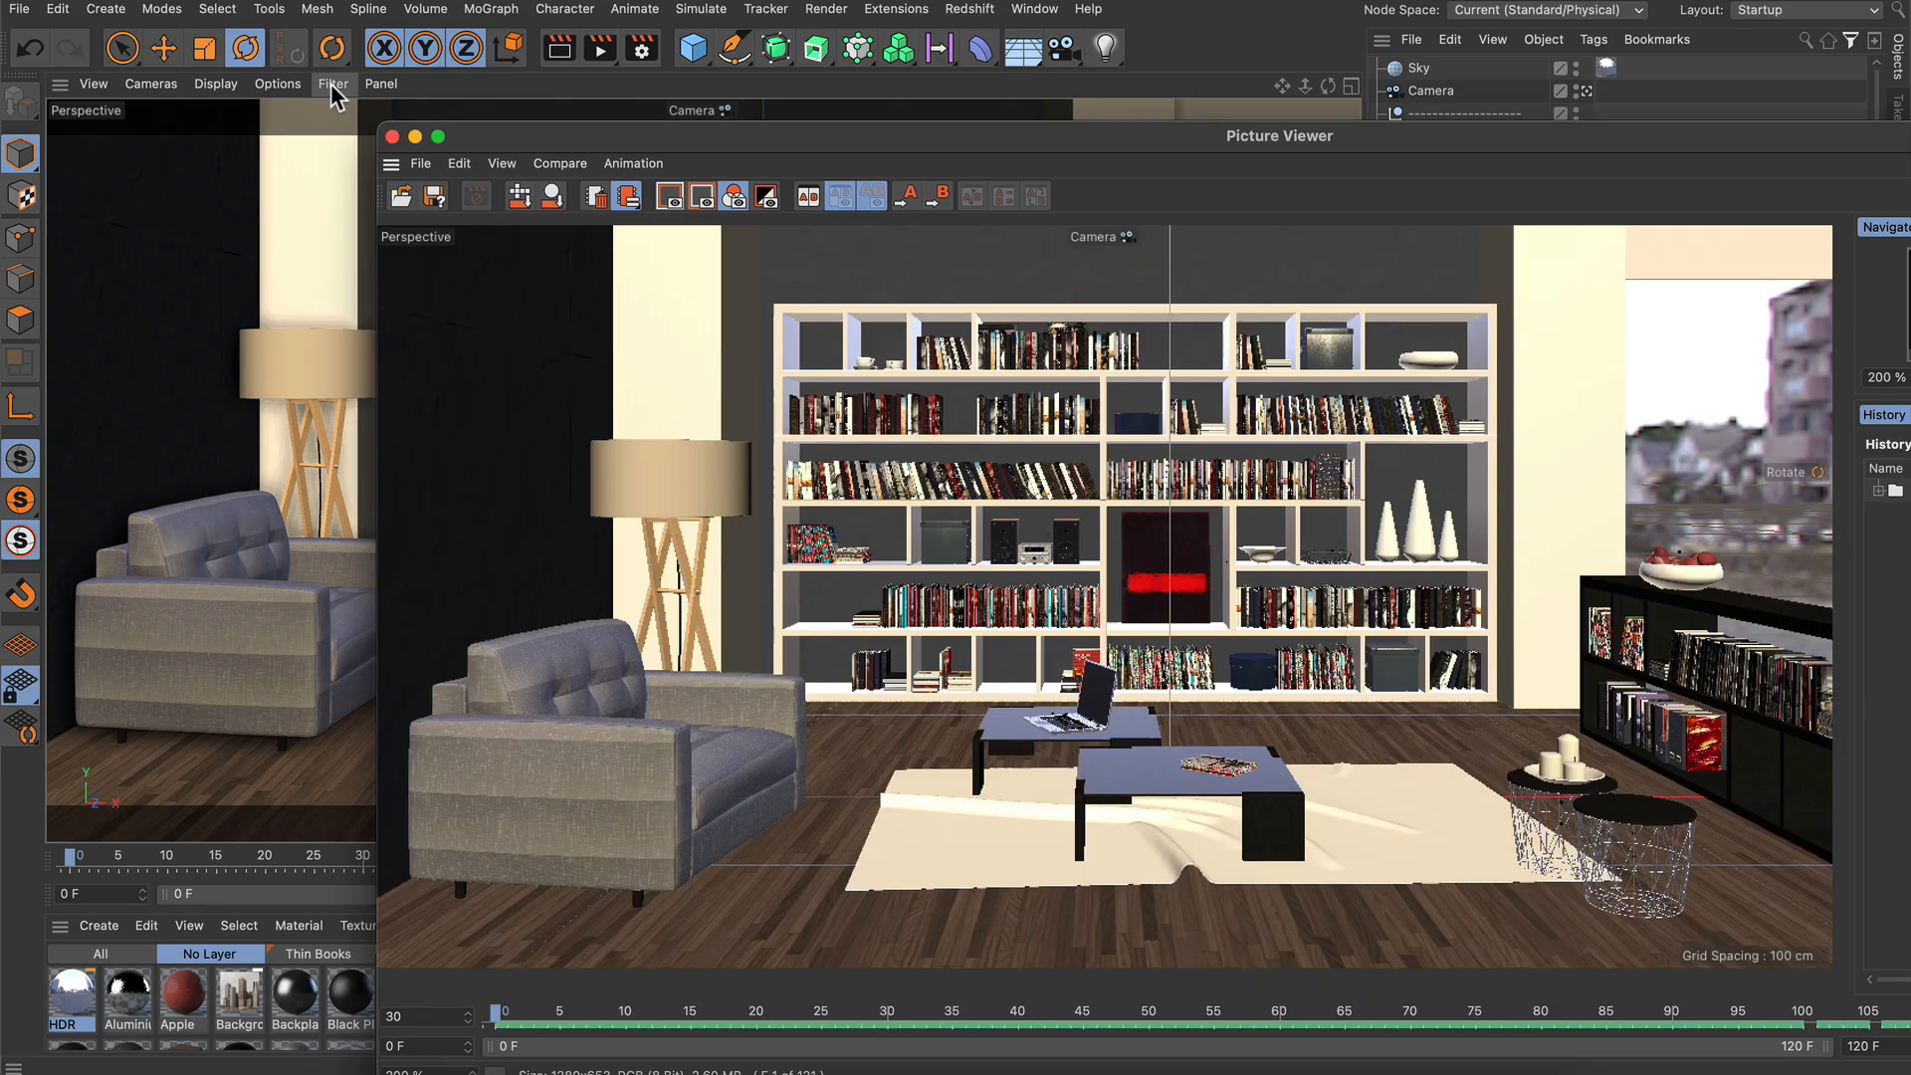
Step: Check the viewport Filter and Options menus and dismiss the Picture Viewer
click(332, 84)
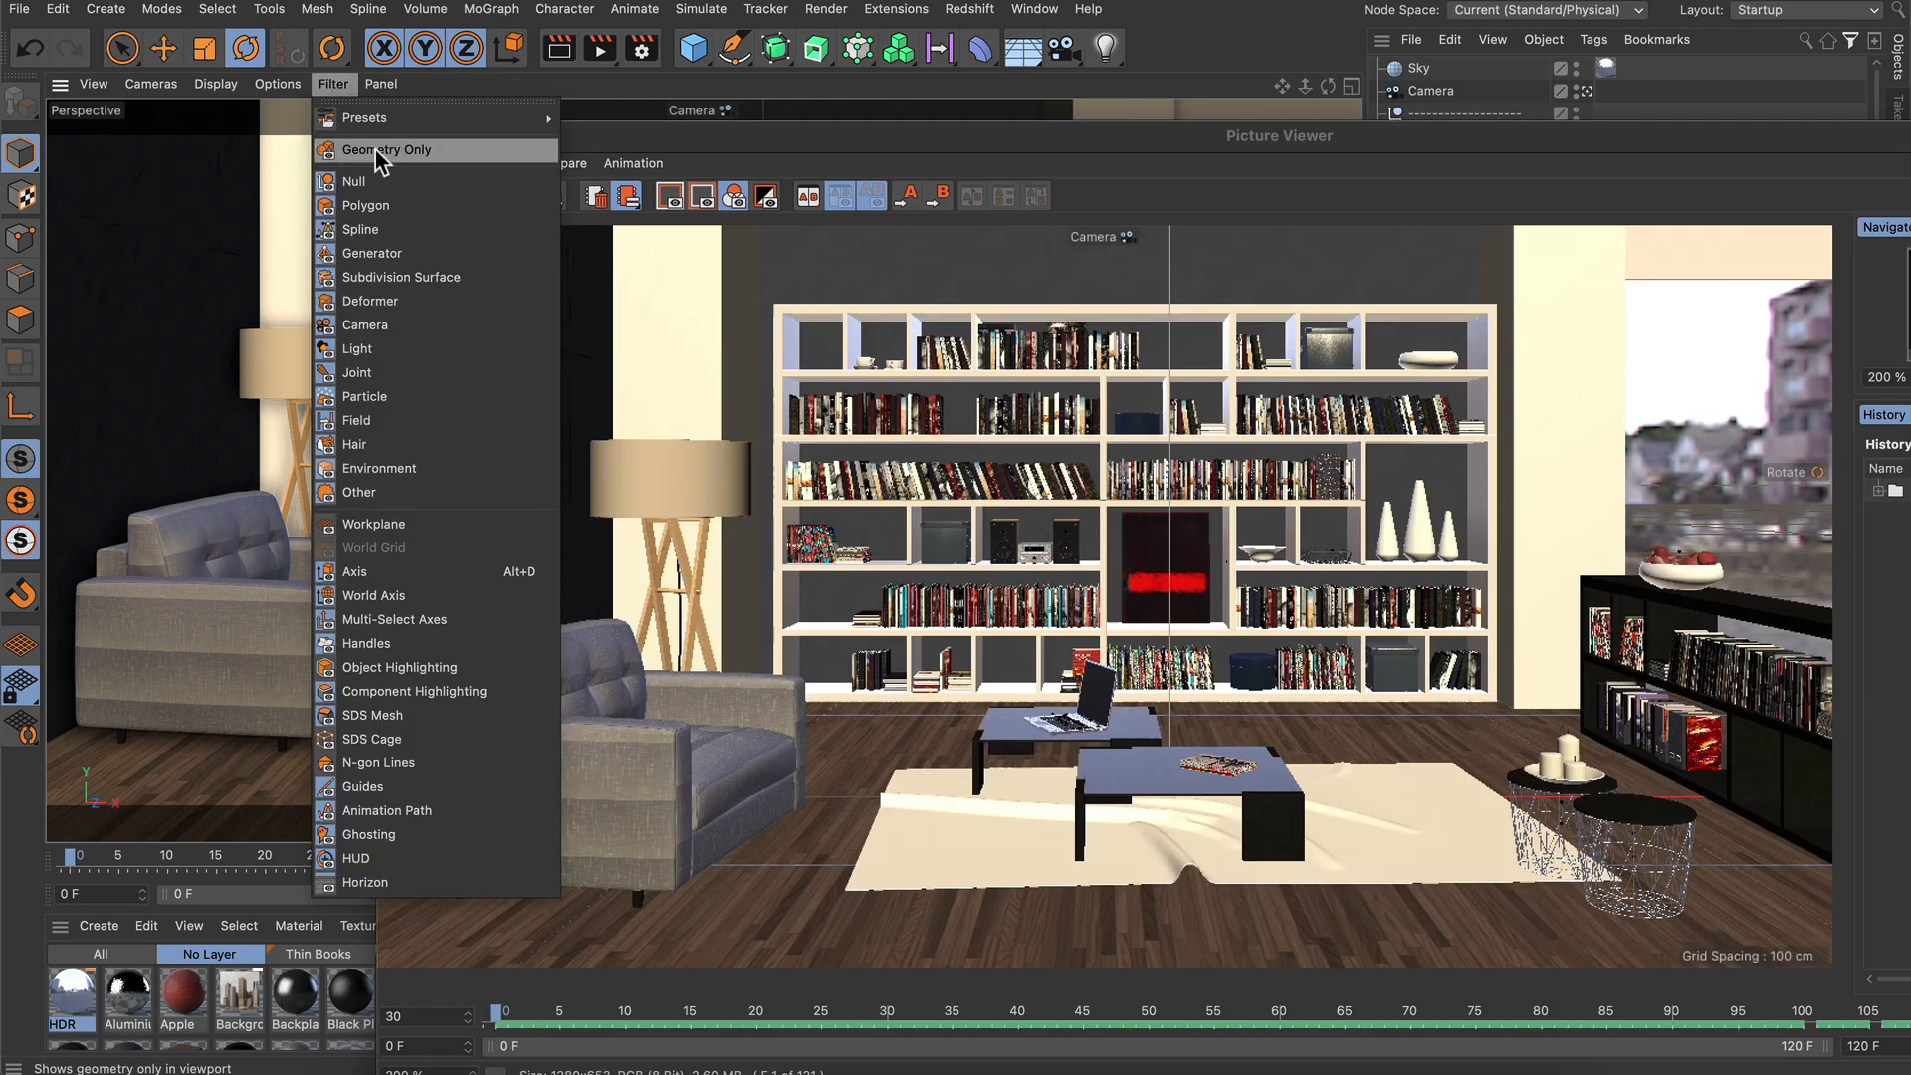
click(278, 84)
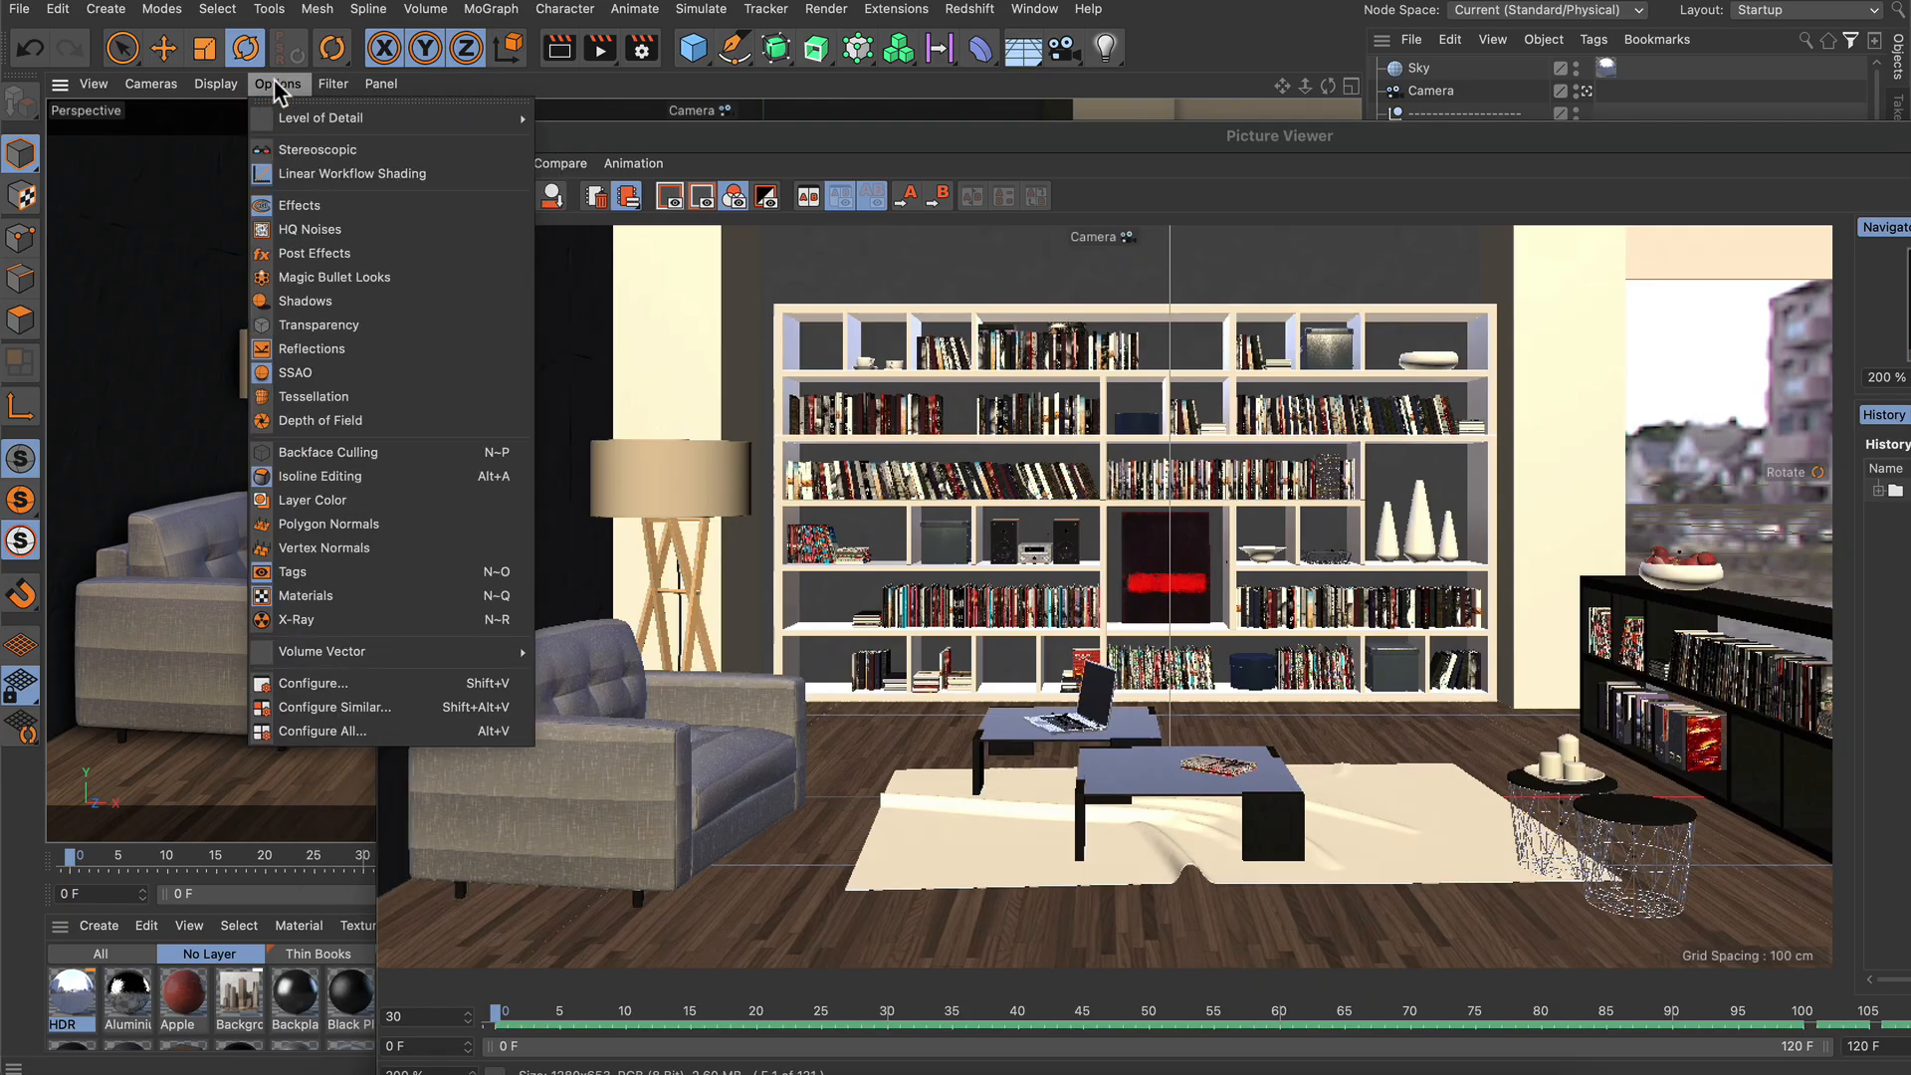
mouse_move(299, 206)
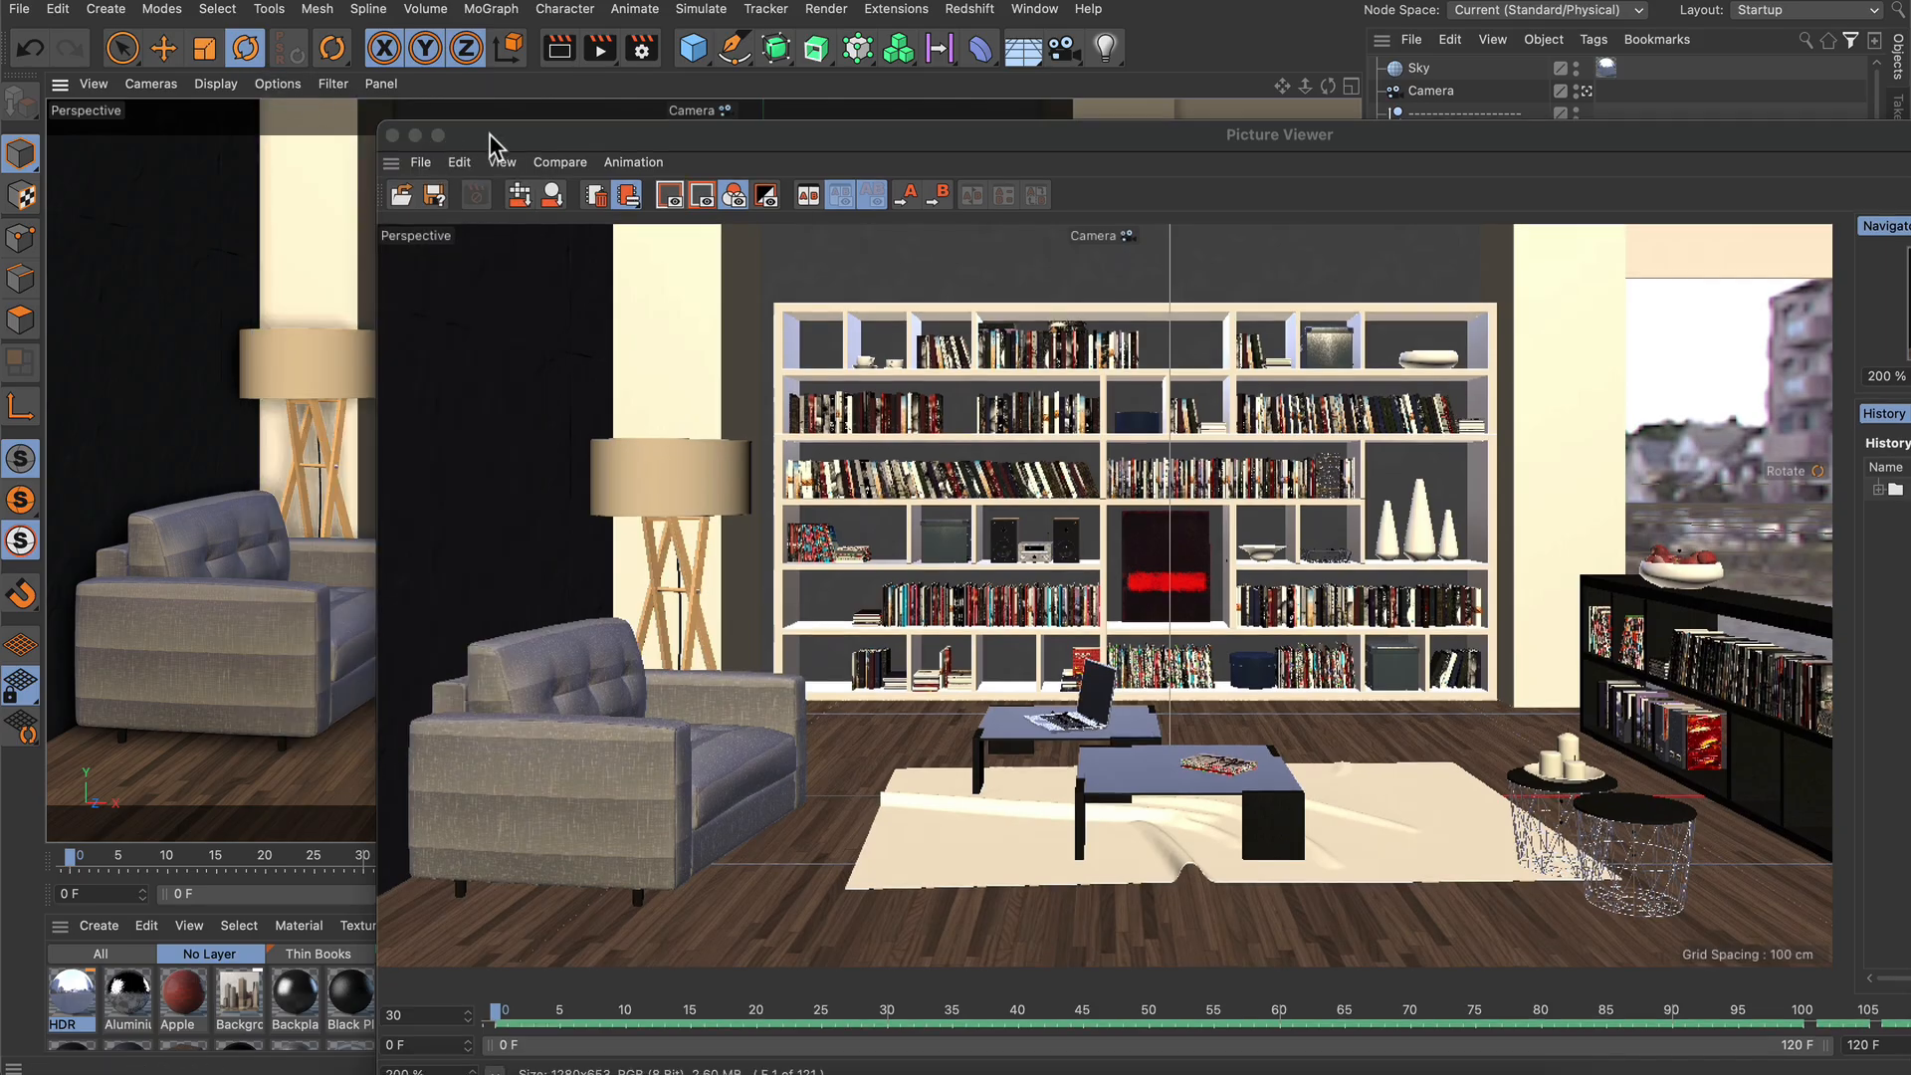
click(392, 134)
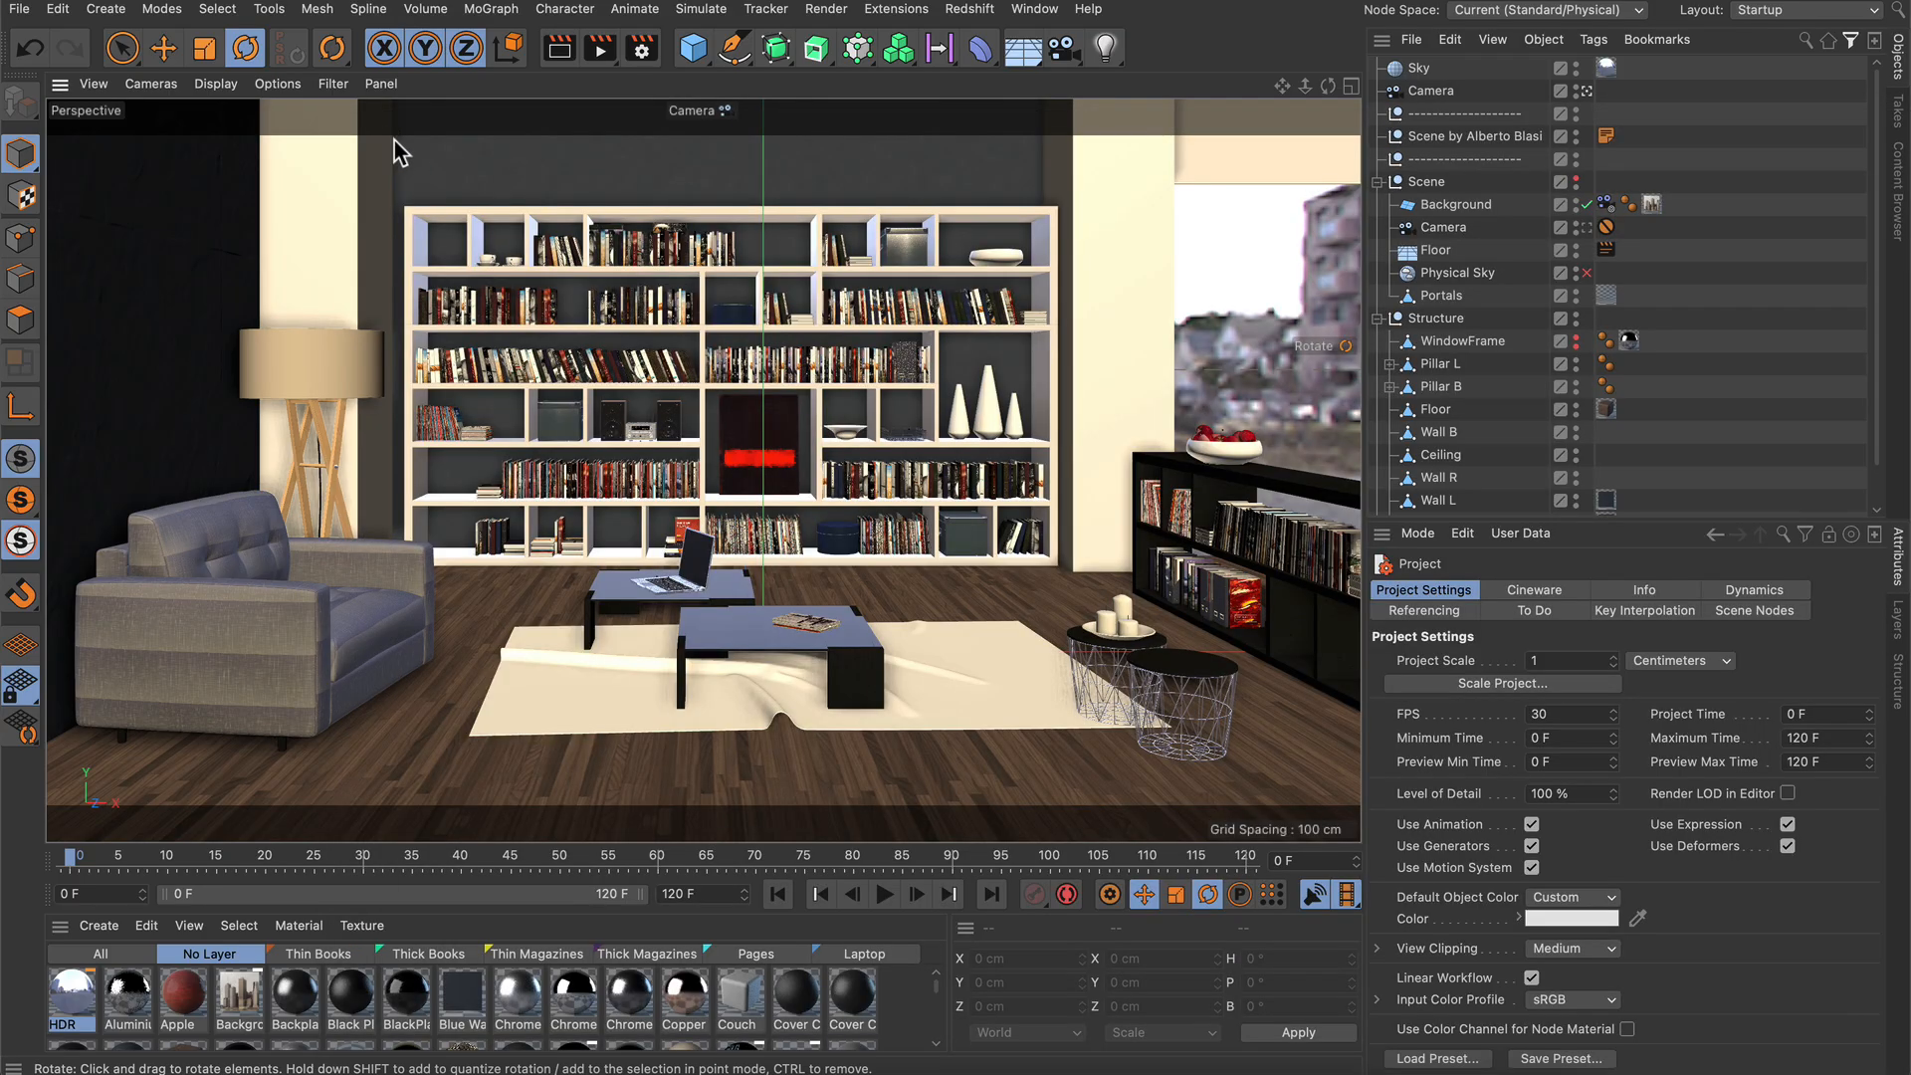
mouse_move(597, 250)
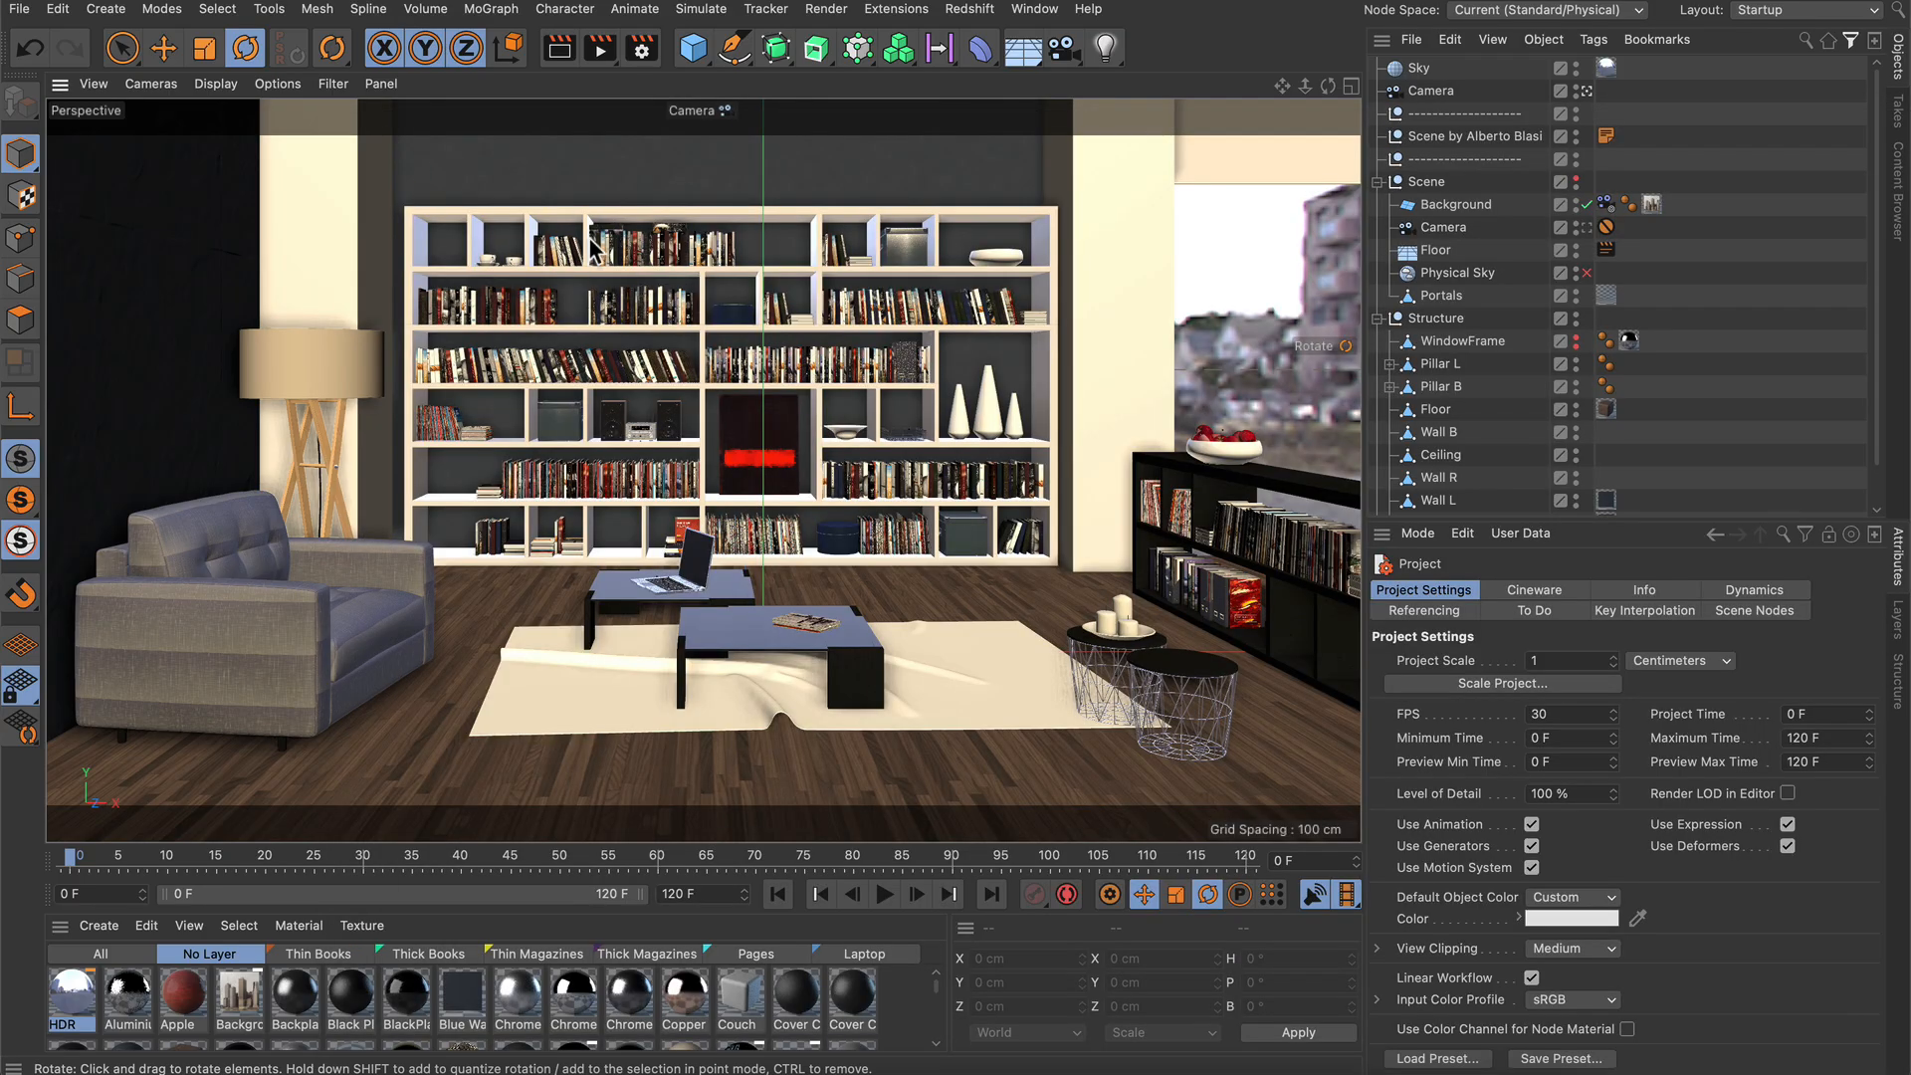
mouse_move(639, 51)
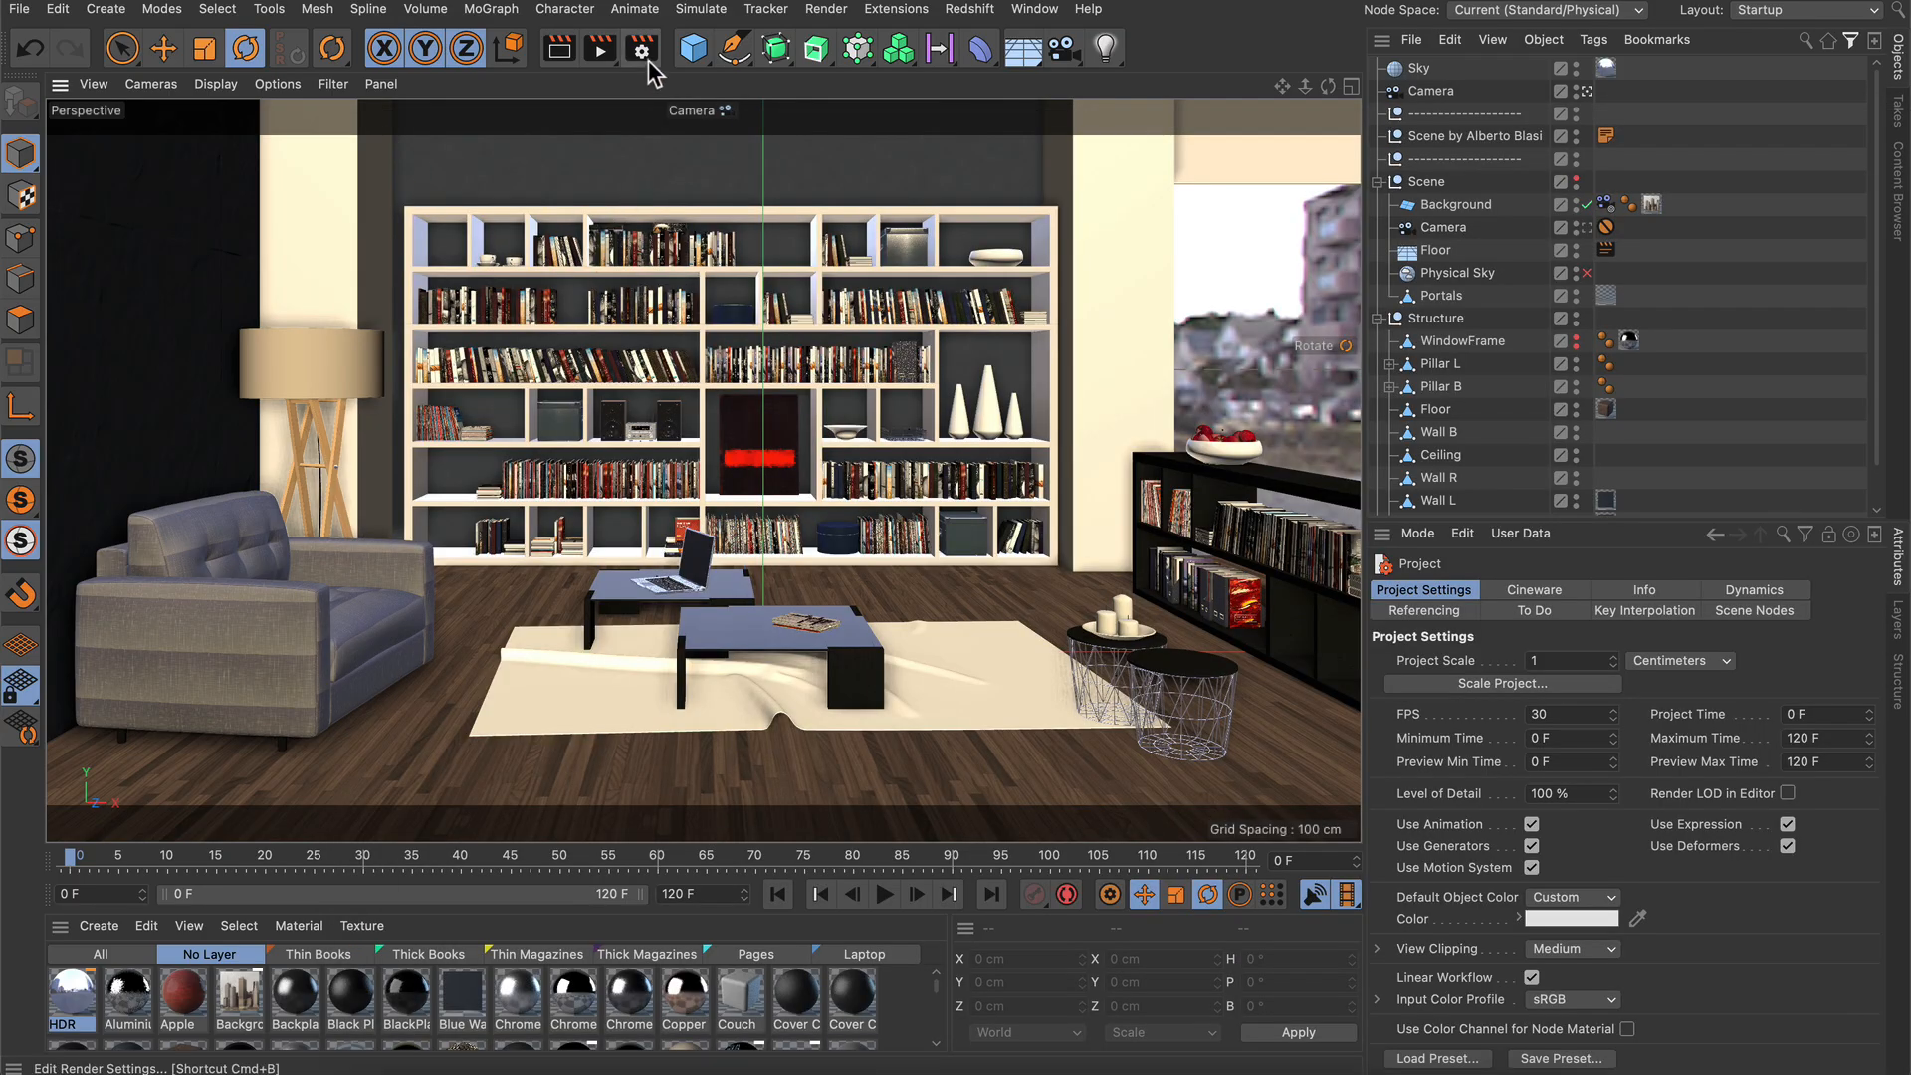
Step: In Render Settings, rename My Render Setting to 'Preview'
click(641, 48)
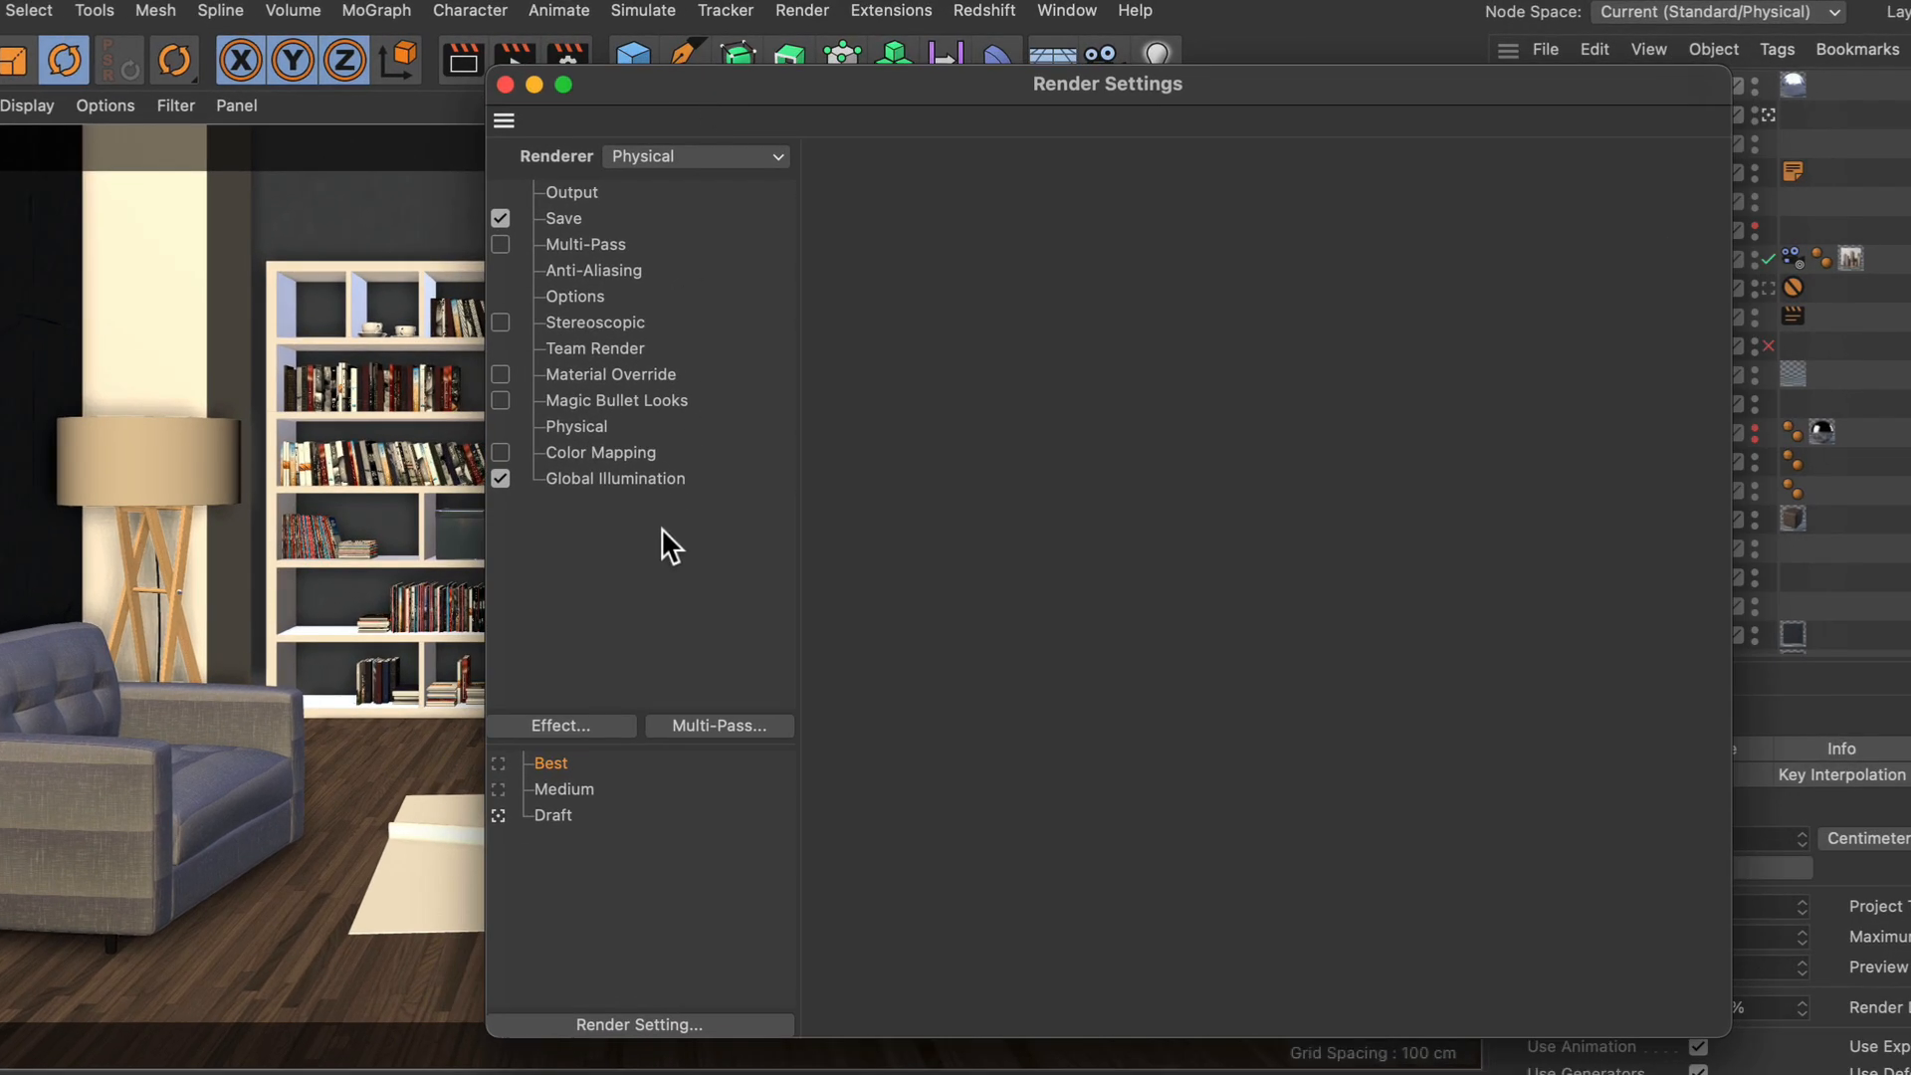
mouse_move(633, 1035)
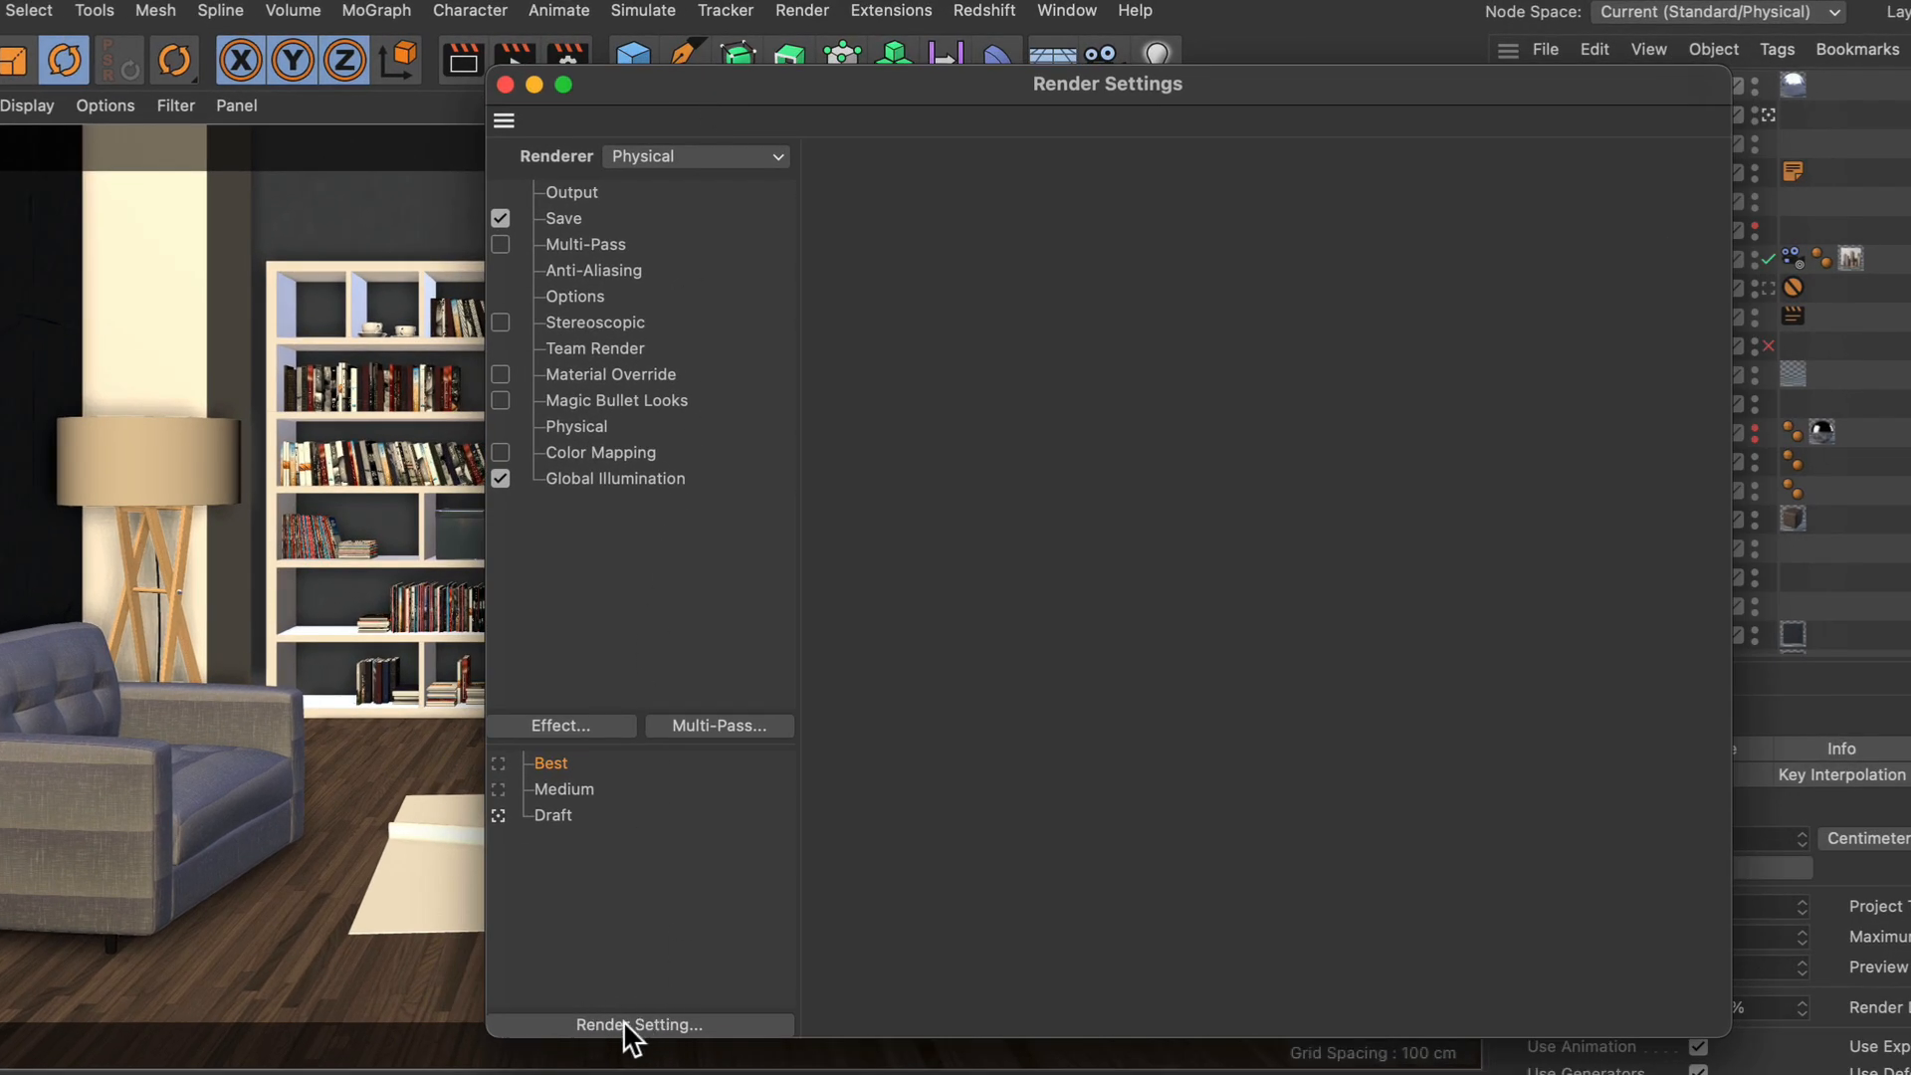
click(637, 1023)
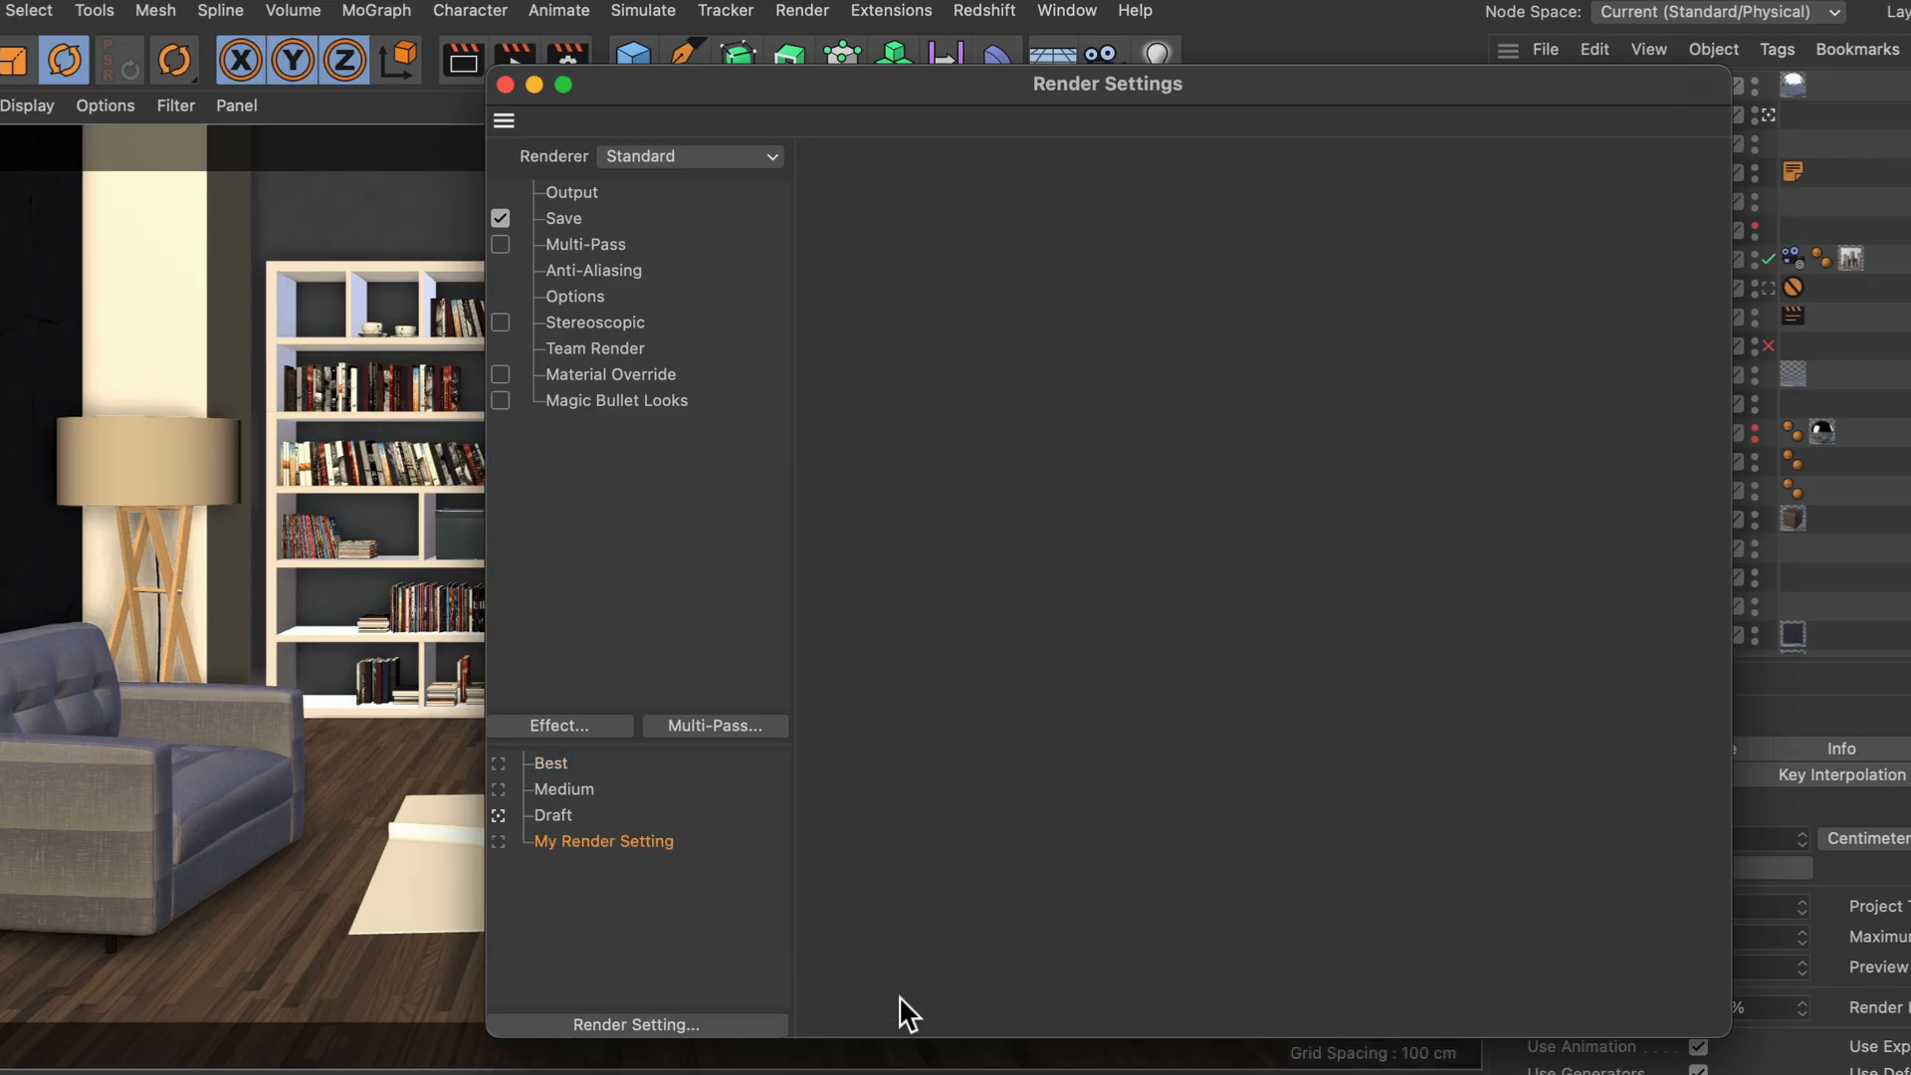
double_click(601, 840)
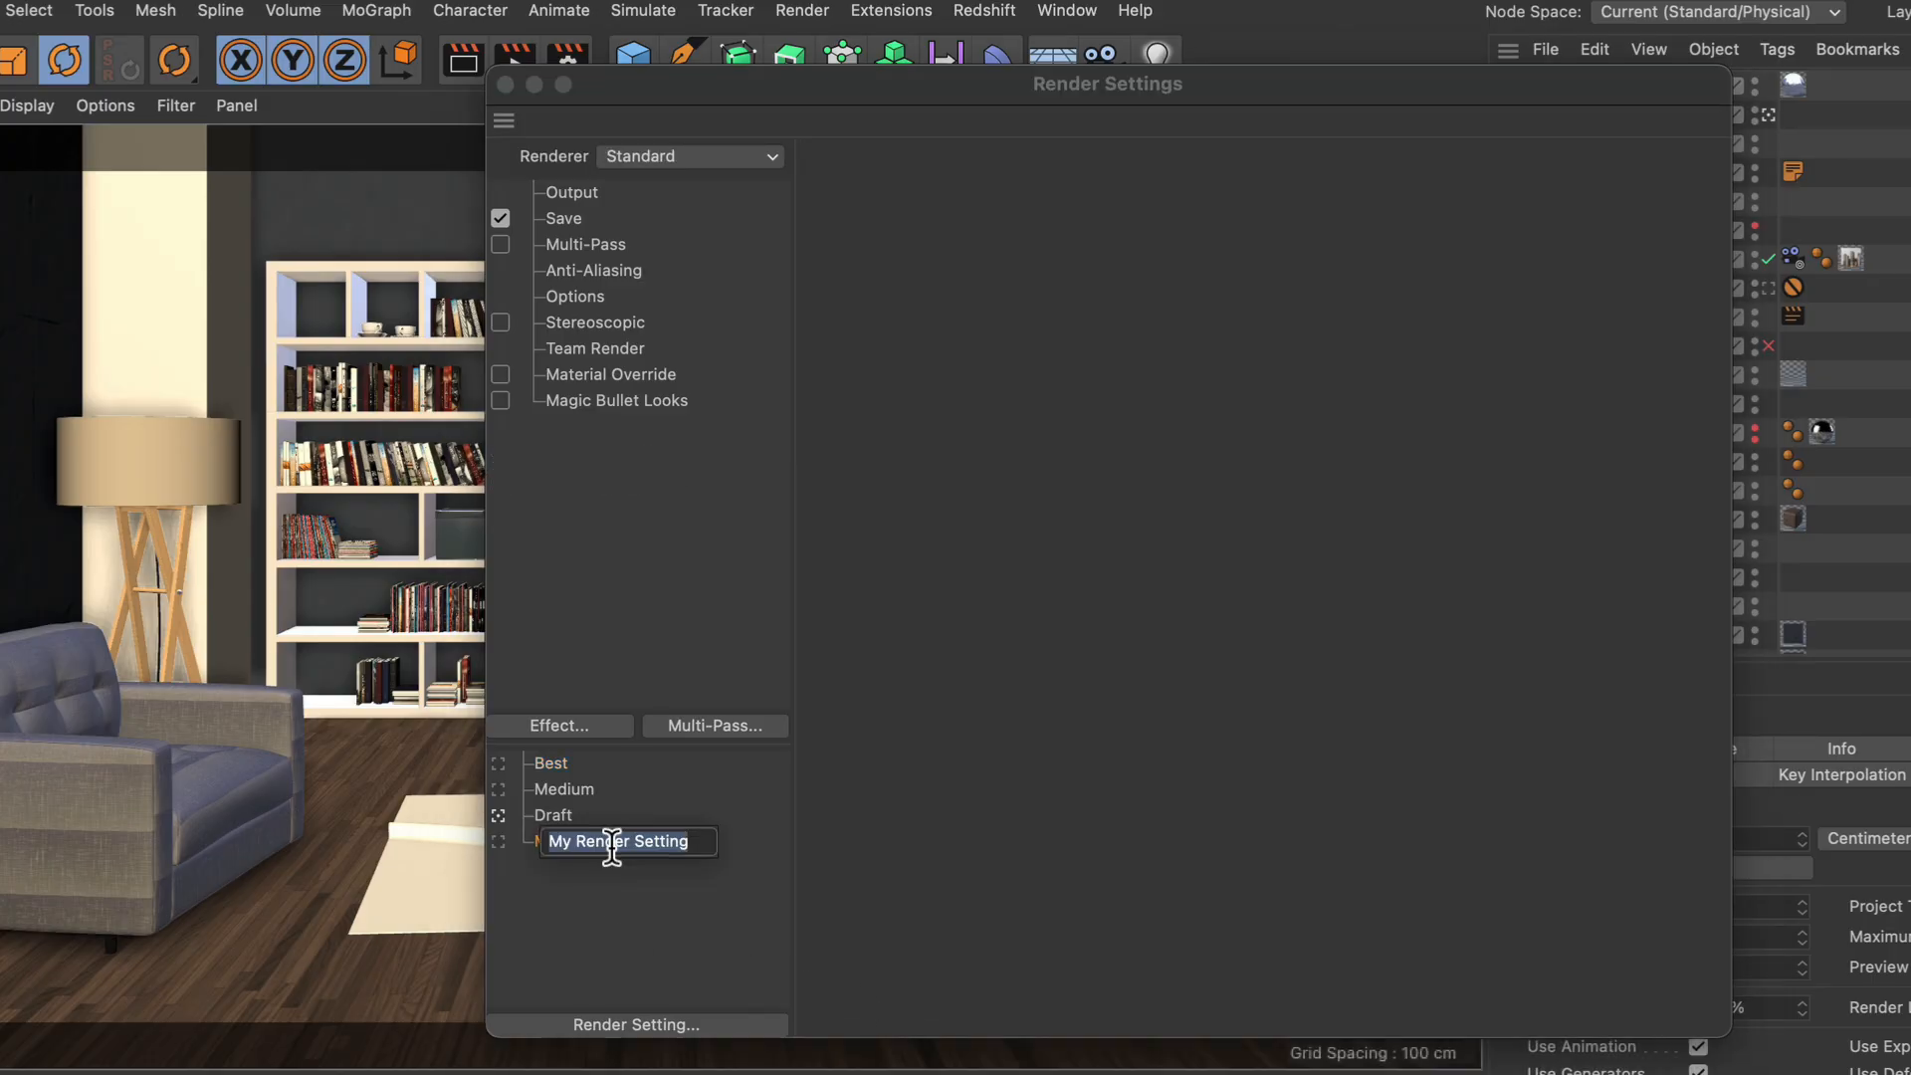
text(Preview)
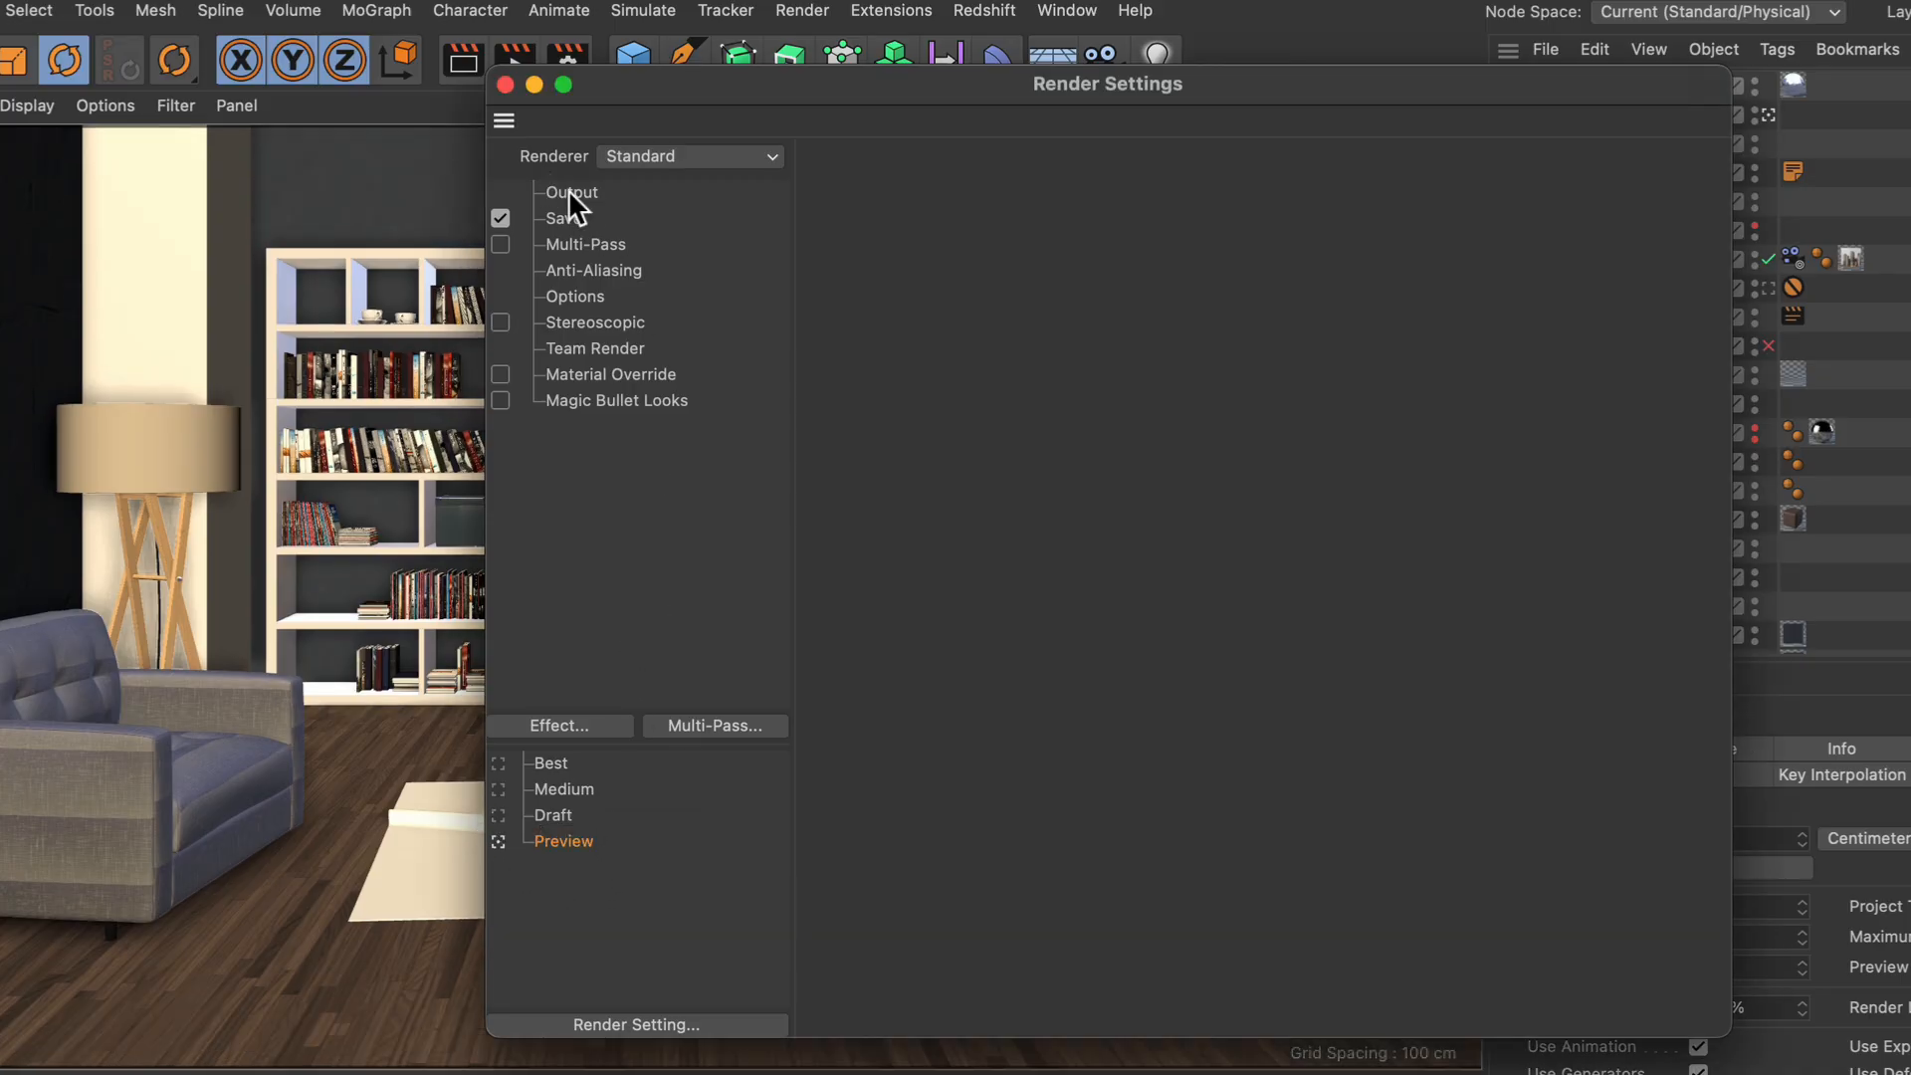
Step: Set Preview's Output frame range to All Frames and its renderer to Viewport Renderer
click(572, 193)
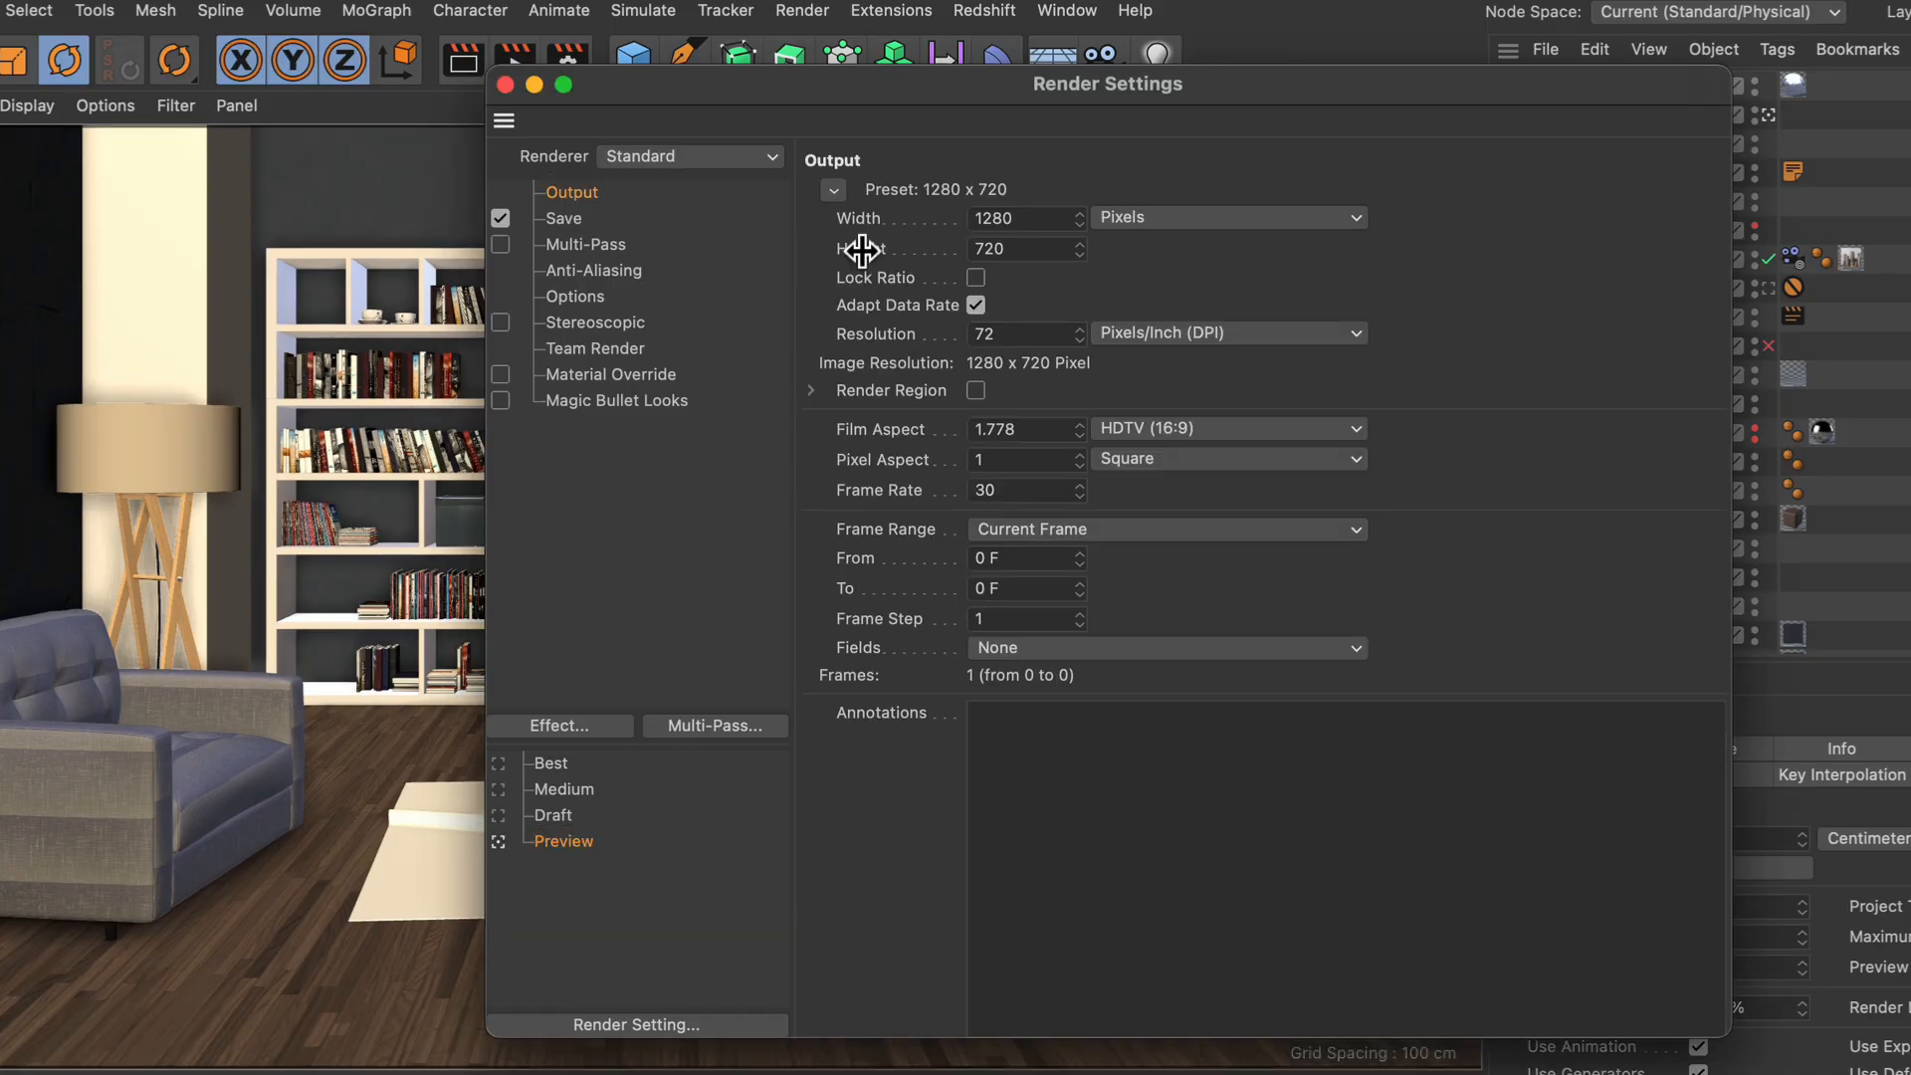
mouse_move(882, 545)
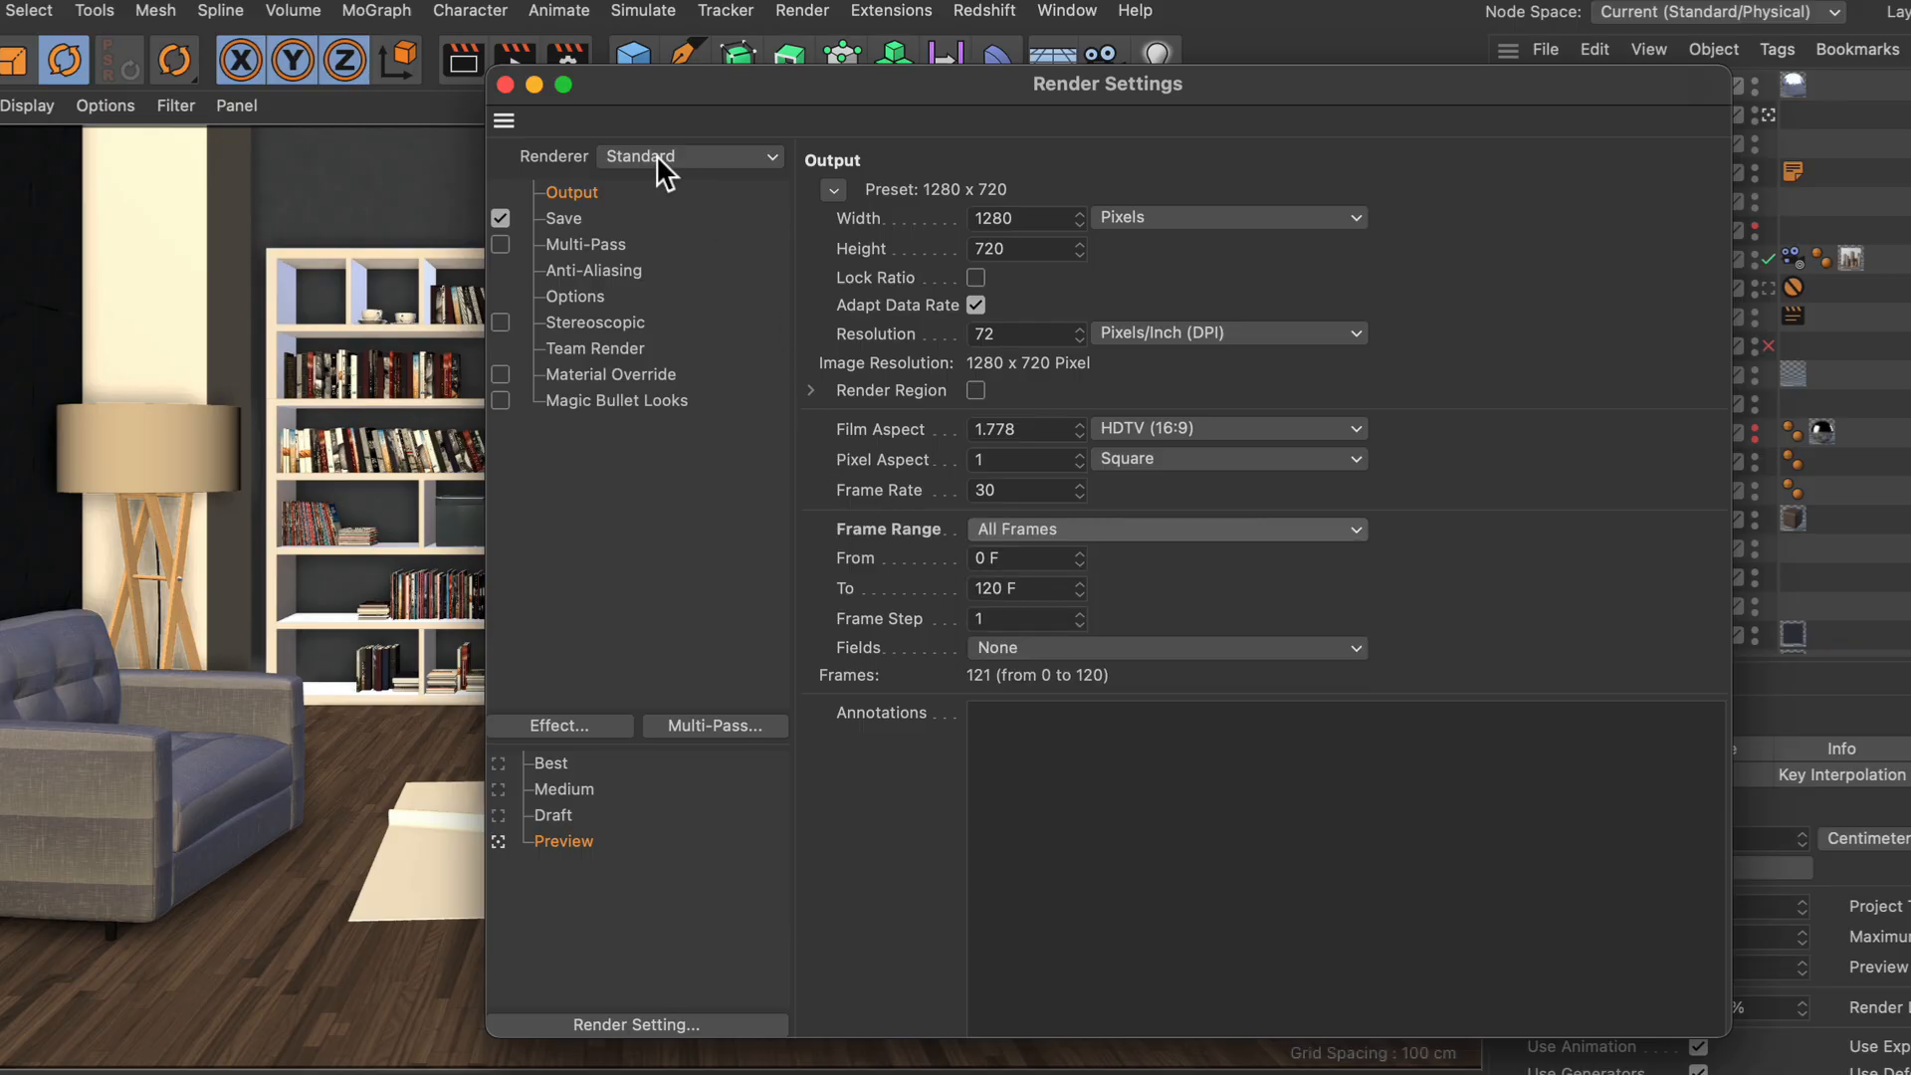
click(689, 155)
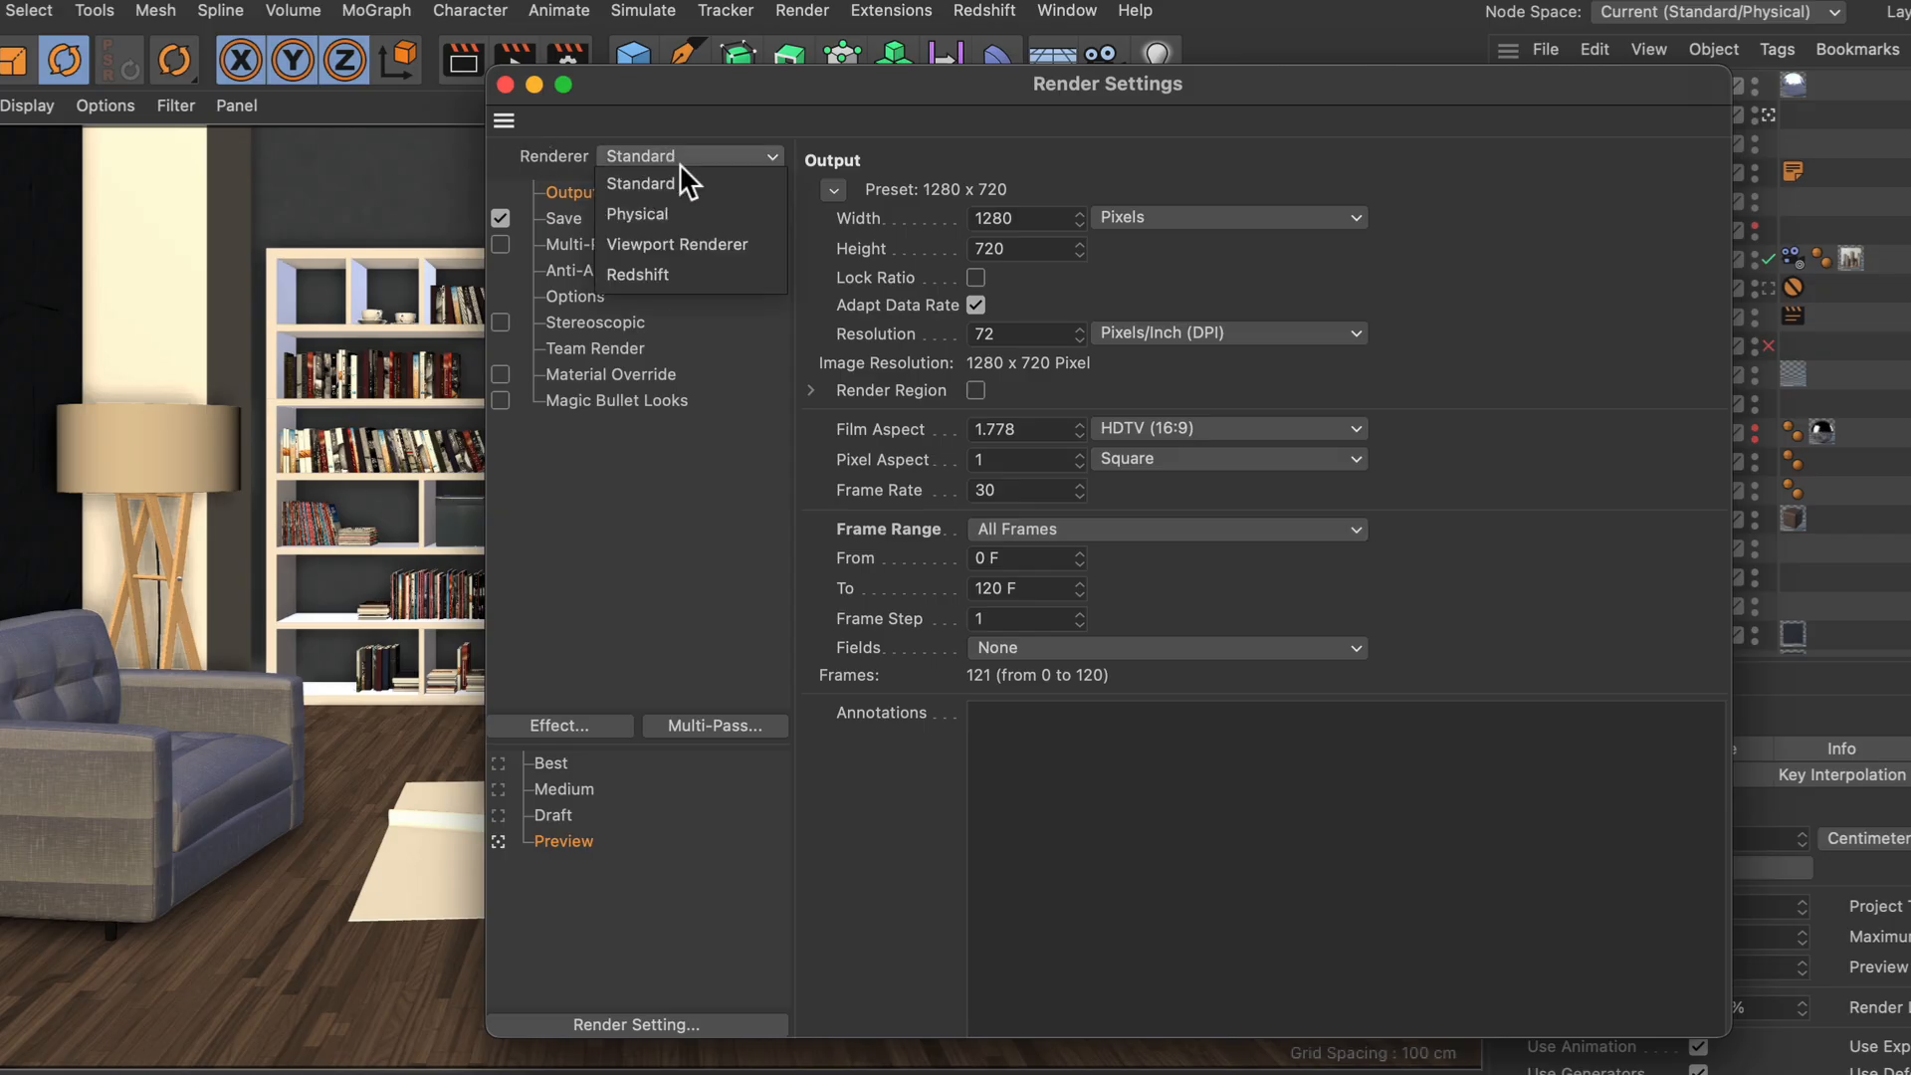
click(675, 243)
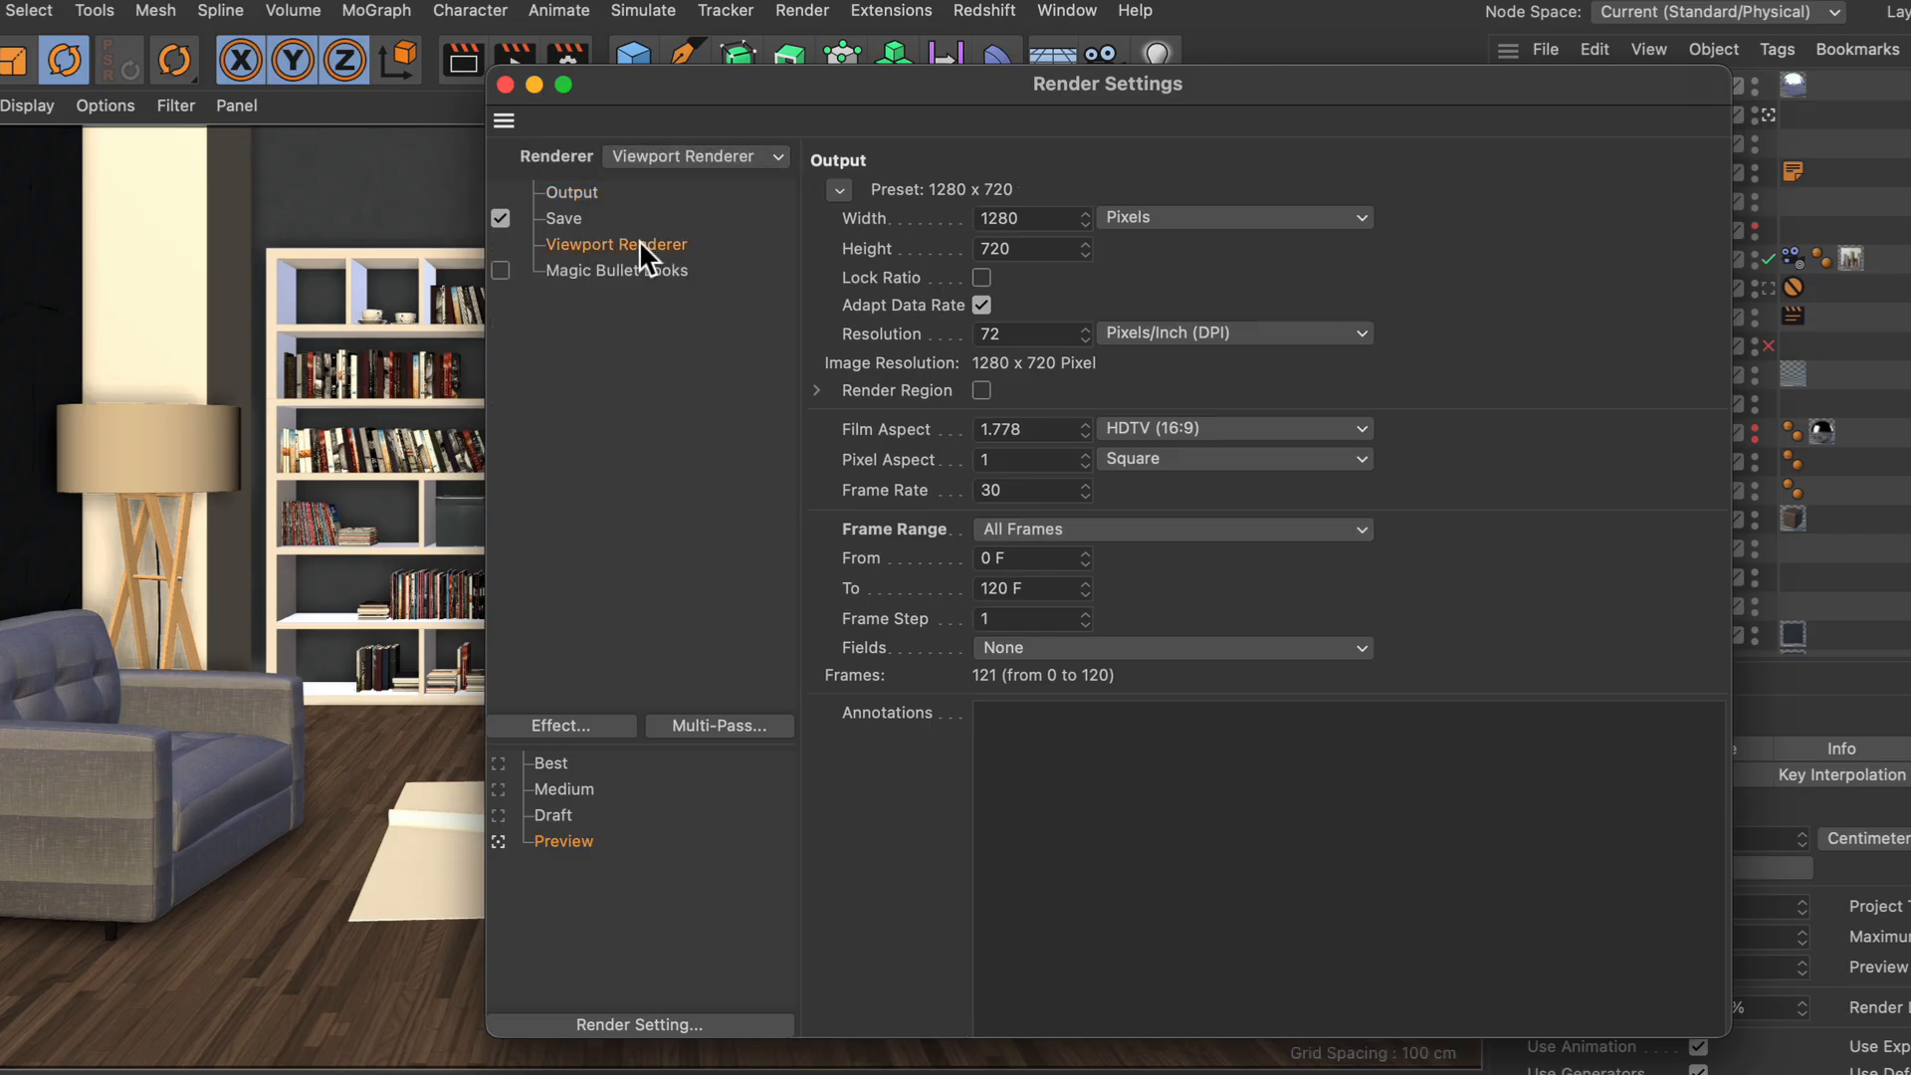
Step: Enable SSAO and 2x2 supersampling on the Viewport Renderer page
click(615, 245)
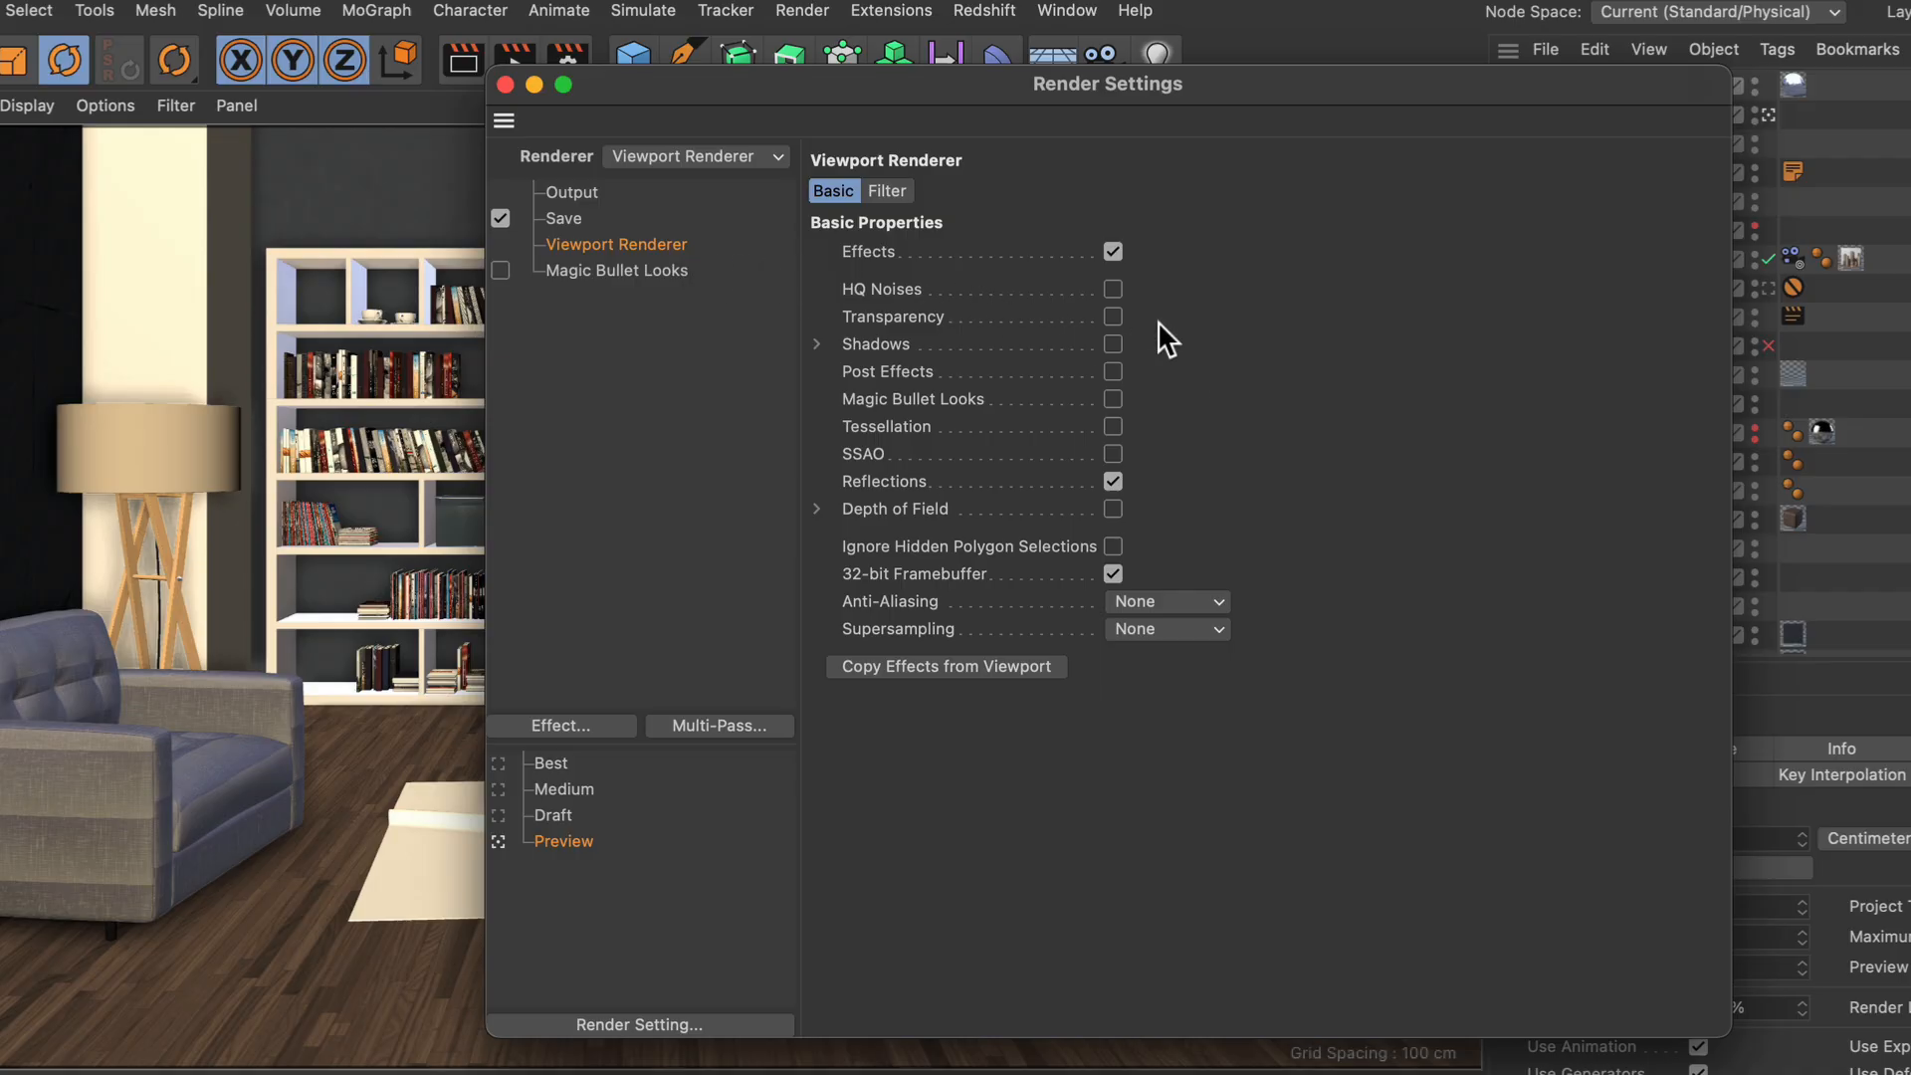
mouse_move(1250, 456)
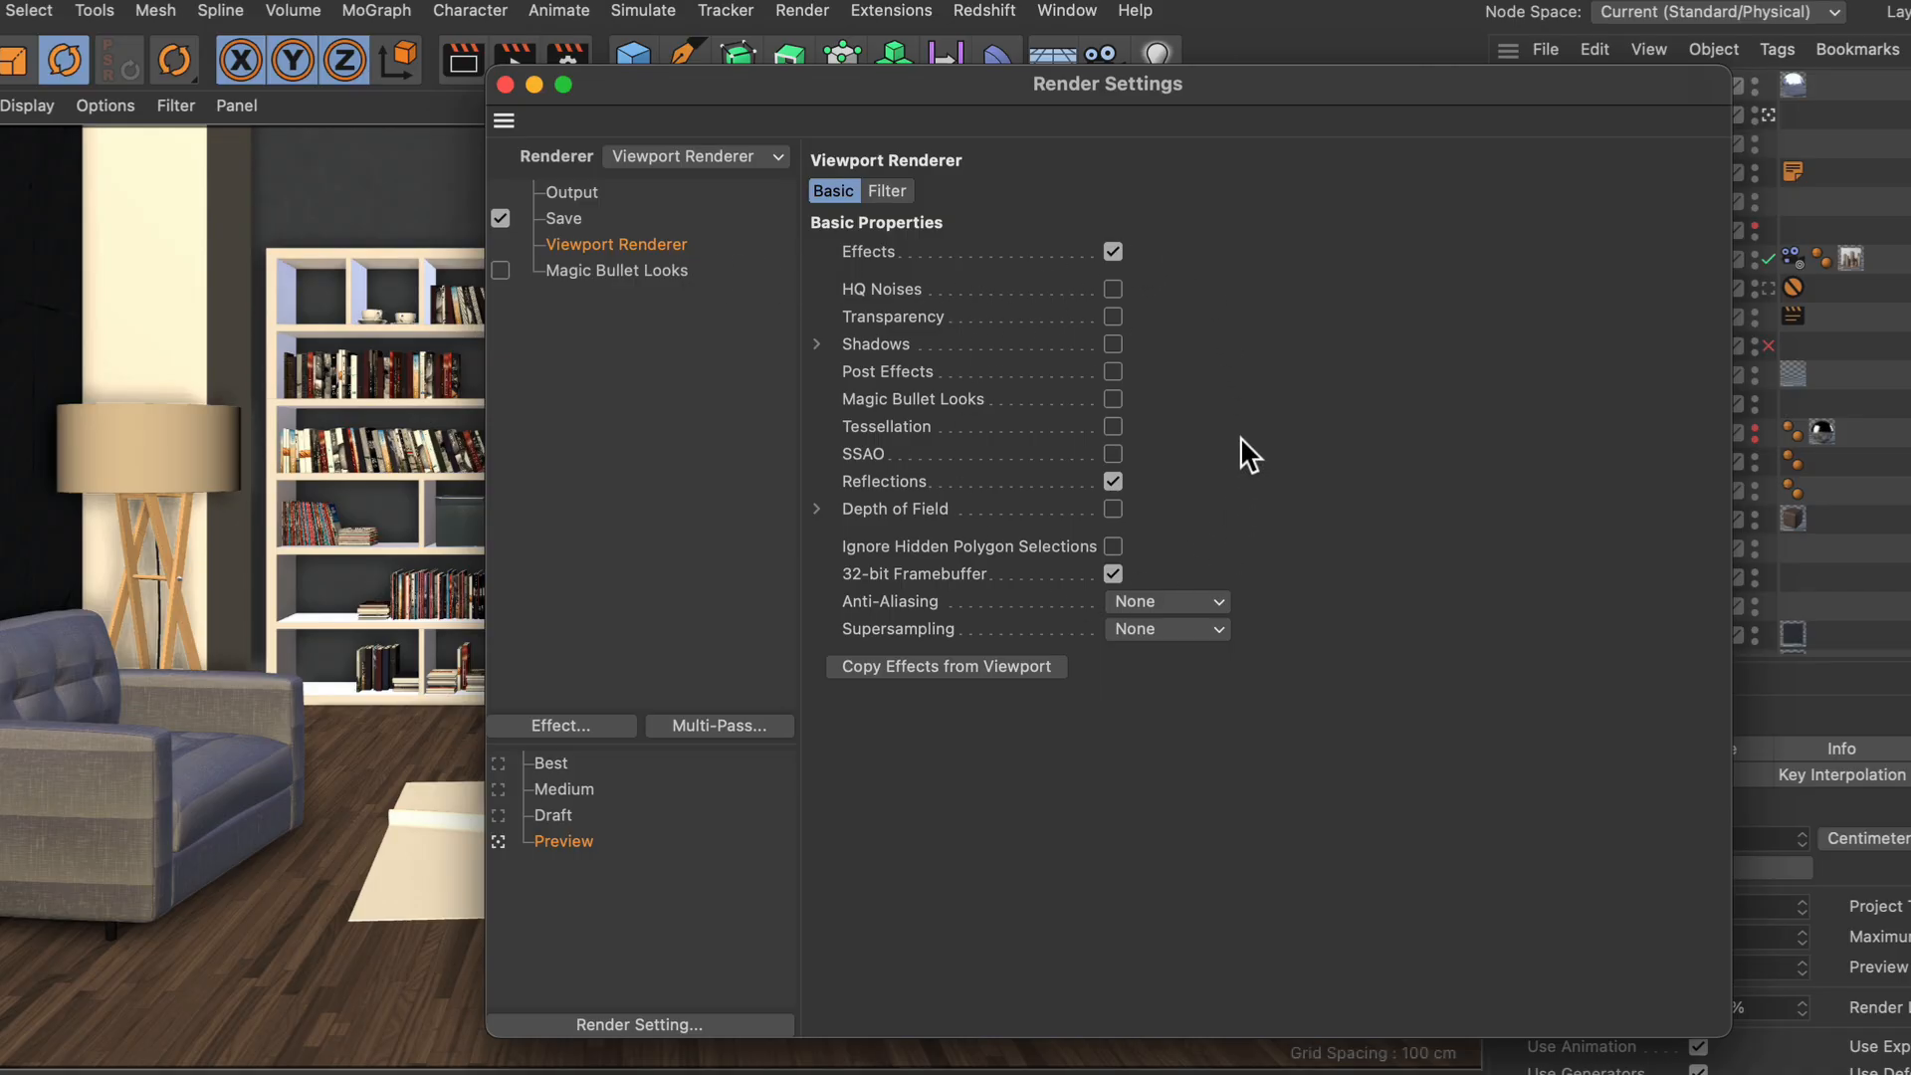
mouse_move(1240, 412)
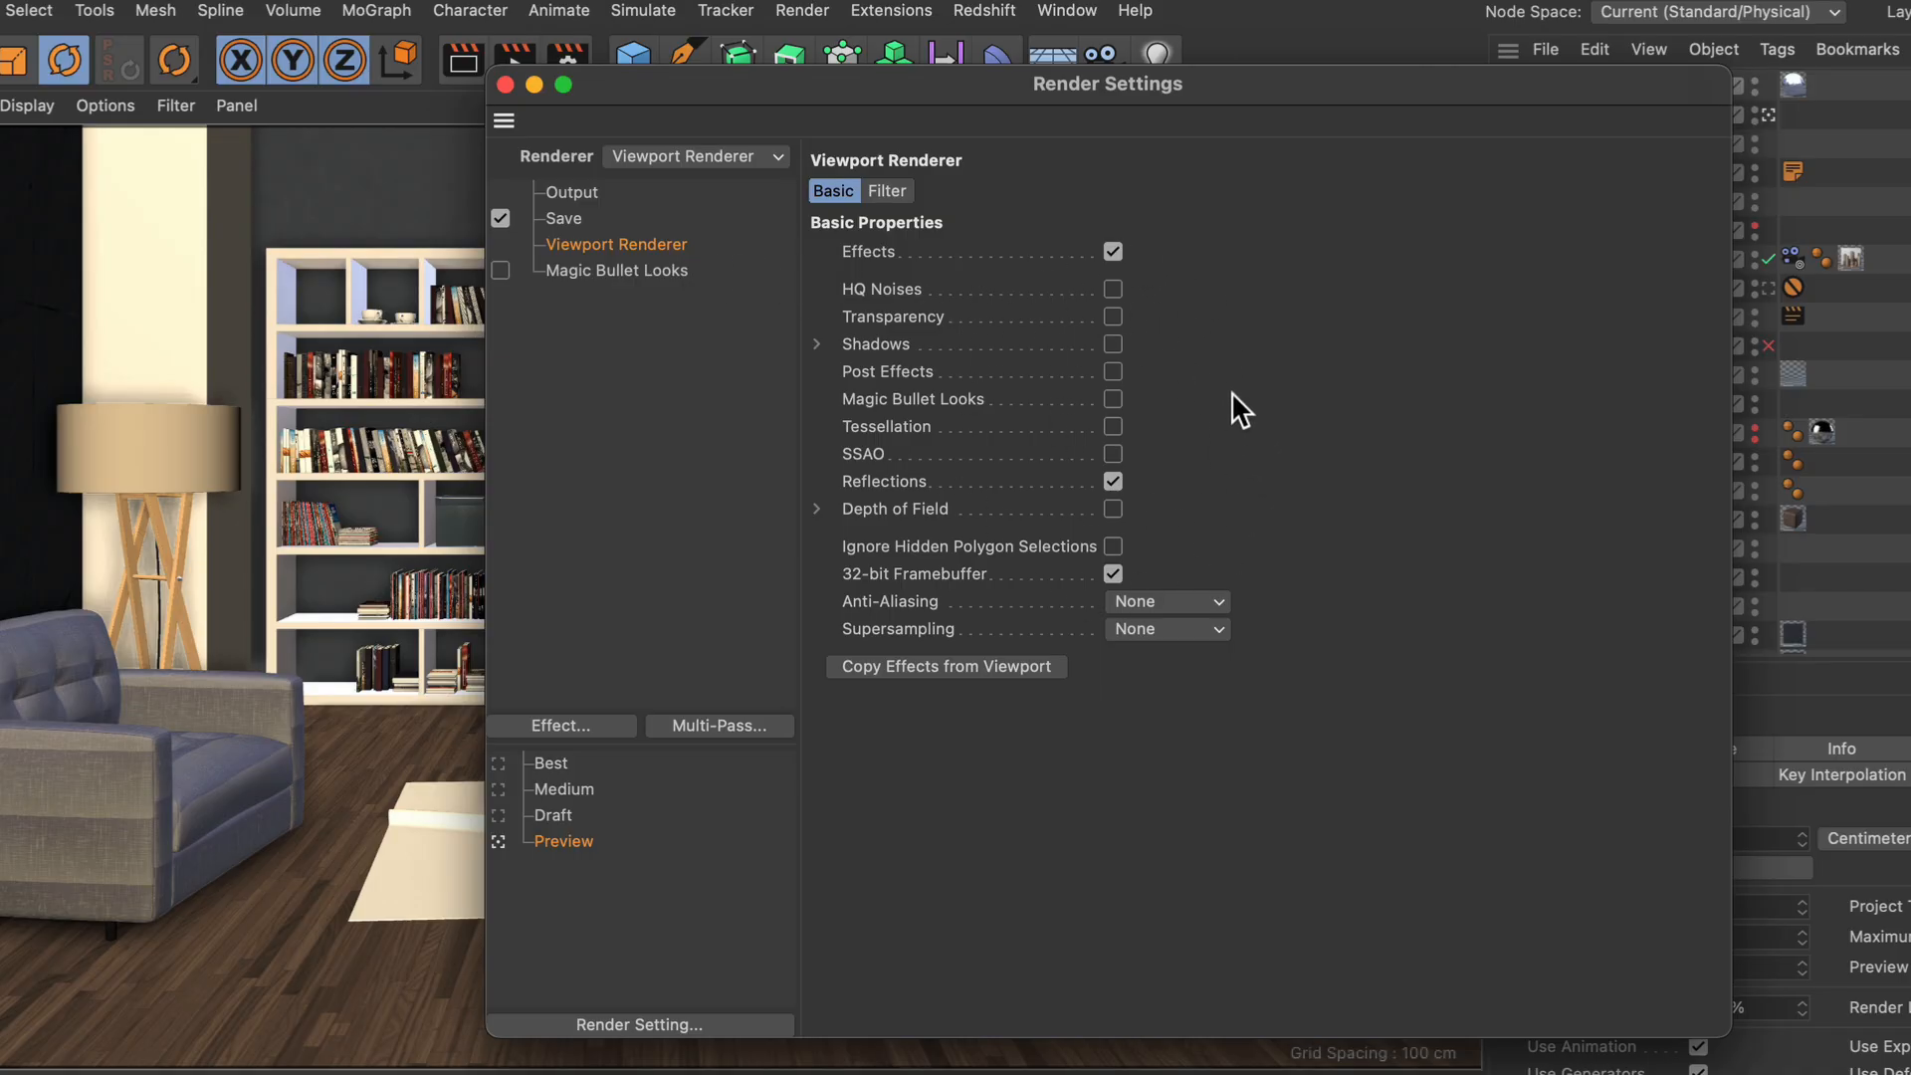
mouse_move(1171, 473)
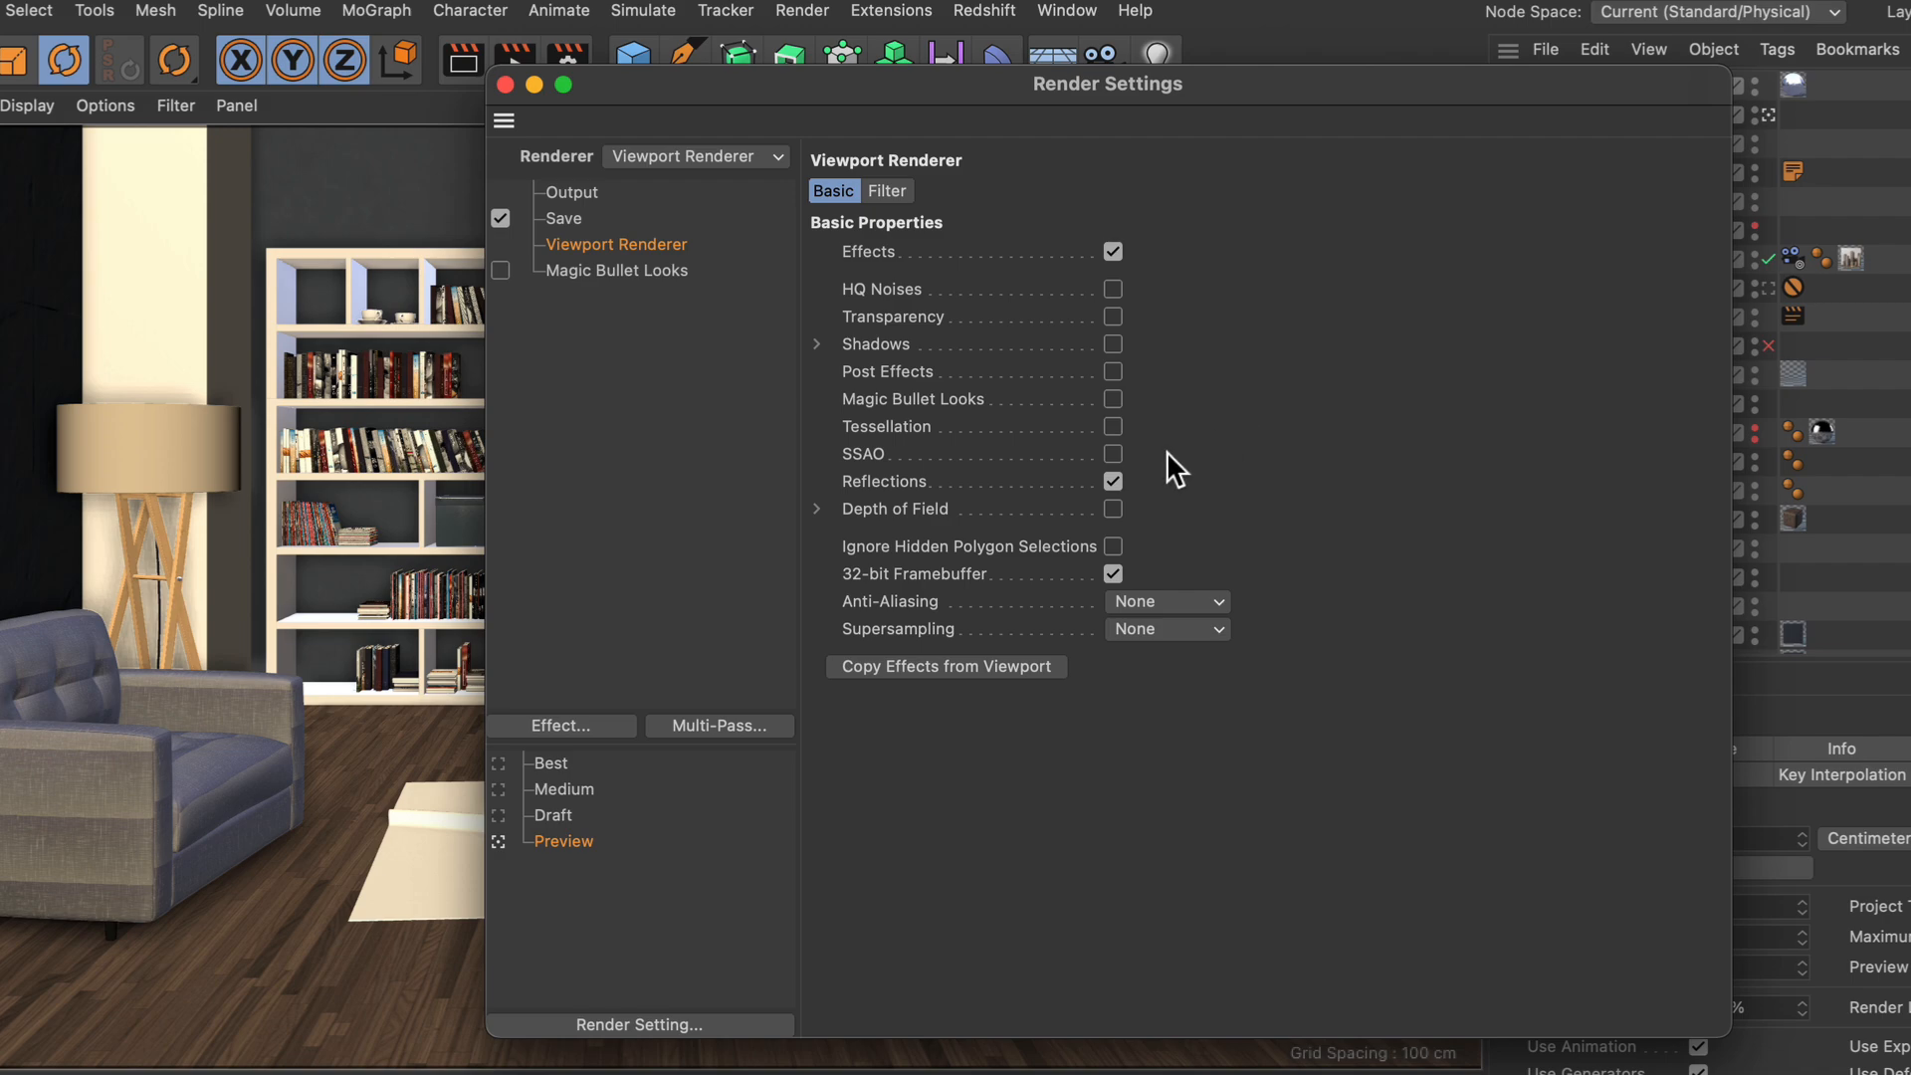
click(1111, 454)
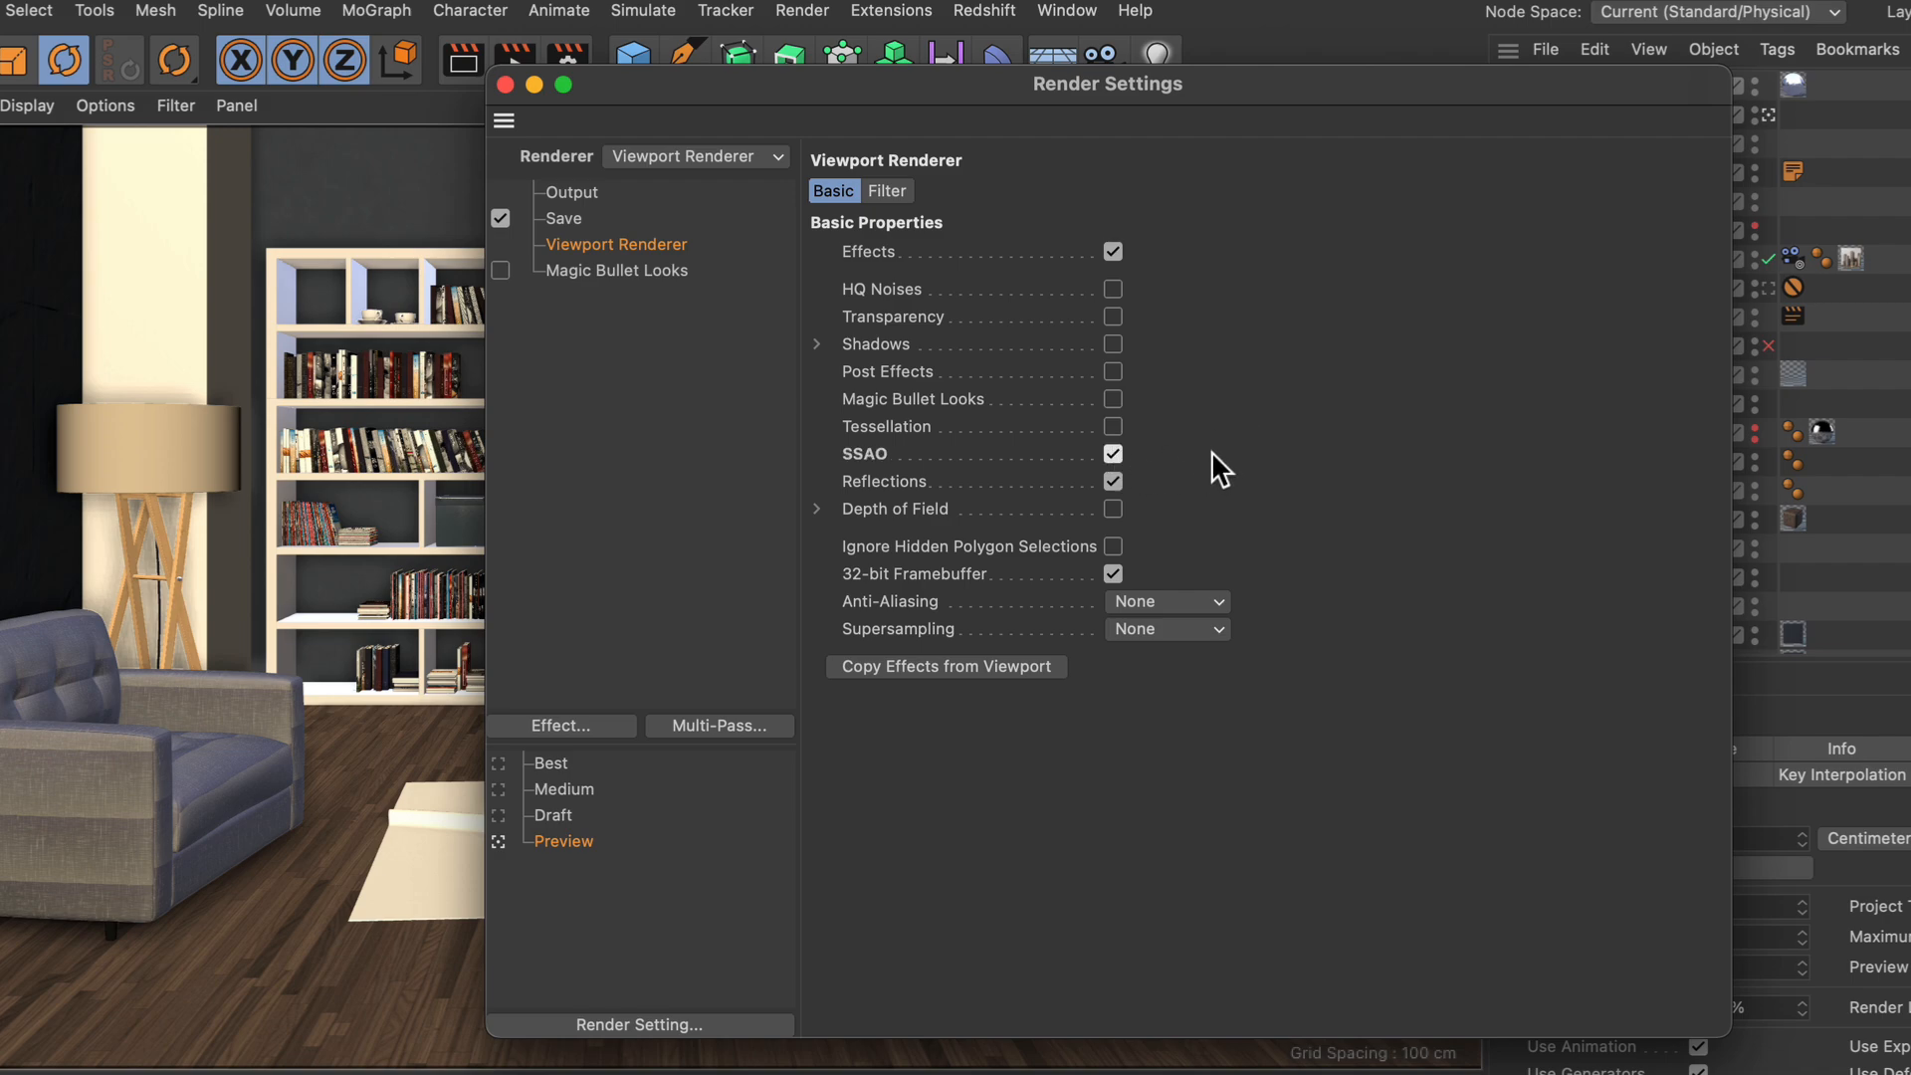
click(1164, 629)
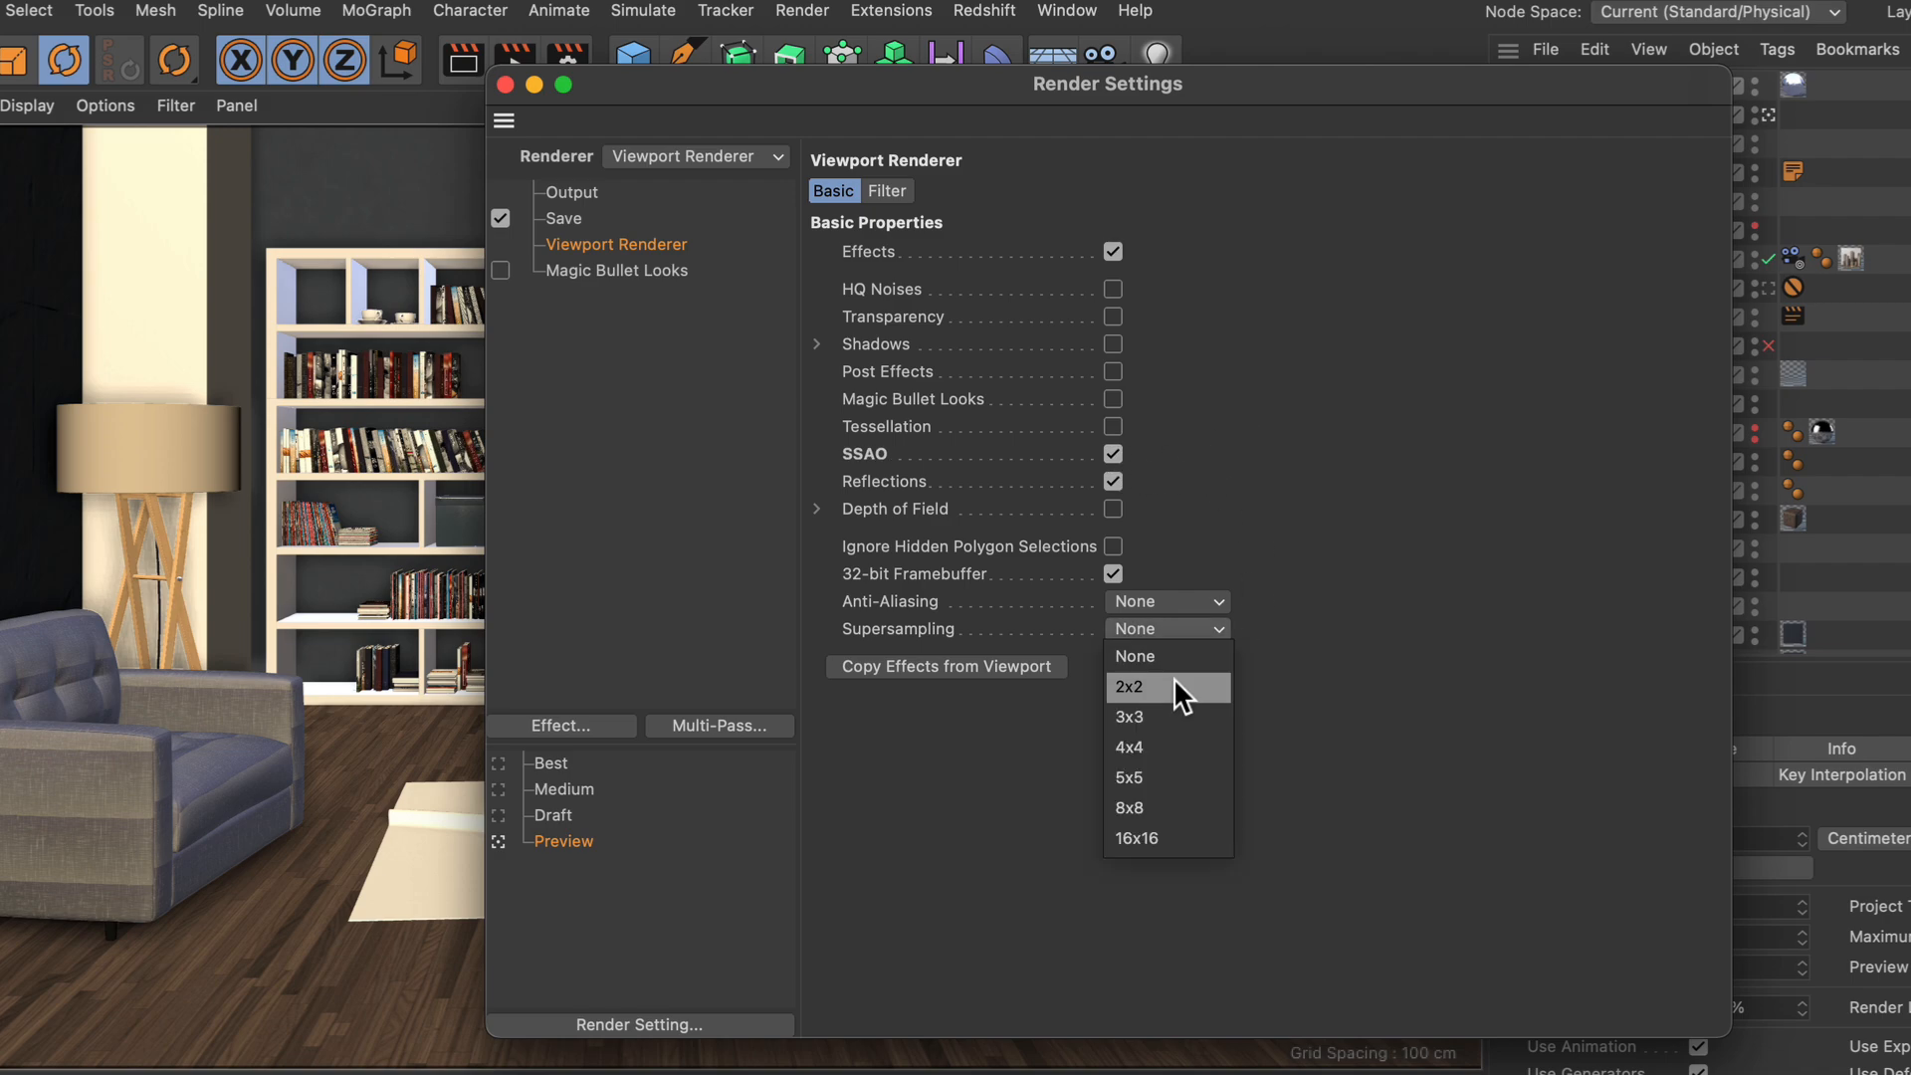
click(1125, 687)
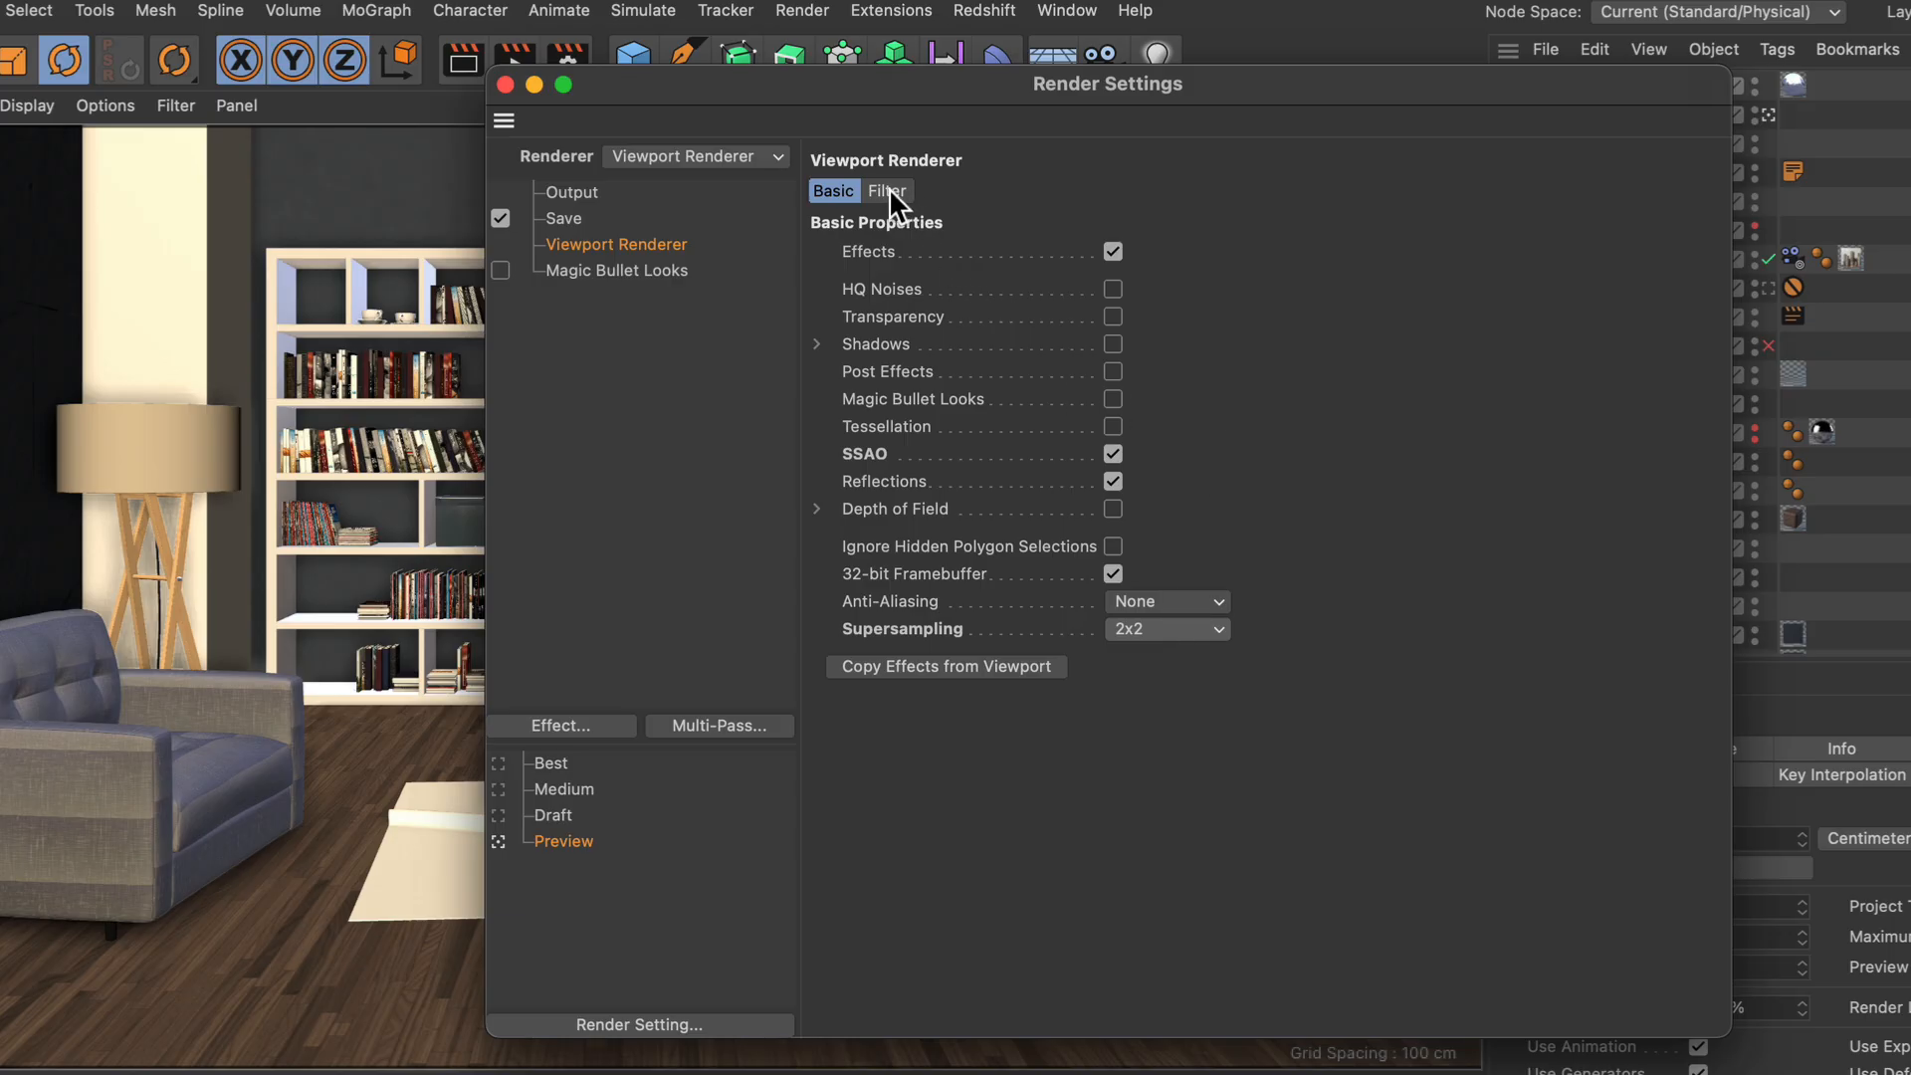
Step: Tick Geometry Only in the Viewport Renderer's Filter settings
click(886, 191)
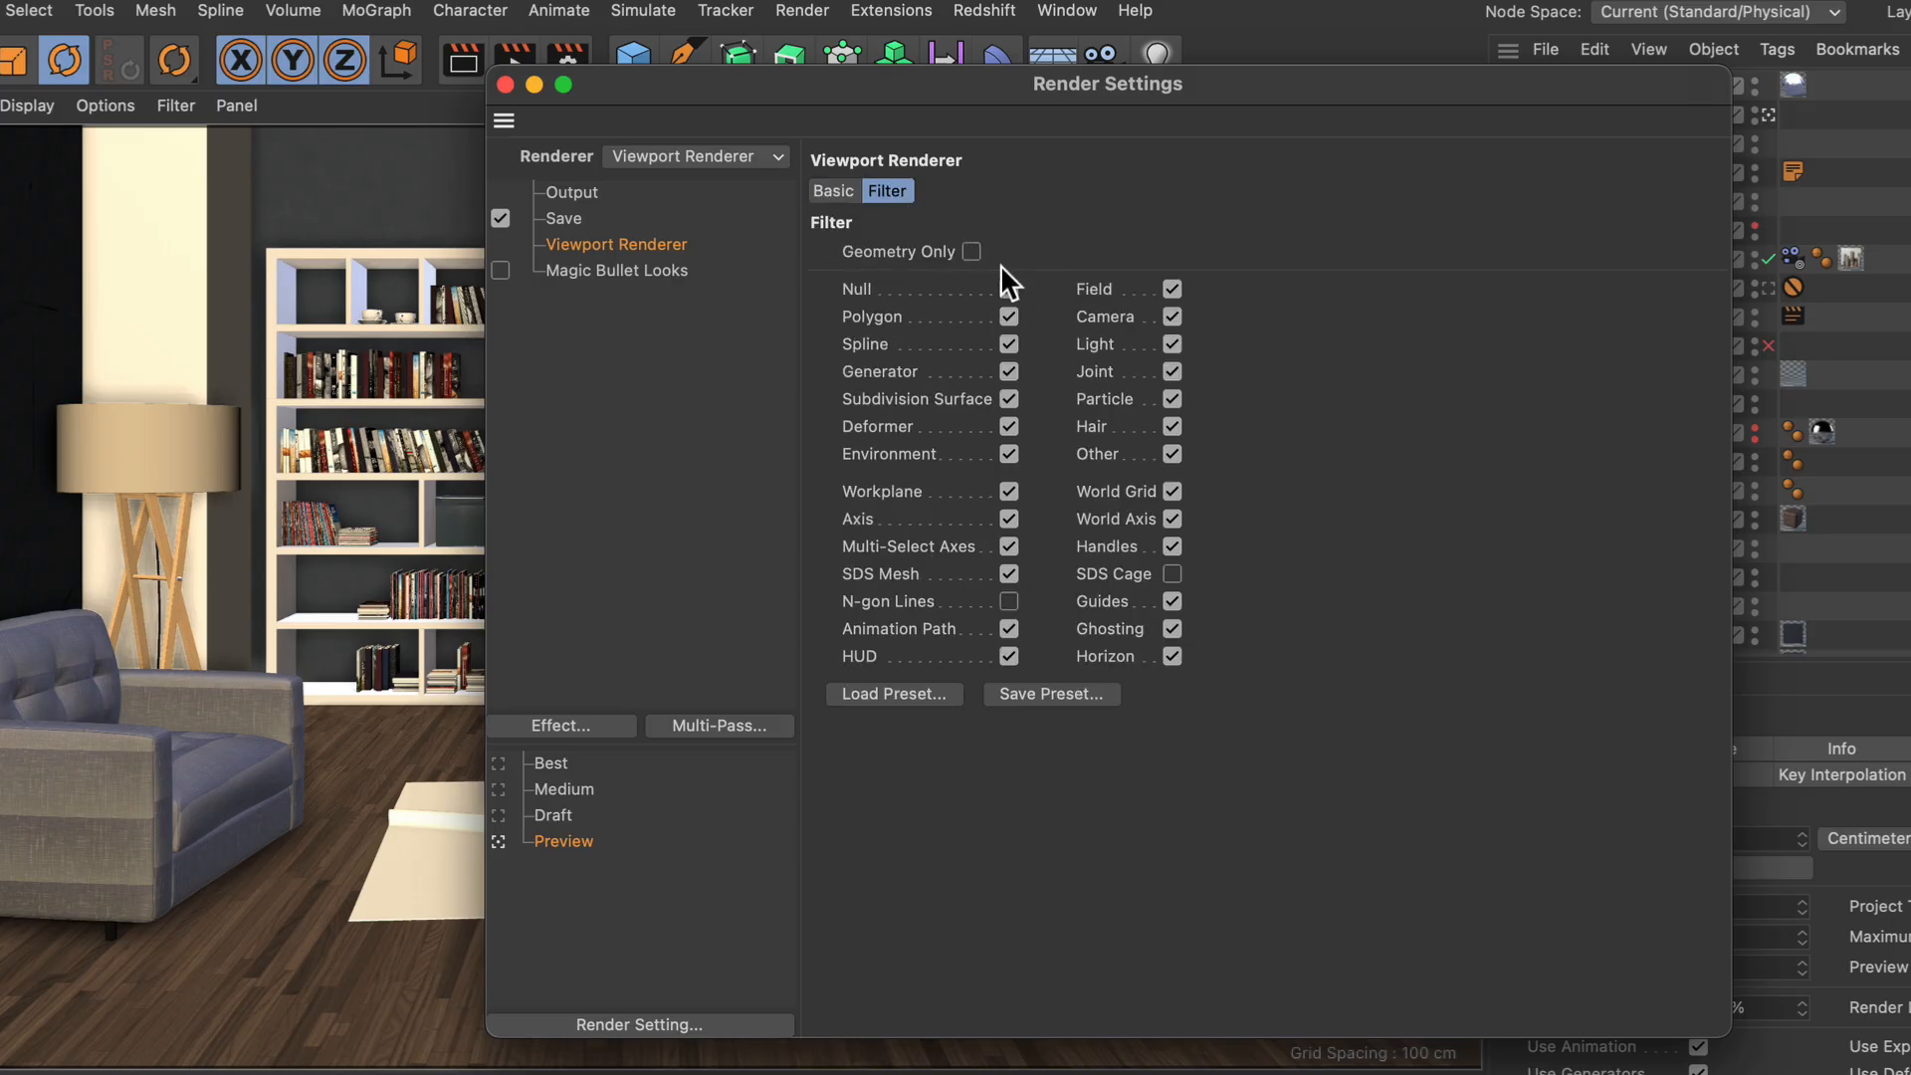
click(976, 252)
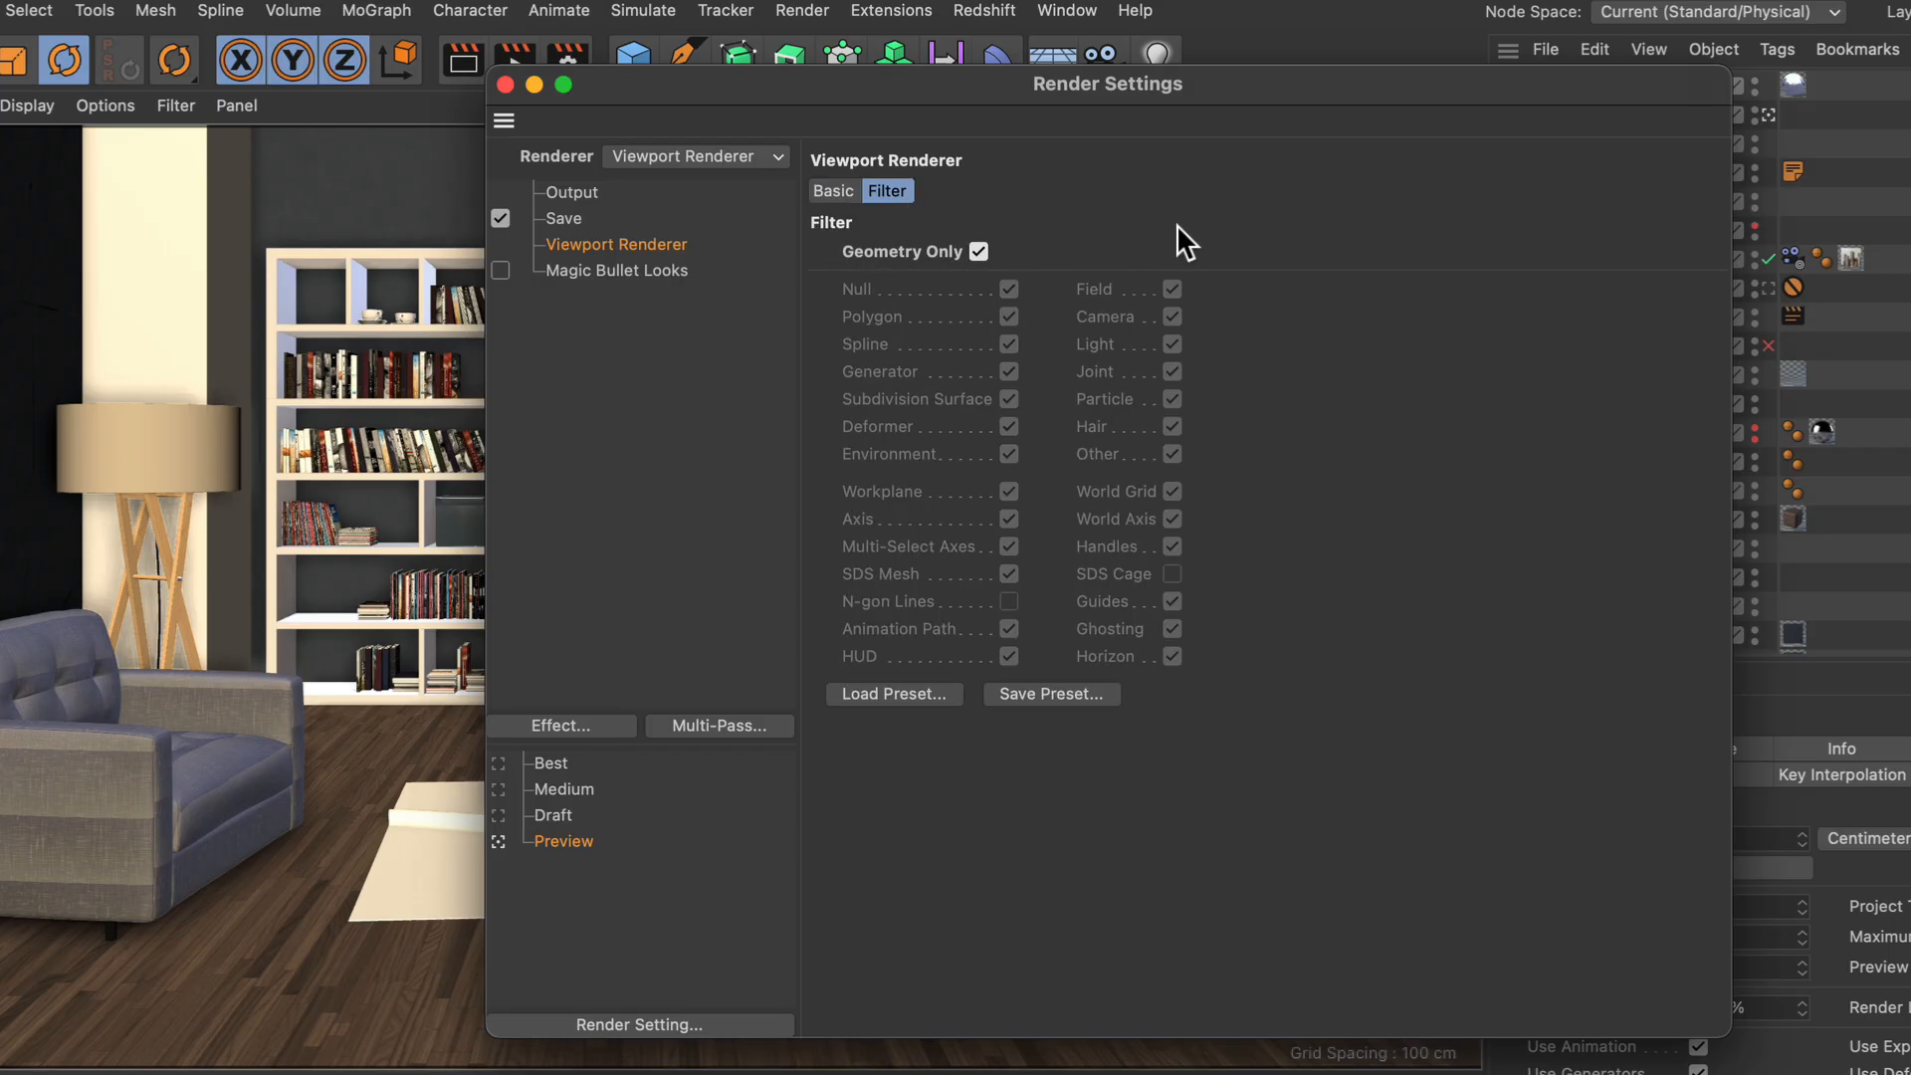
mouse_move(1067, 214)
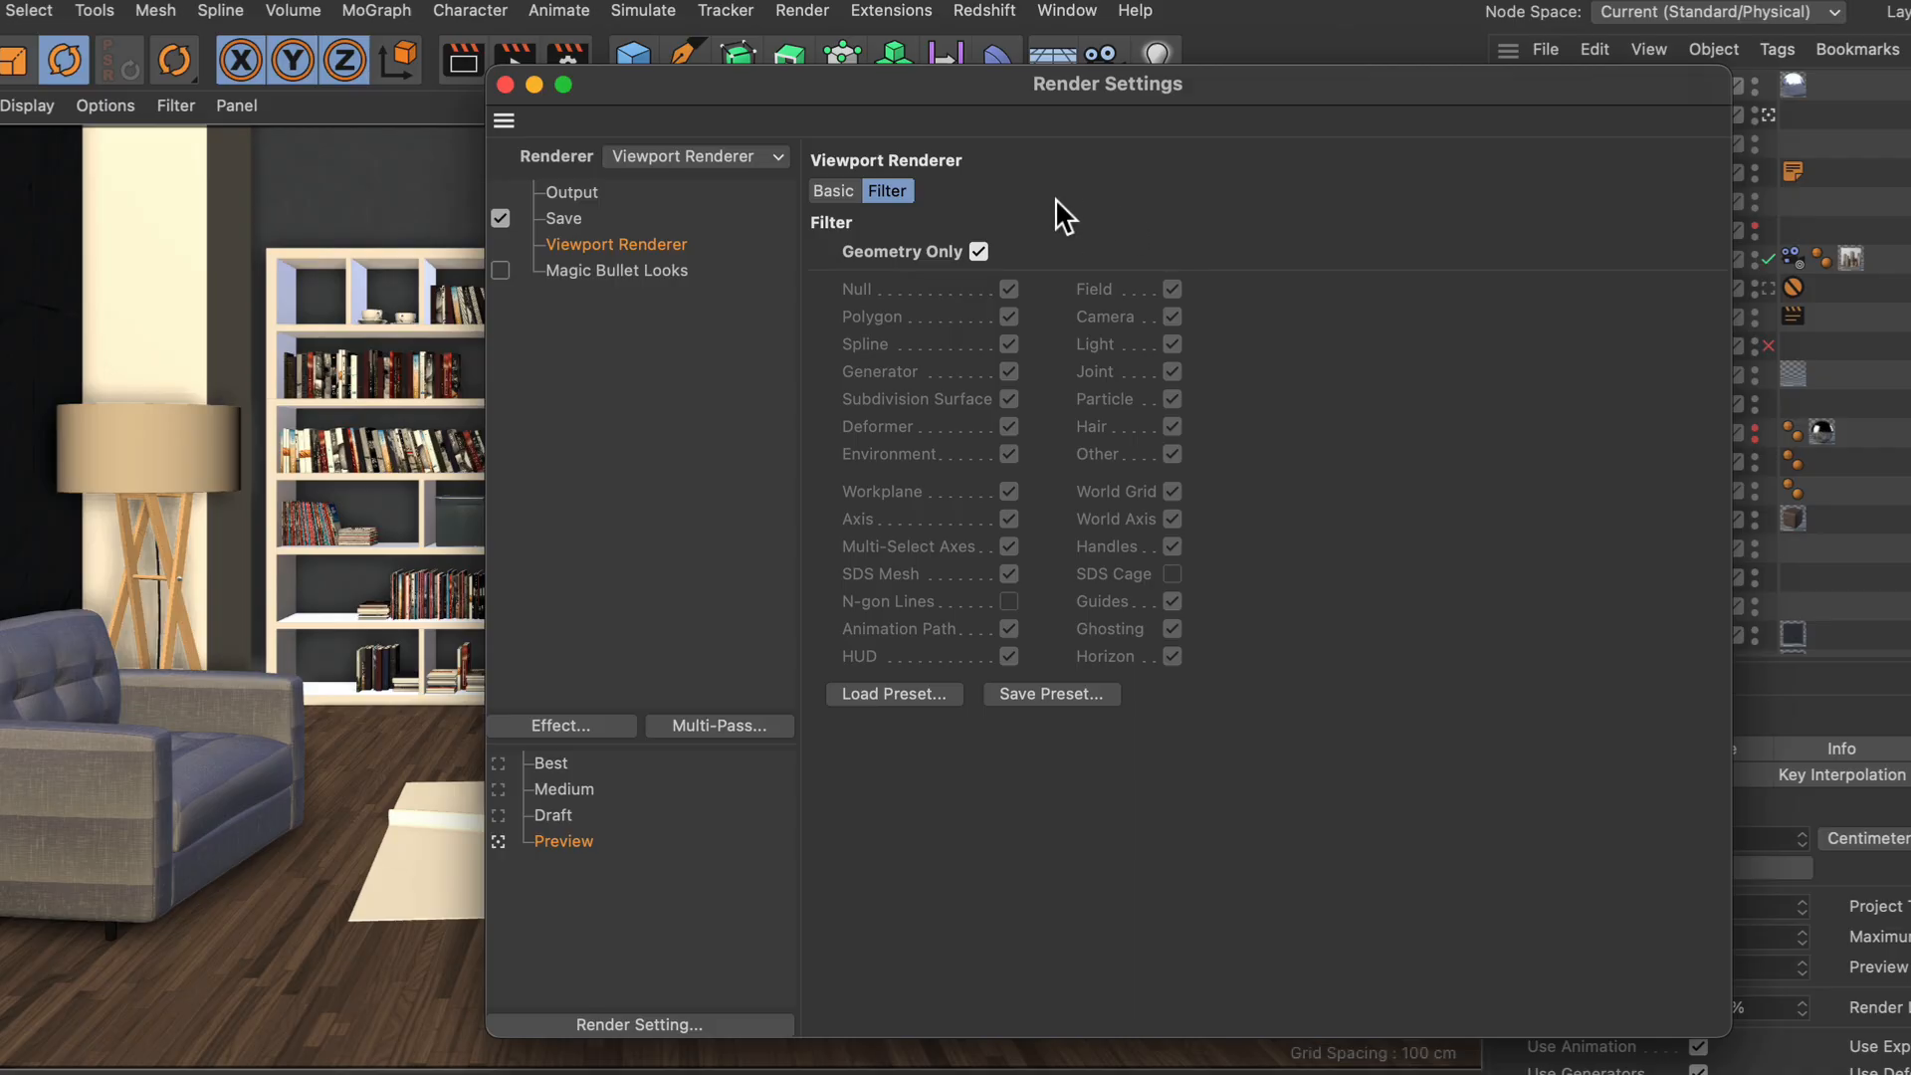
mouse_move(1000, 362)
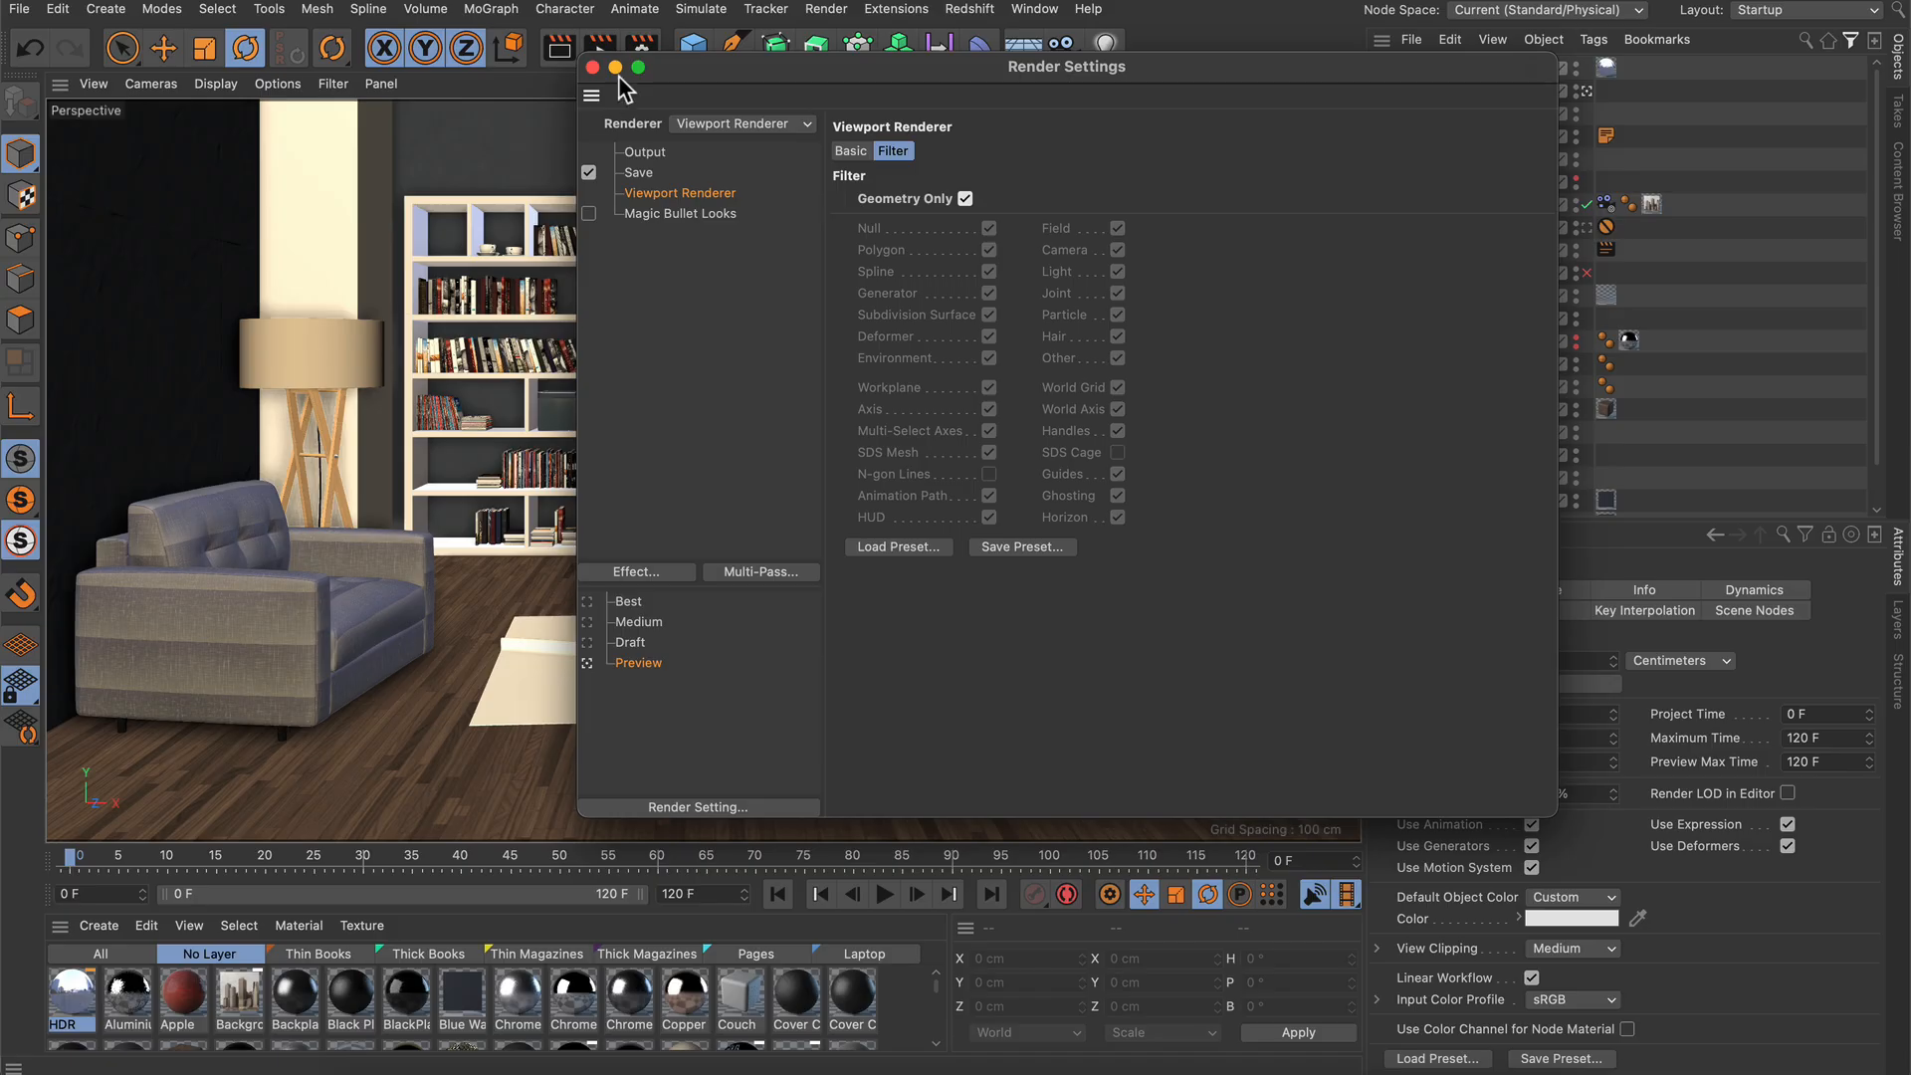
Step: Render all 121 frames with Shift+R to the Picture Viewer and play them back
click(599, 48)
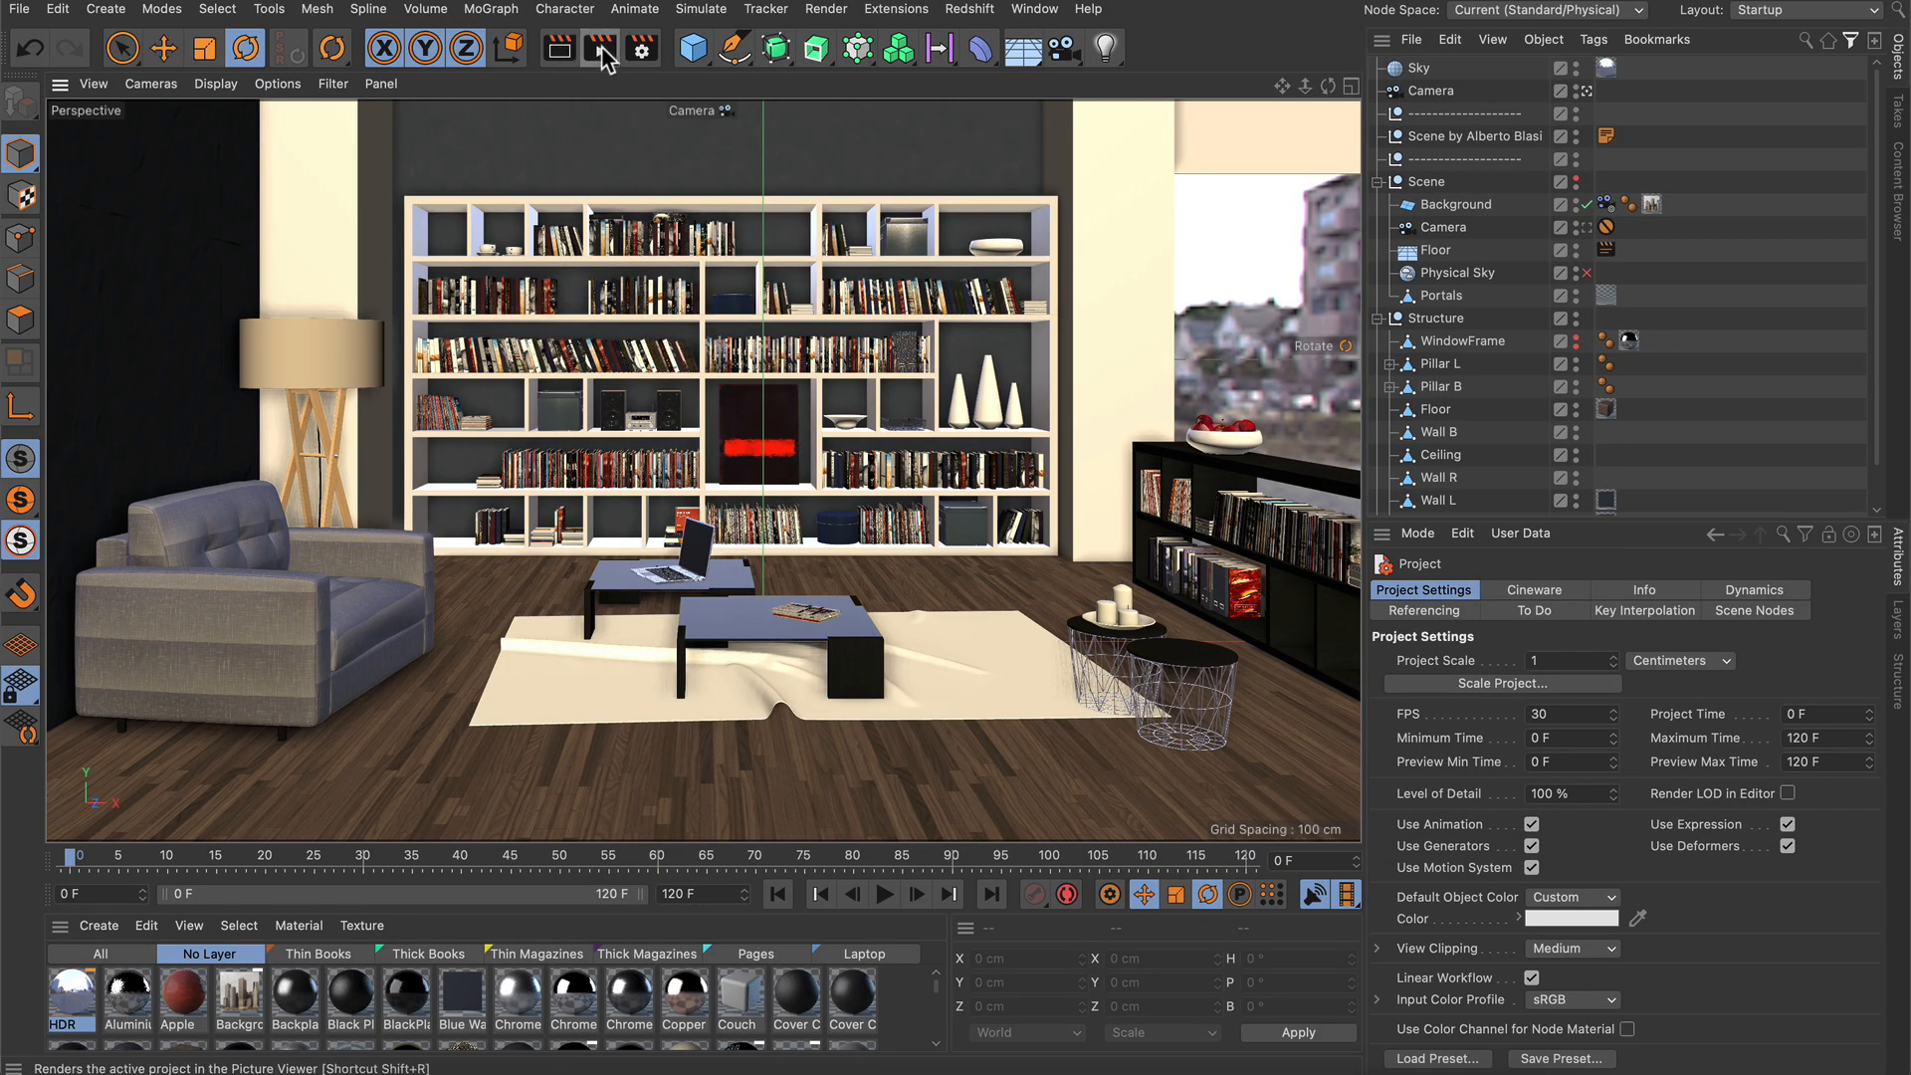
click(597, 48)
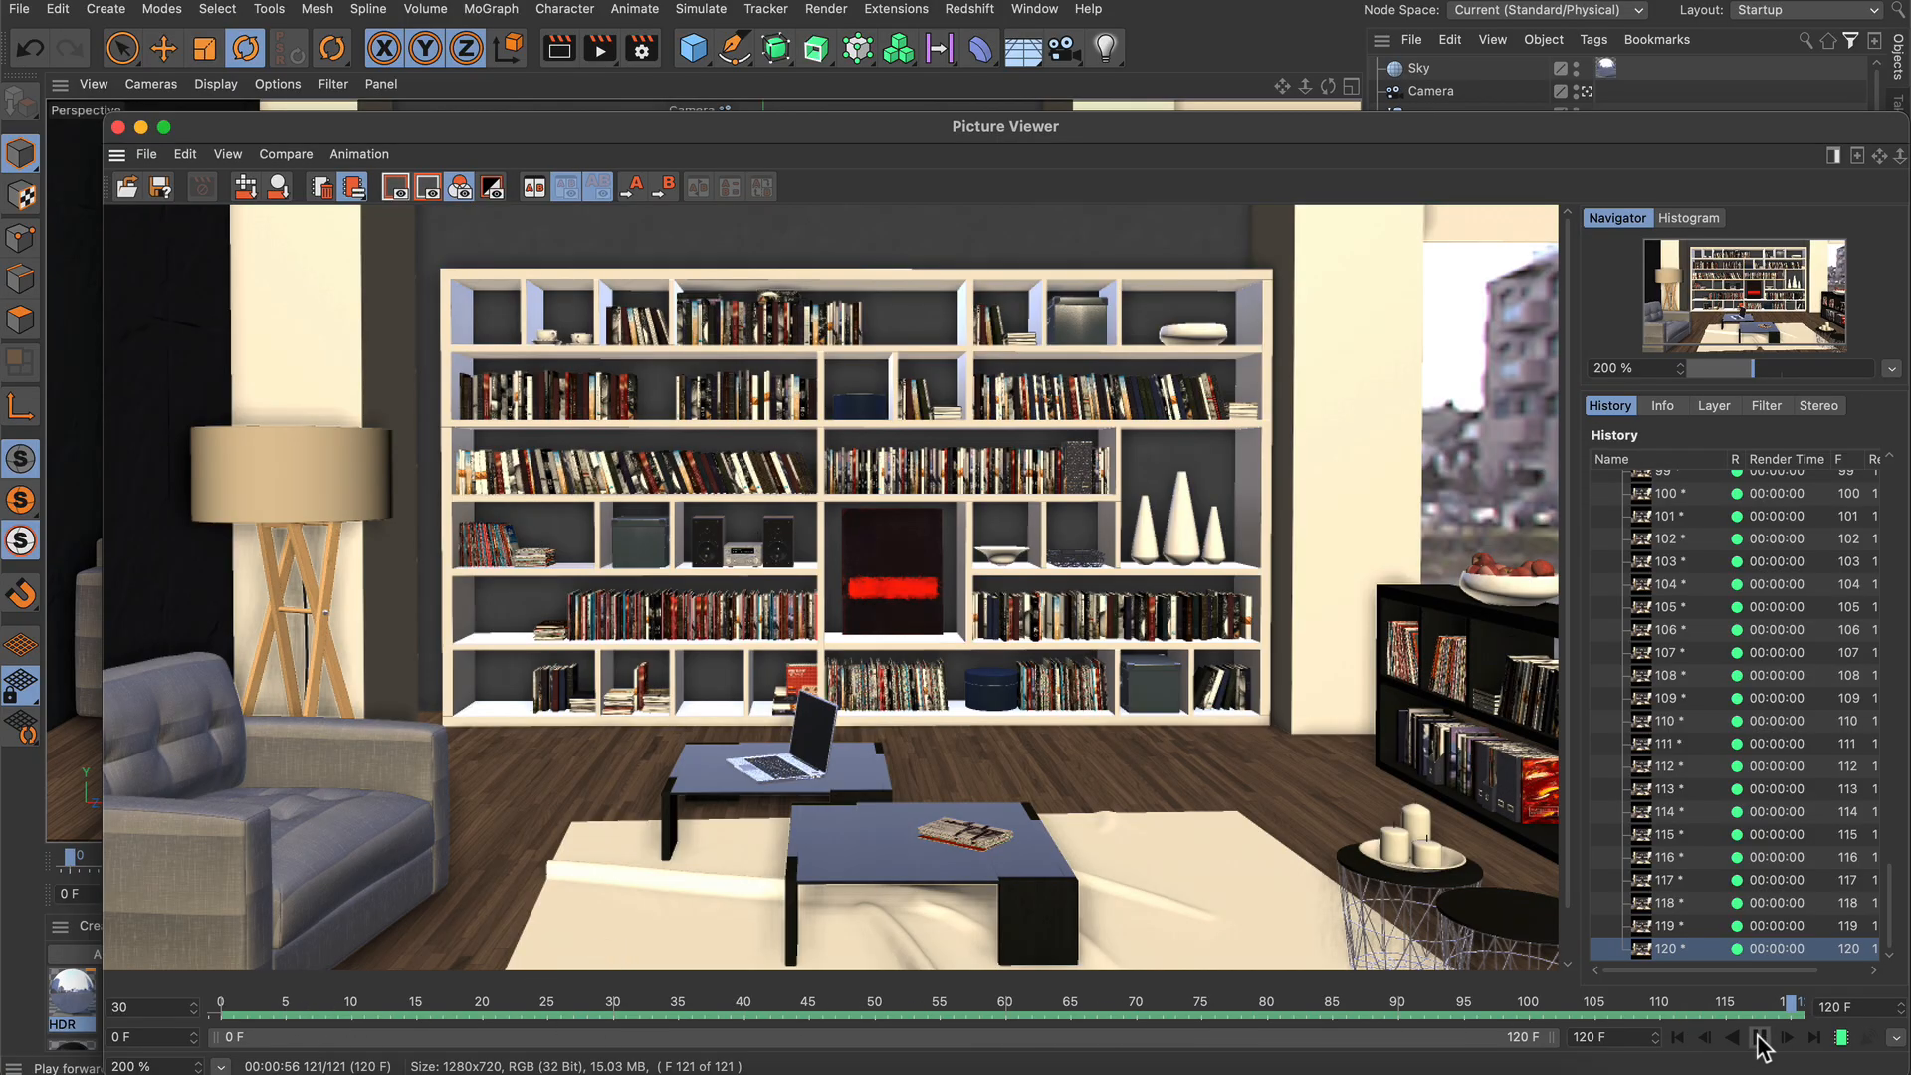
click(1756, 1038)
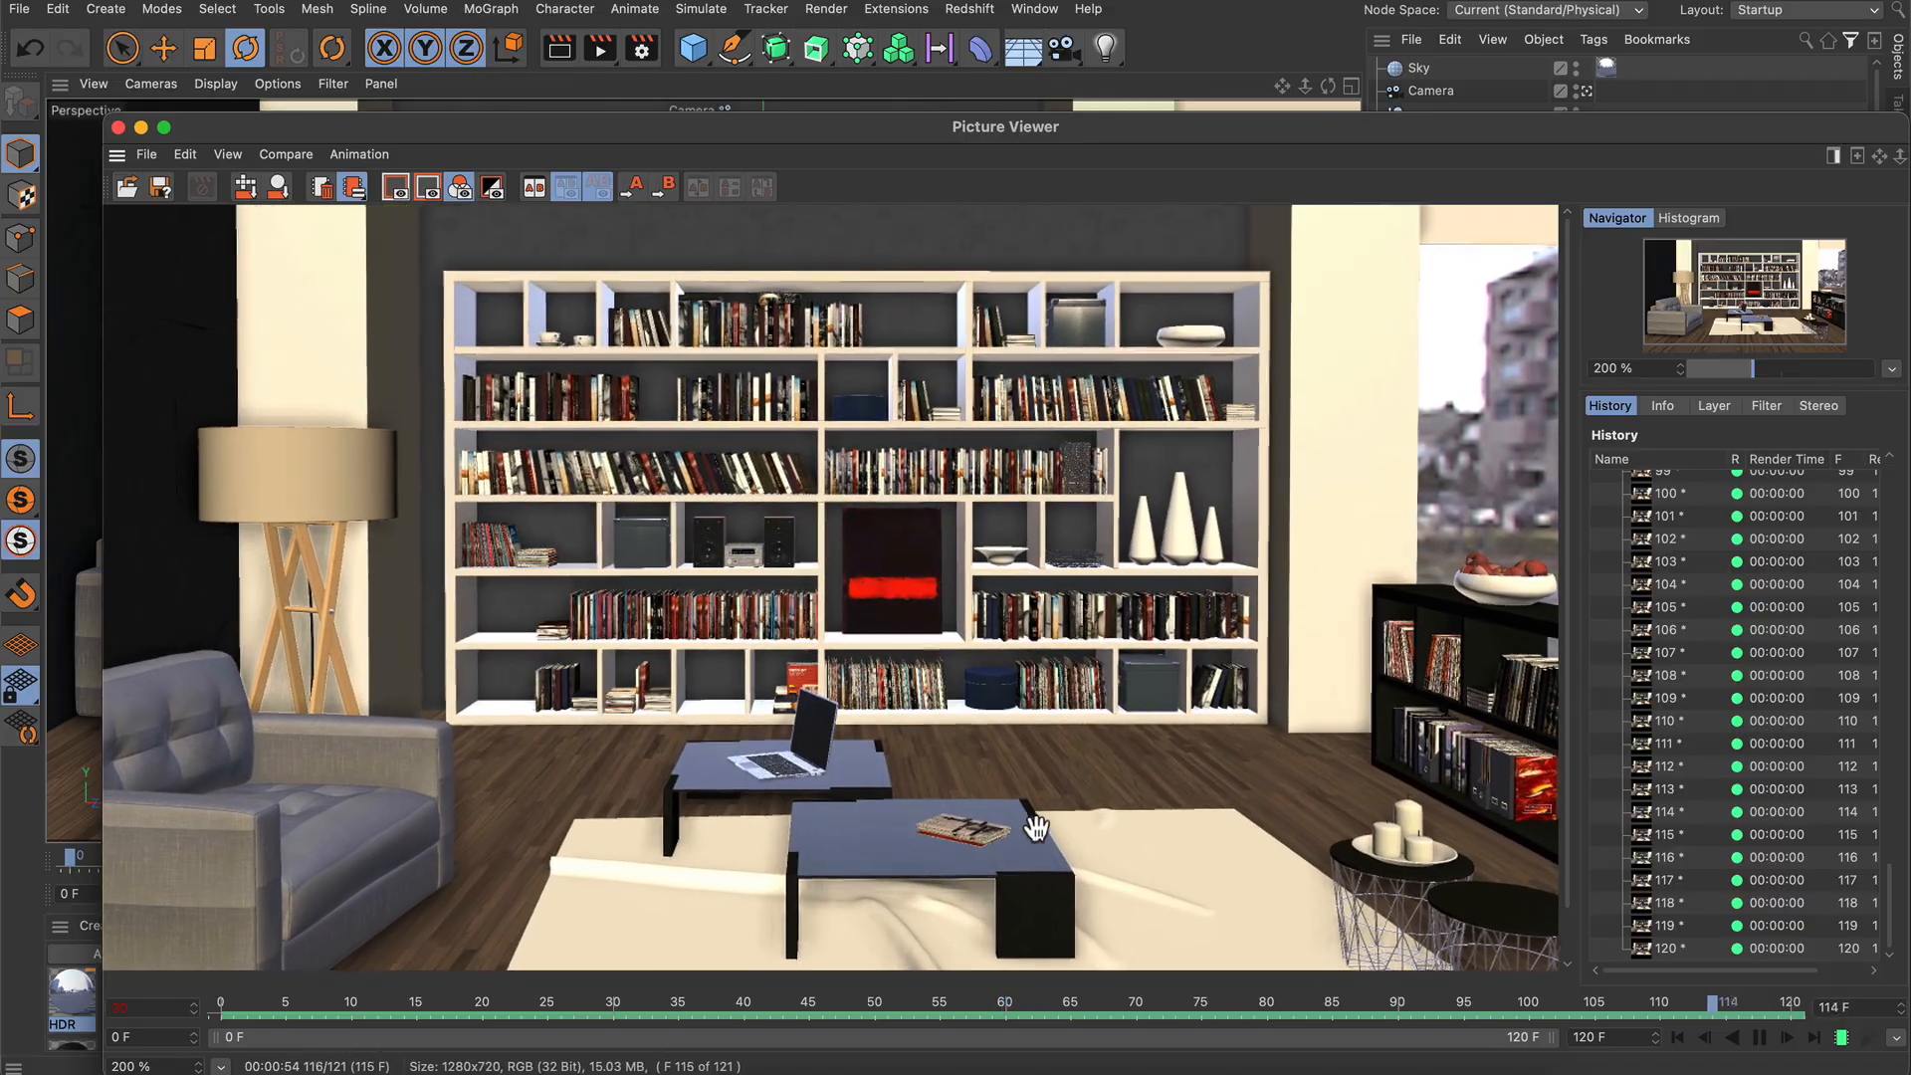
click(1756, 1037)
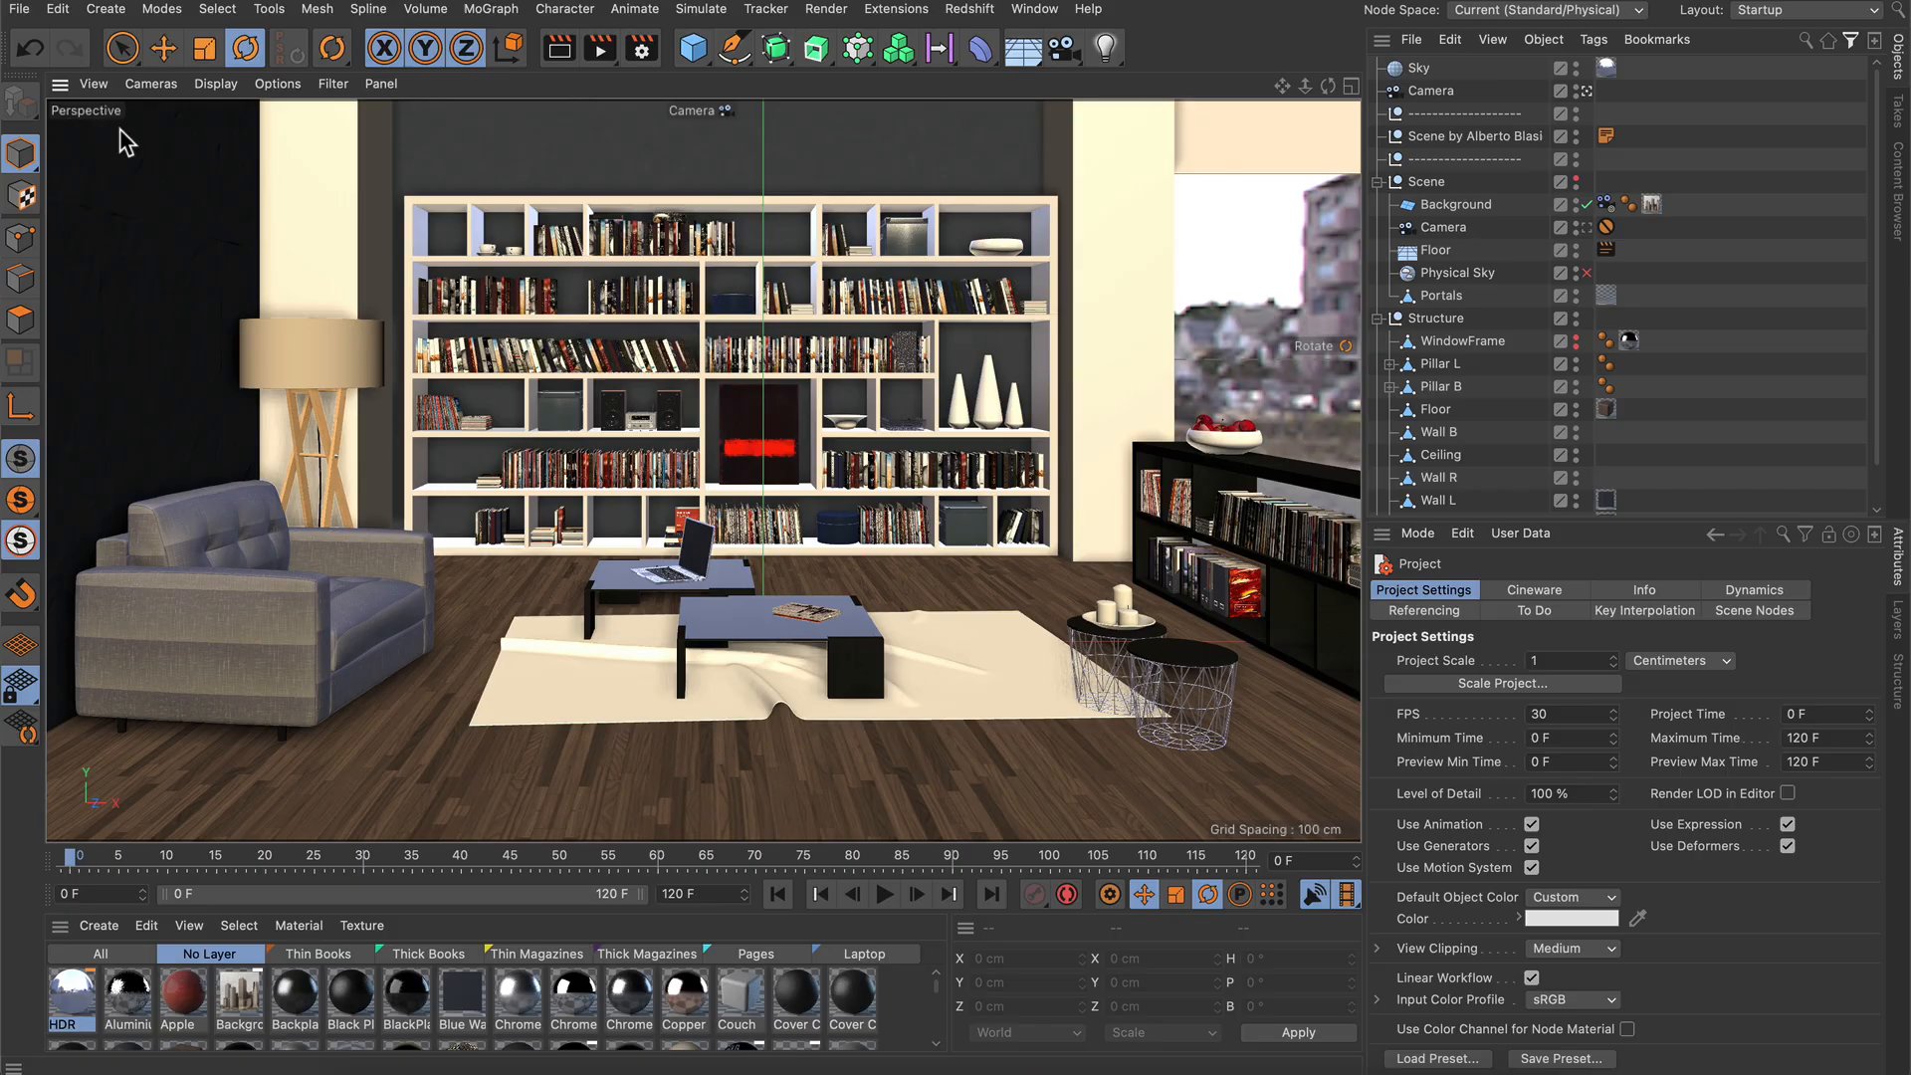
mouse_move(725, 167)
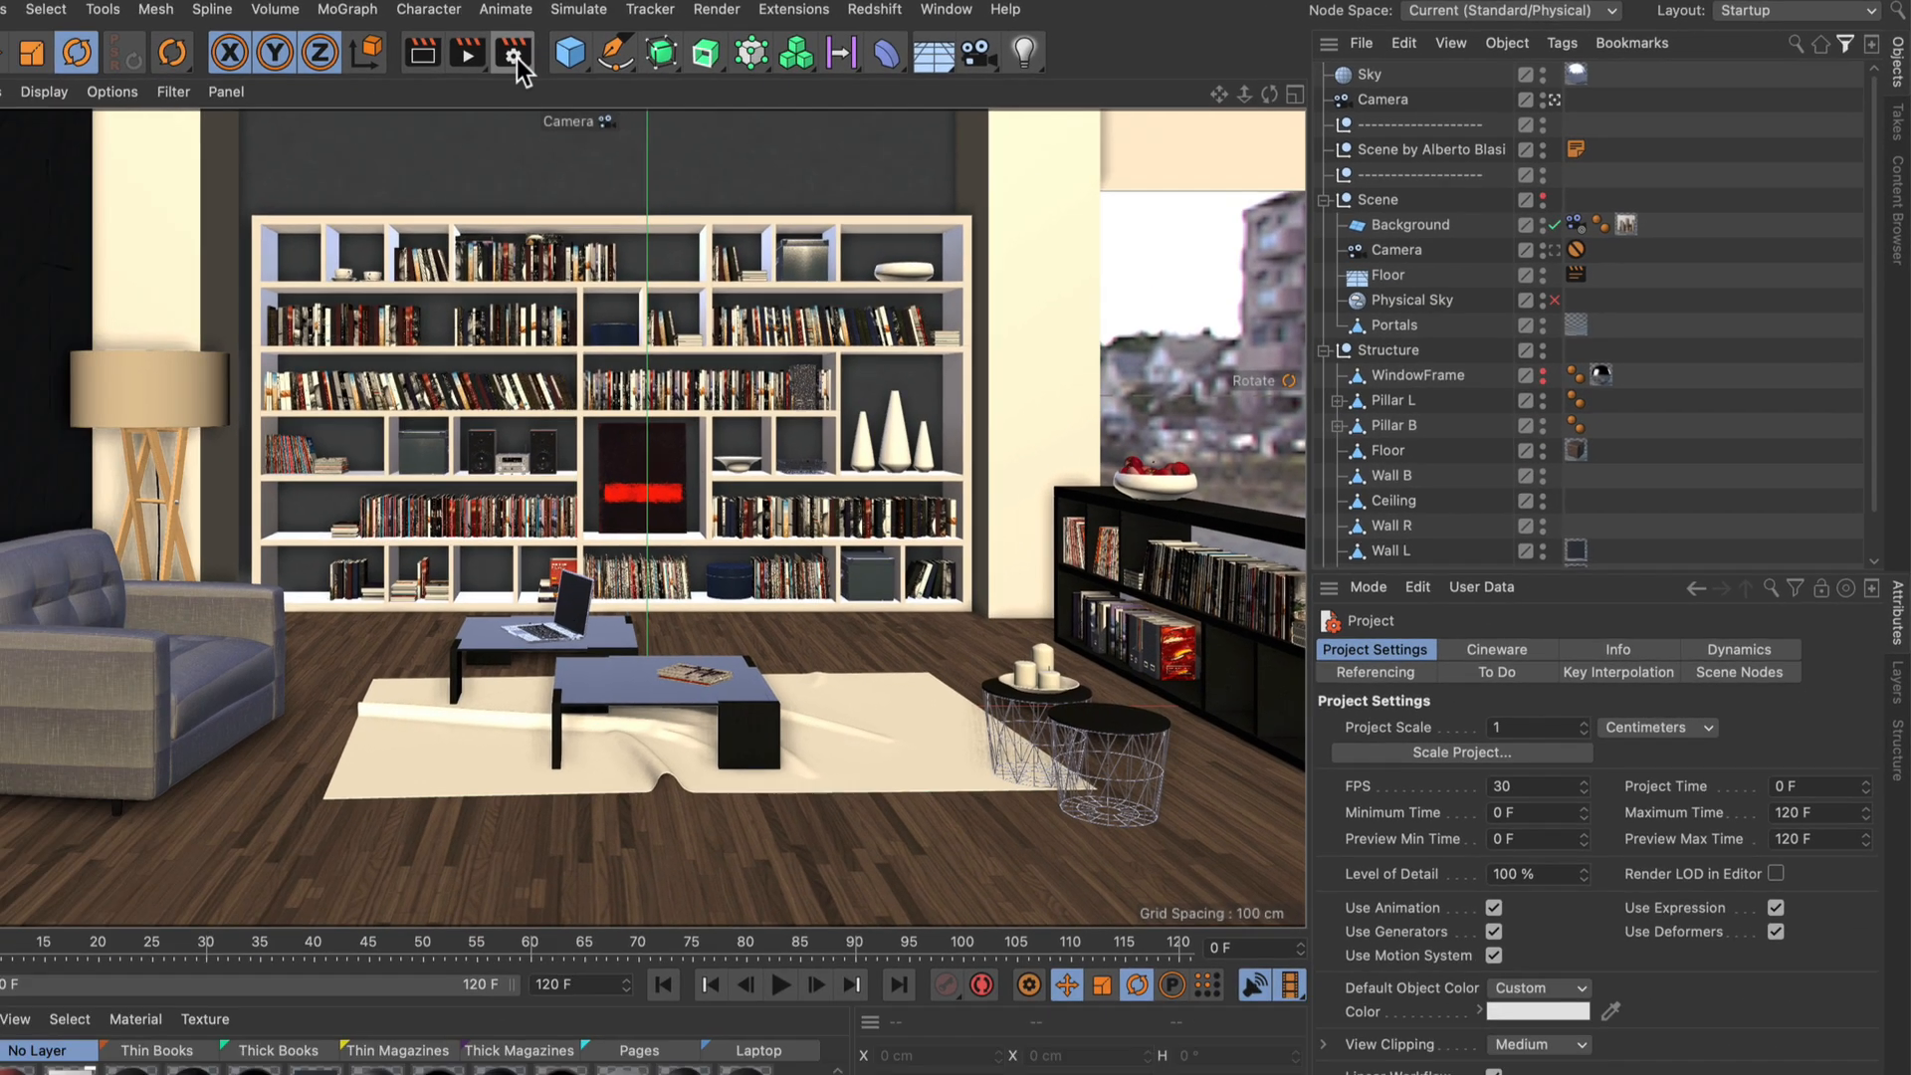
Step: Reopen Render Settings on the Preview setting, showing its geometry-only Viewport Renderer filter
click(511, 52)
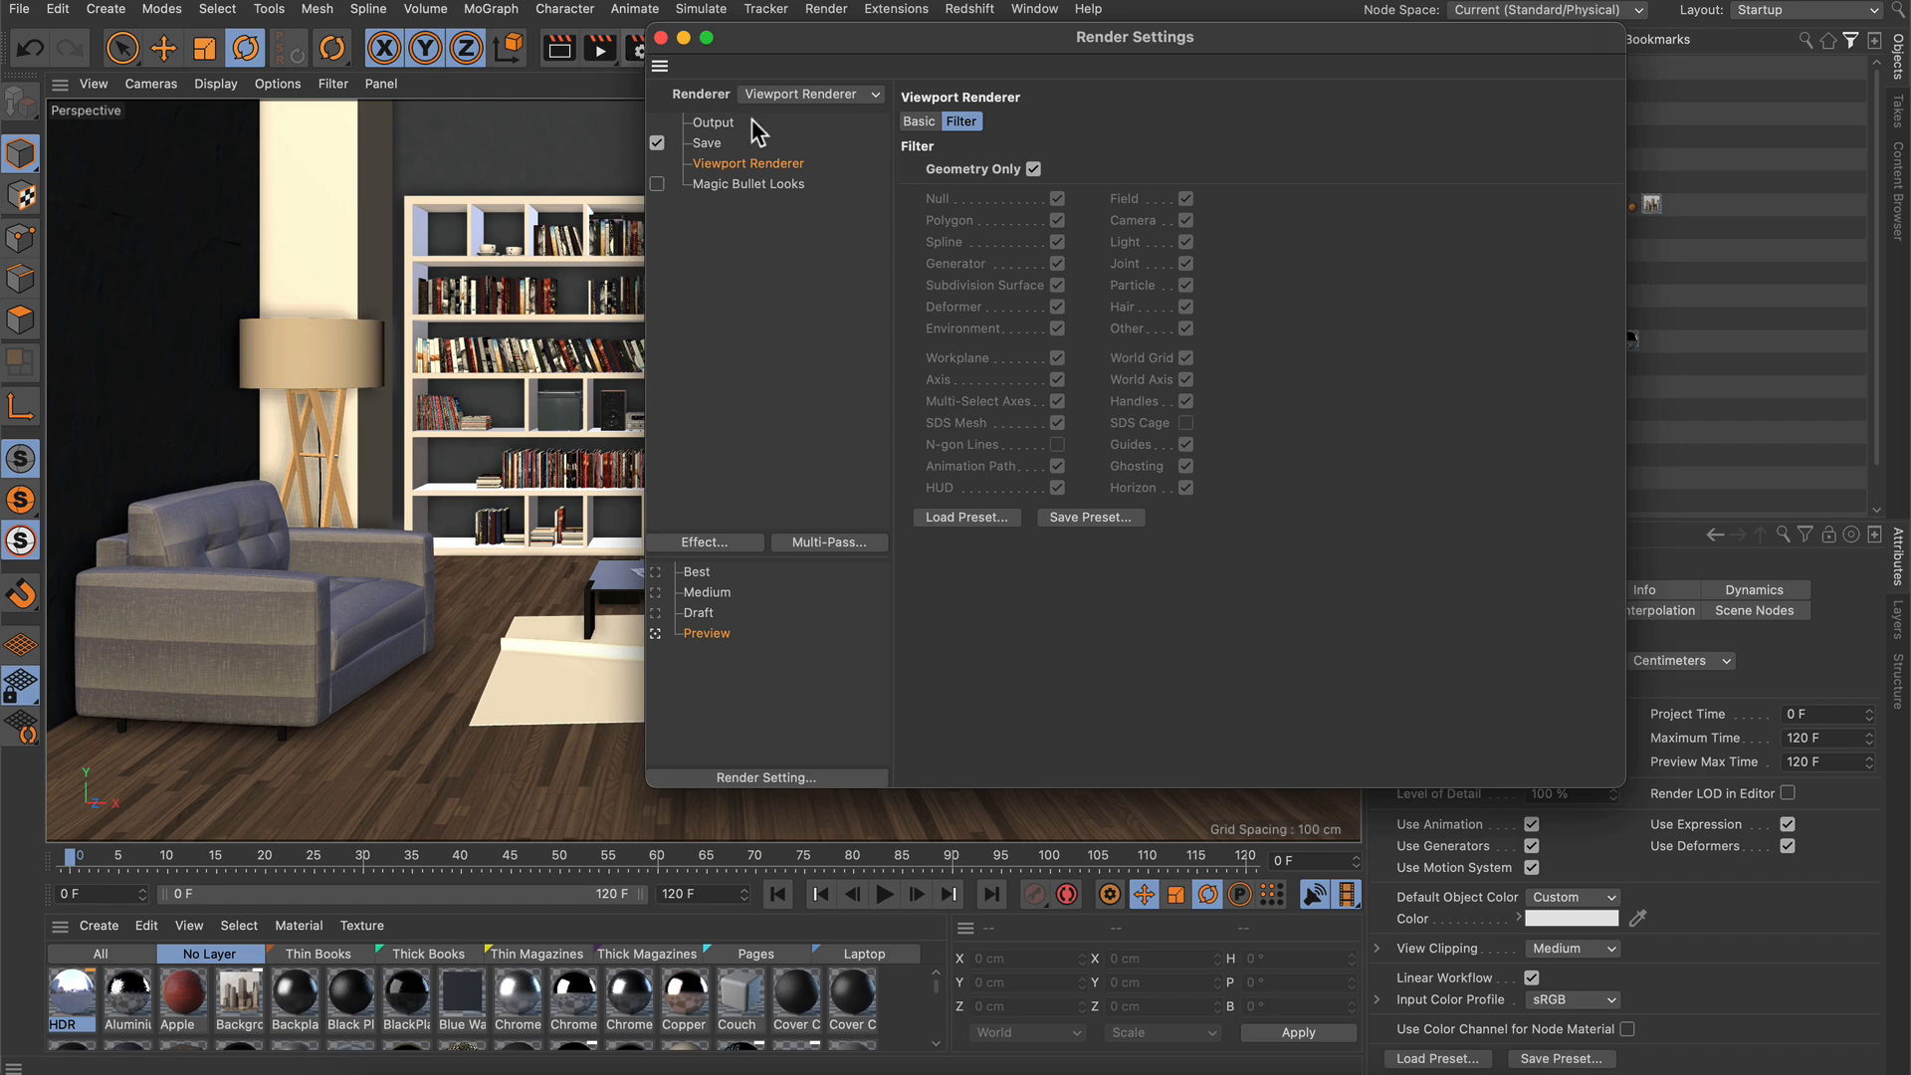
mouse_move(742, 655)
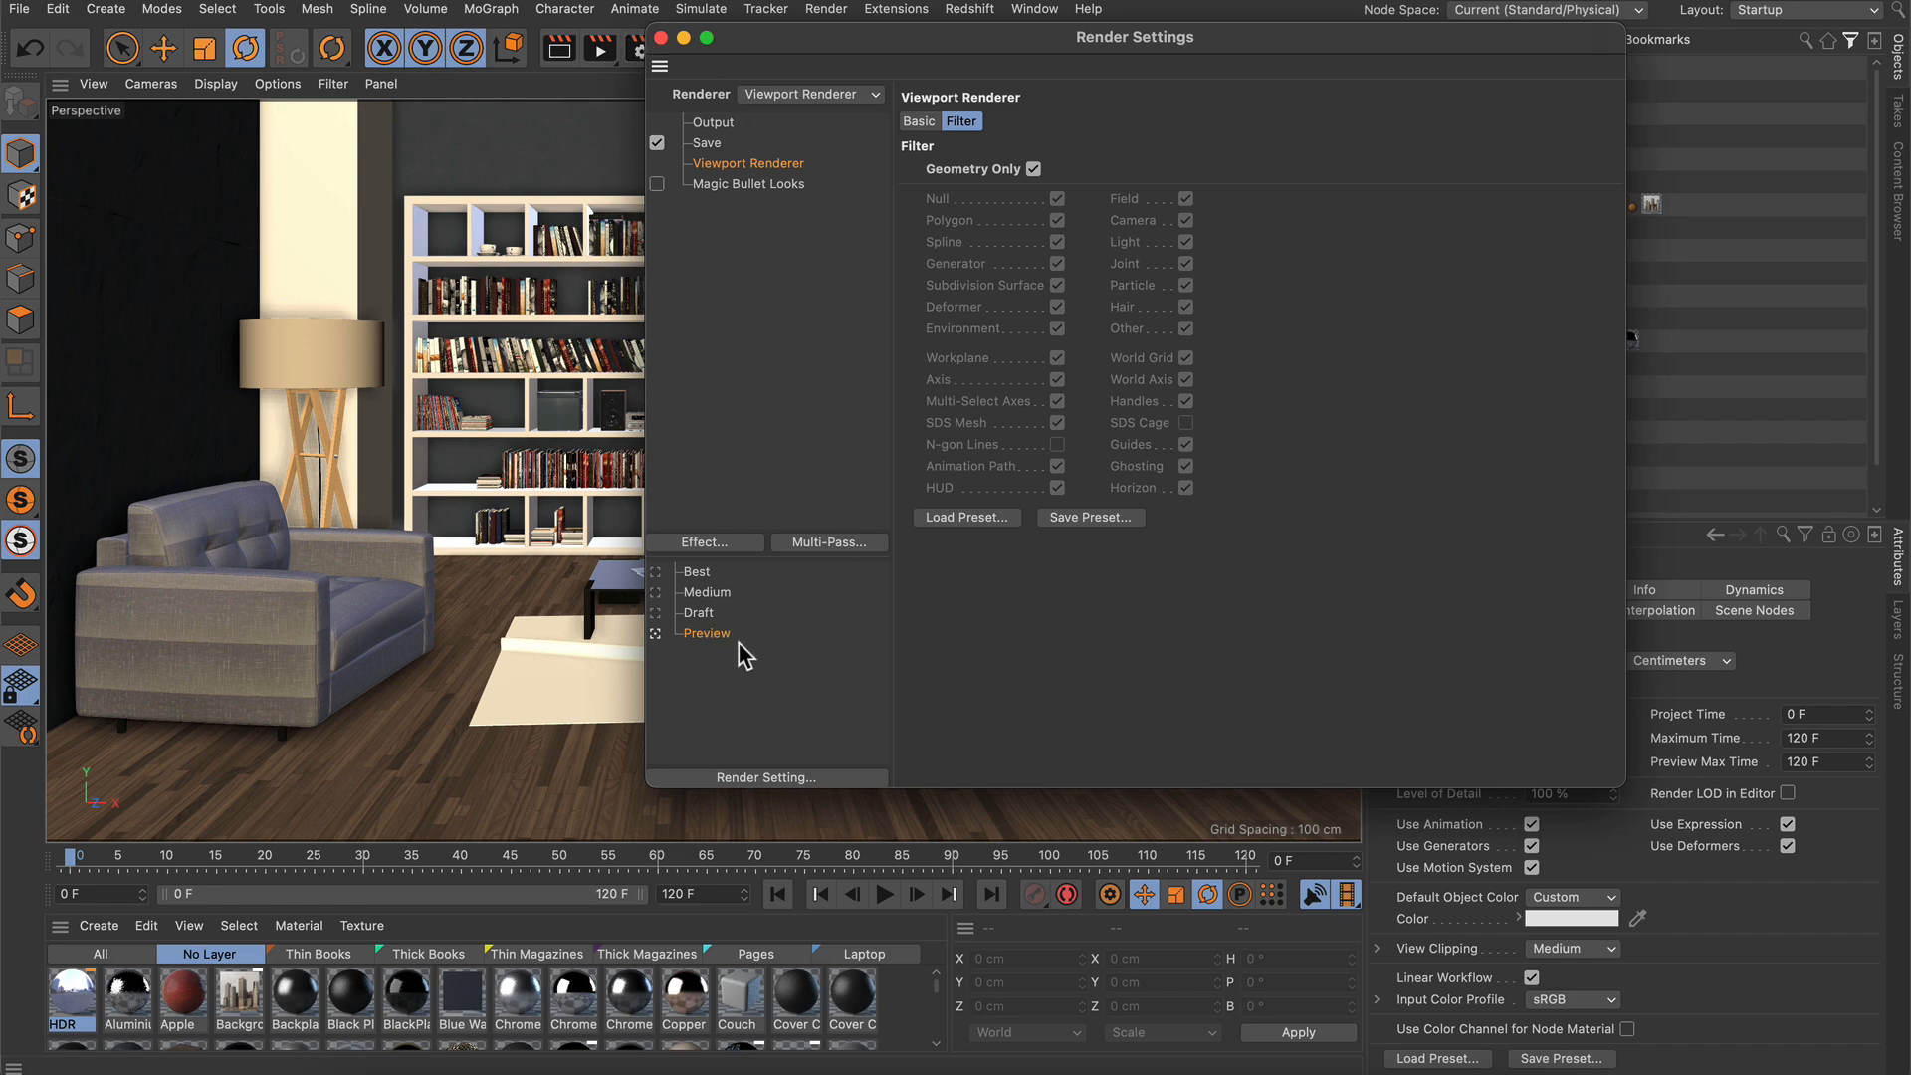